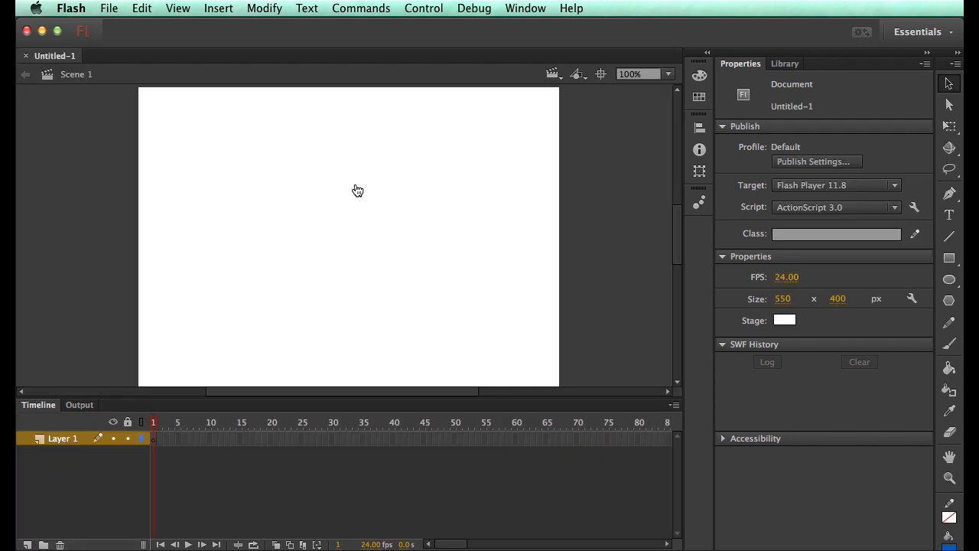
mouse_move(426, 183)
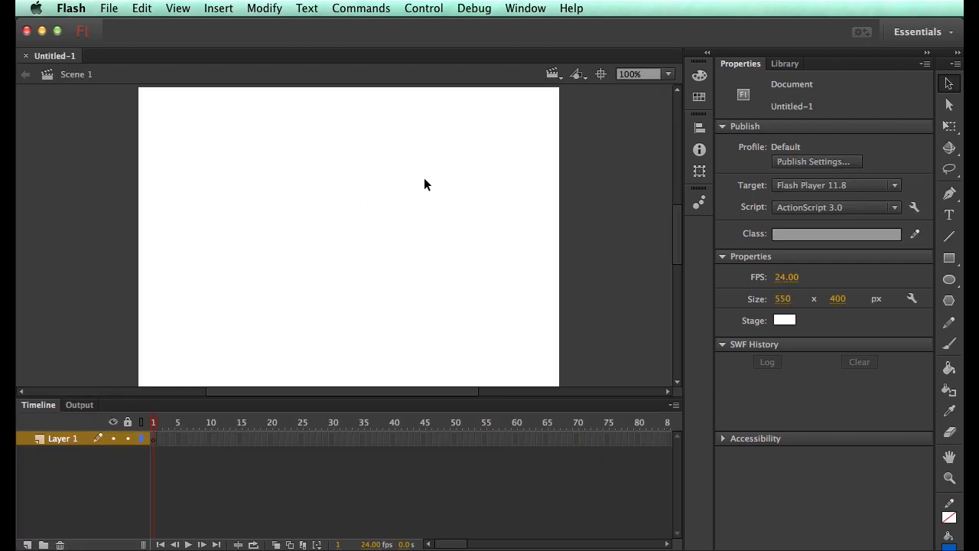
mouse_move(353, 151)
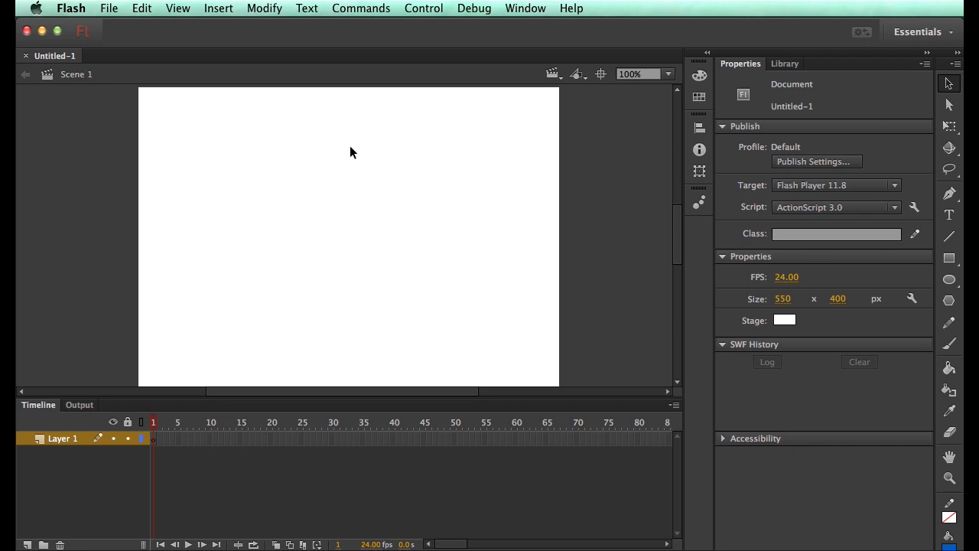
Step: Show the Actions panel via the Window menu and write trace(1); on frame 1
click(525, 9)
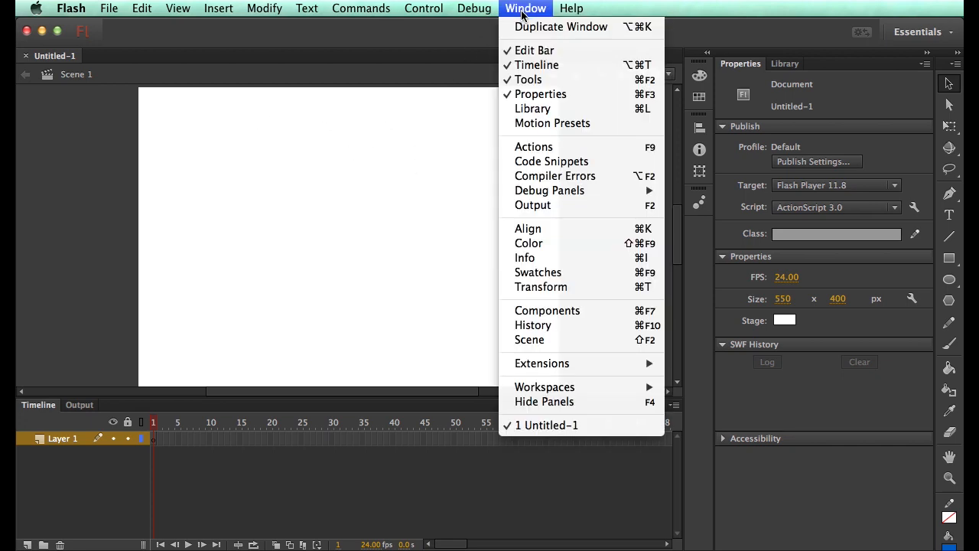
mouse_move(537, 150)
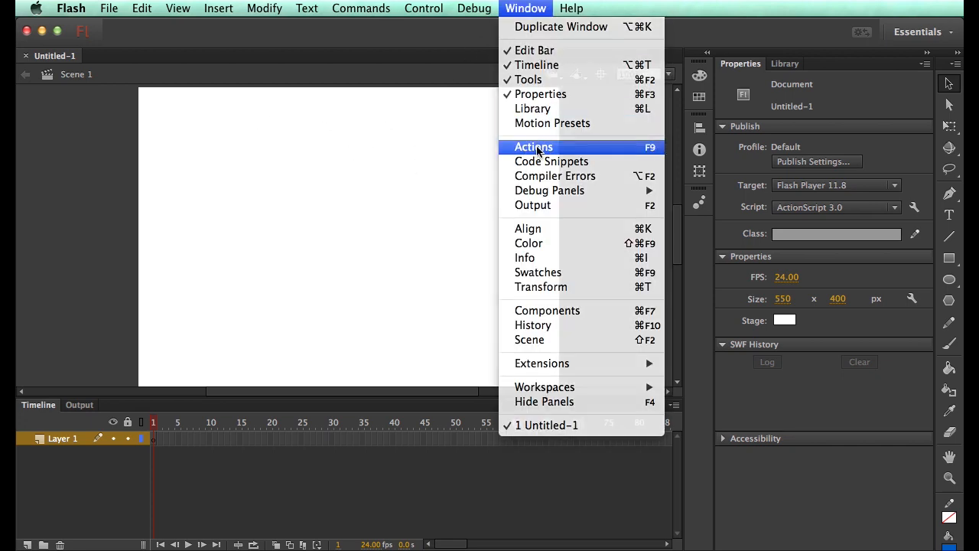
click(534, 146)
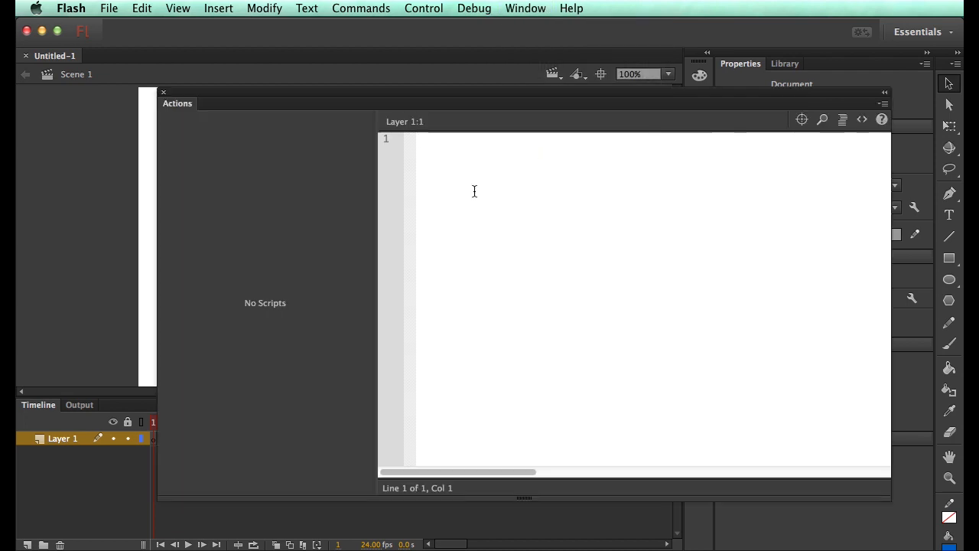
text(tro)
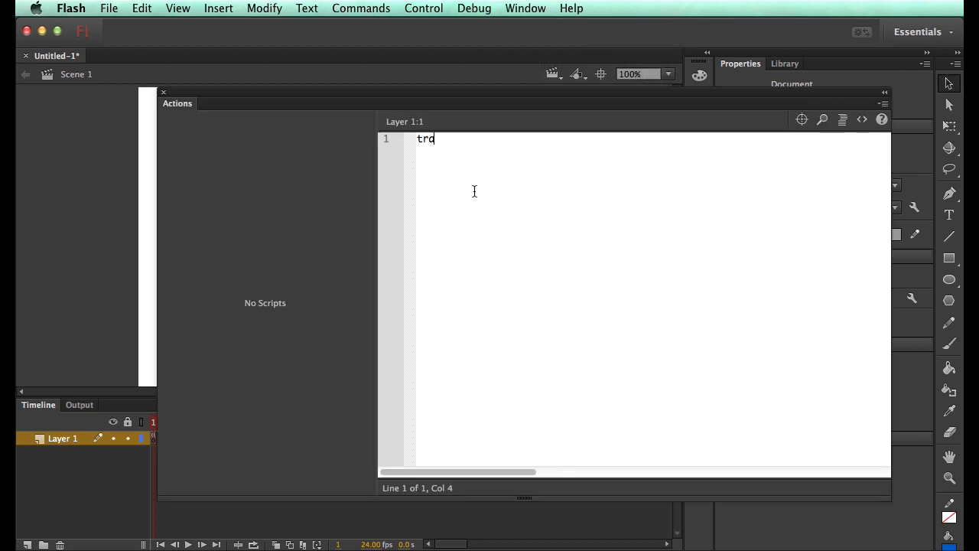
text(ace()
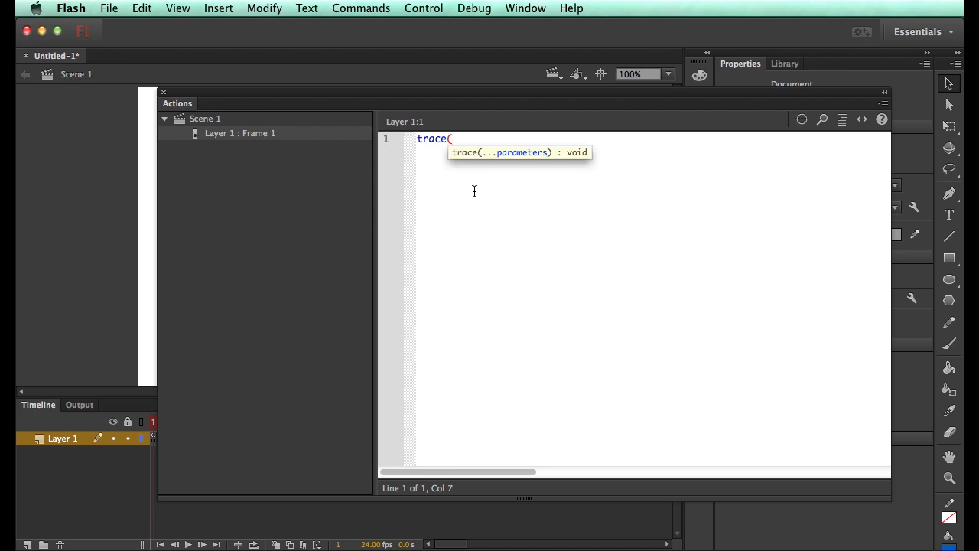
mouse_move(474, 197)
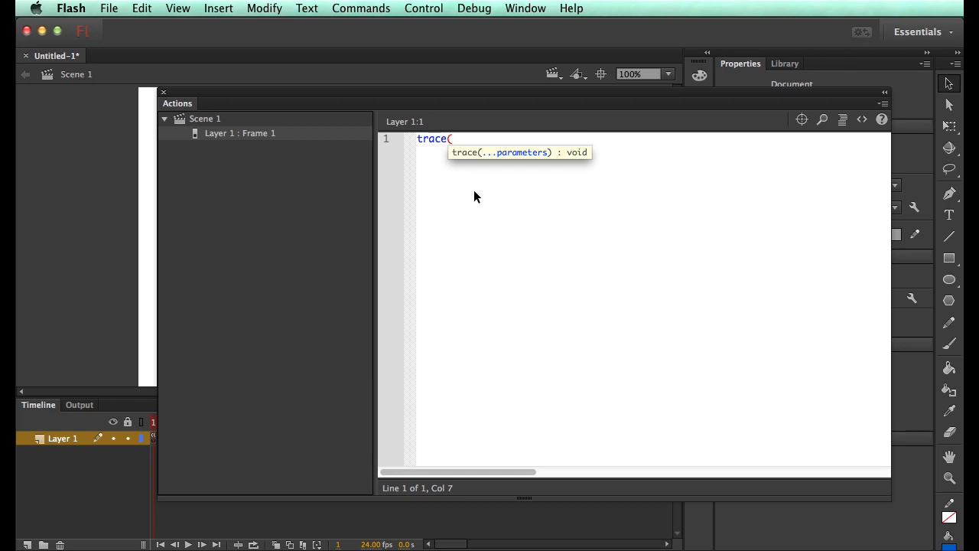
text(1))
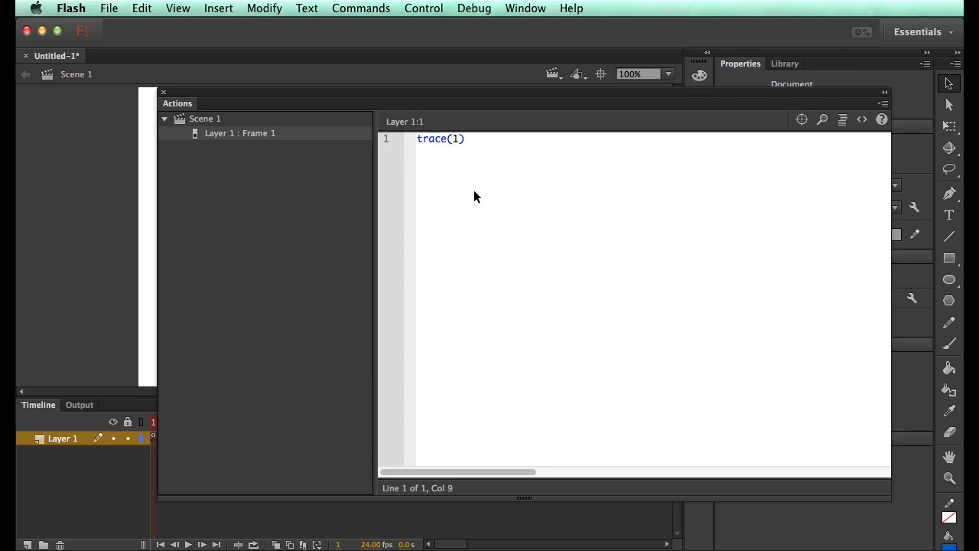
text(;)
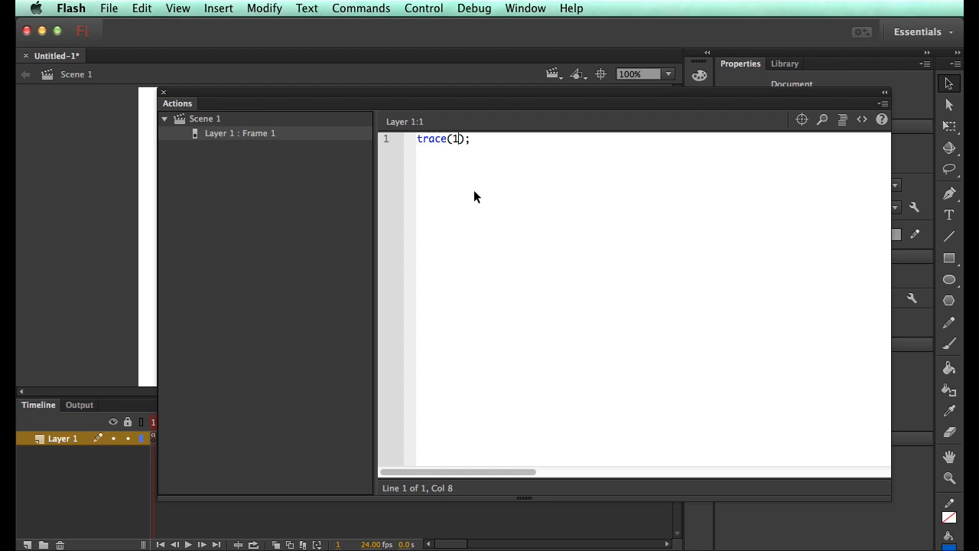
Step: Test the movie with Cmd+Enter so Output prints 1, then close the SWF window
key(cmd+enter)
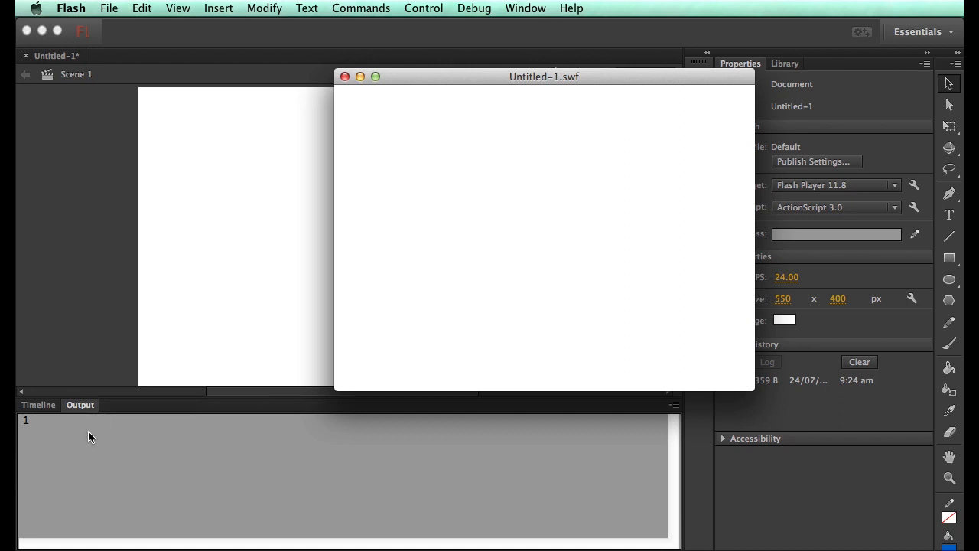
mouse_move(44, 441)
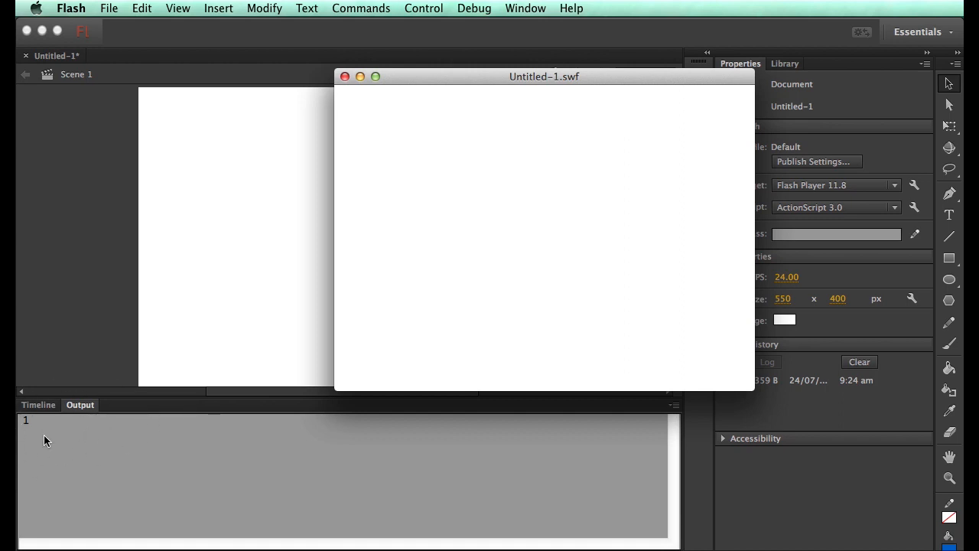
mouse_move(399, 145)
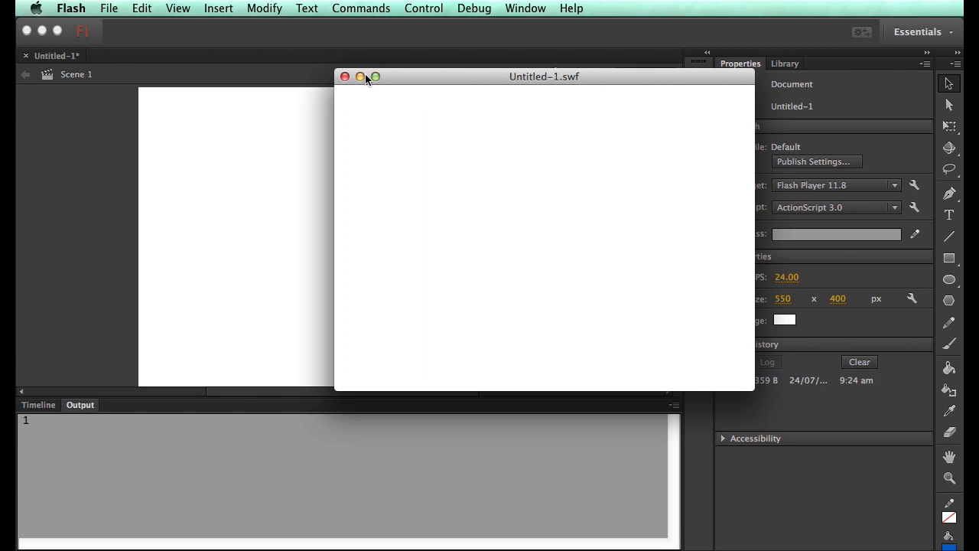
click(346, 75)
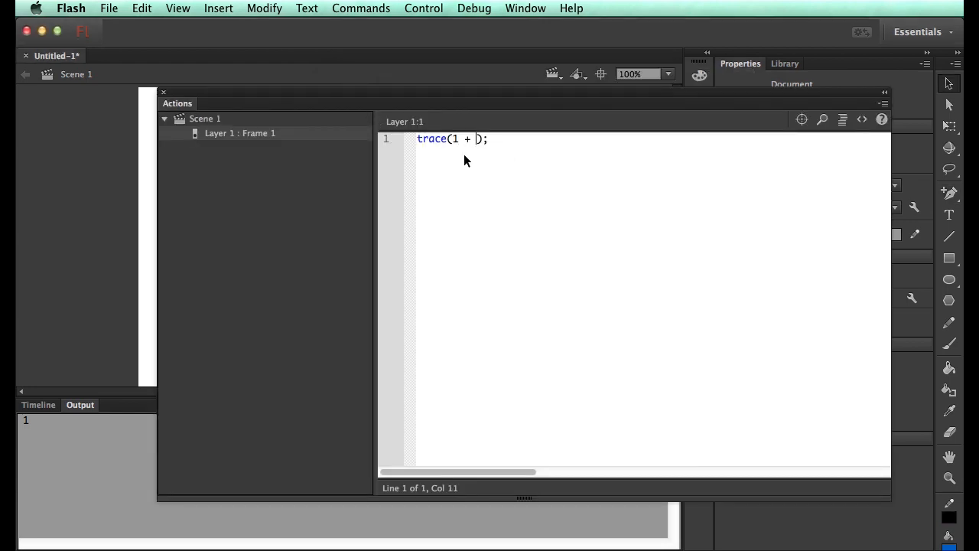
Step: Change the trace to 1 + 5, test to get 6, and close the SWF window
text(5)
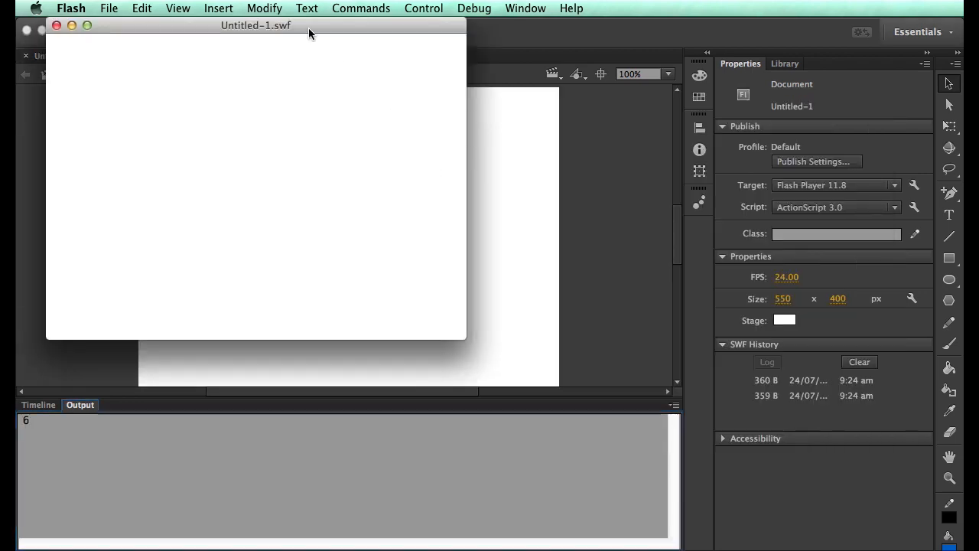
drag(256, 25, 508, 95)
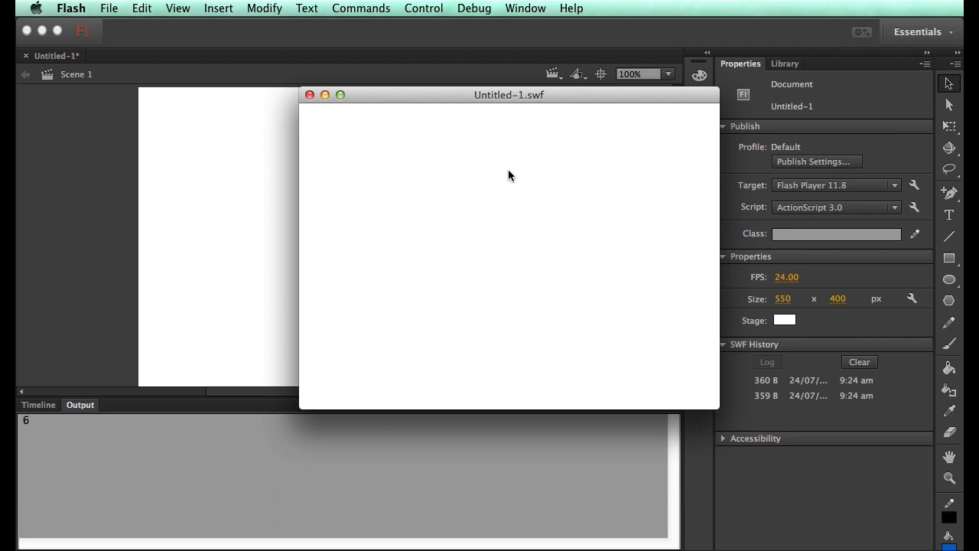
mouse_move(35, 414)
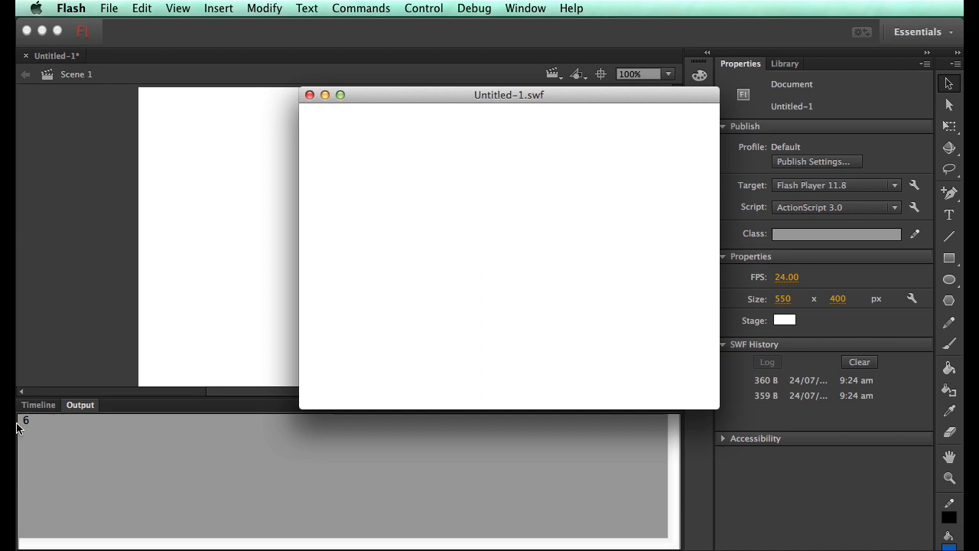
mouse_move(311, 95)
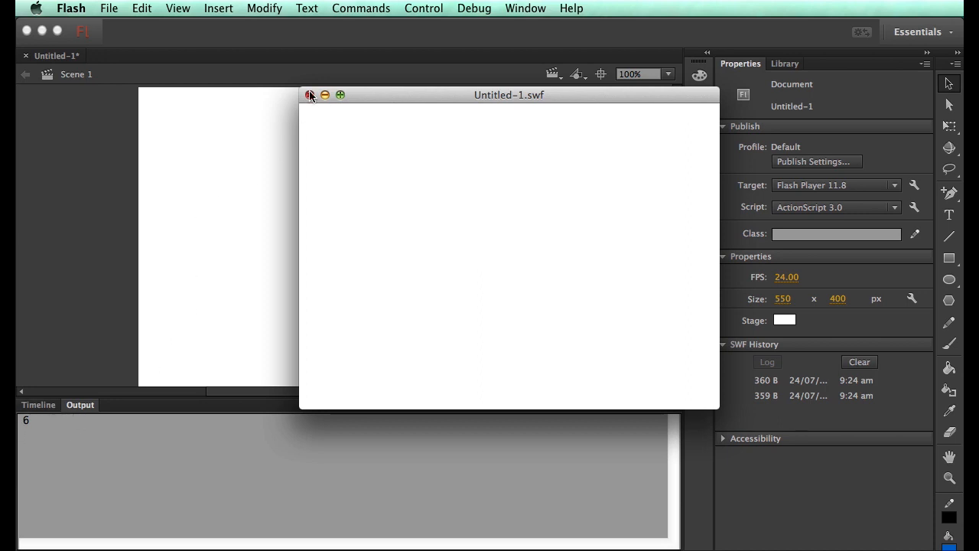
click(309, 95)
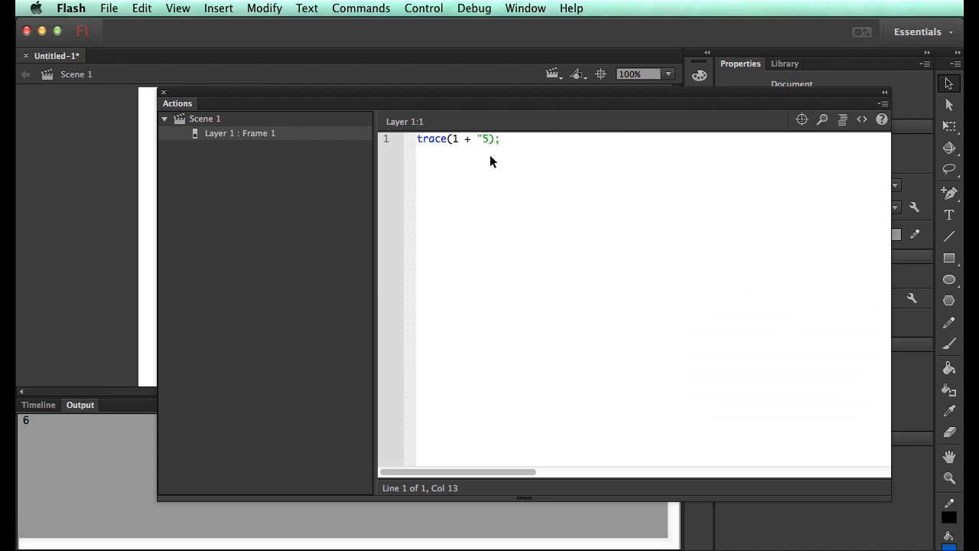
Step: Enlarge the Code Editor font size in Flash > Preferences
click(883, 102)
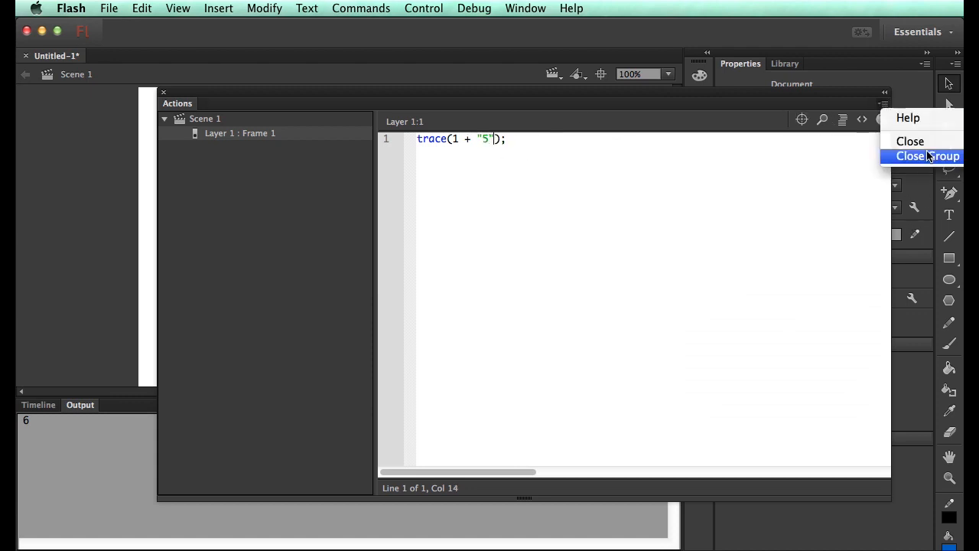
click(73, 8)
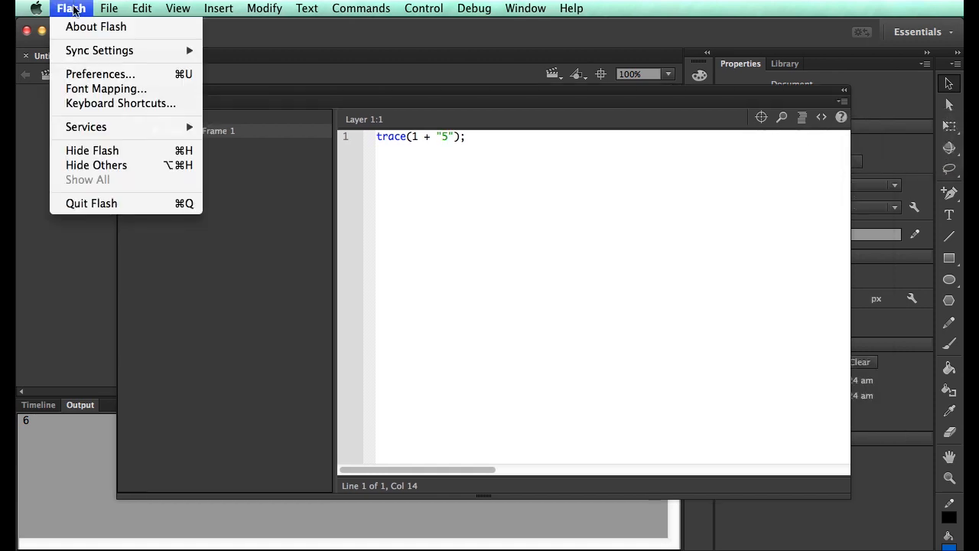
click(99, 74)
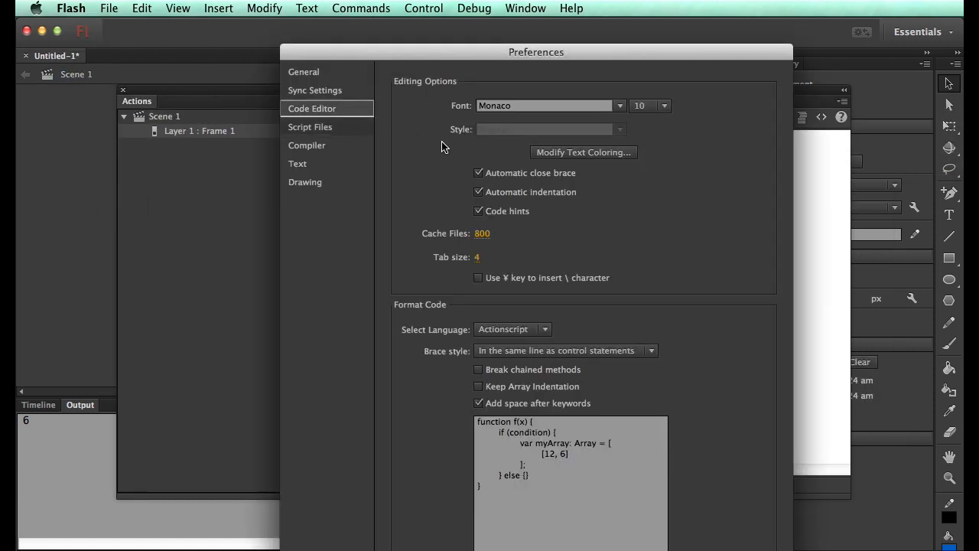
click(662, 105)
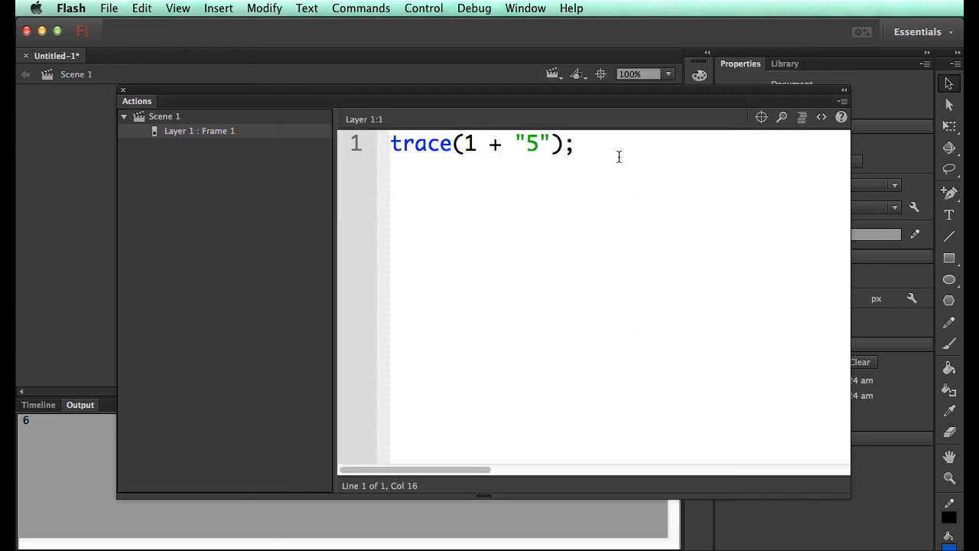
Step: Experiment with the traced expression, including 1 / 5 printing 0.2, and test it
drag(459, 143, 572, 144)
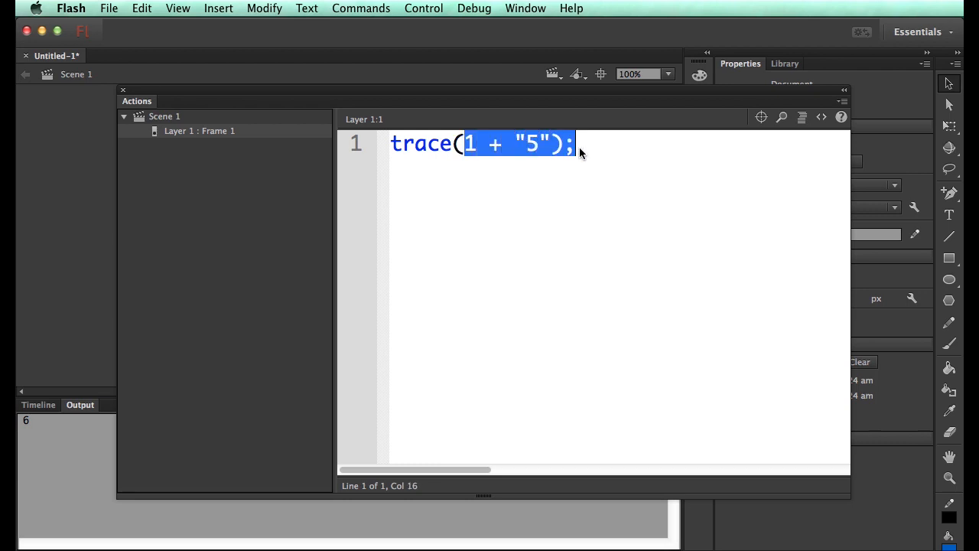
click(596, 187)
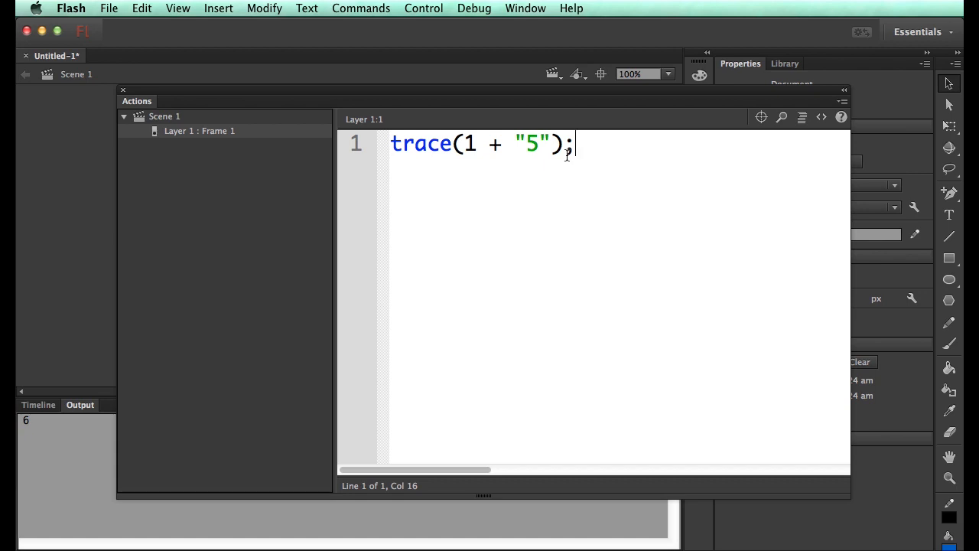
double_click(470, 143)
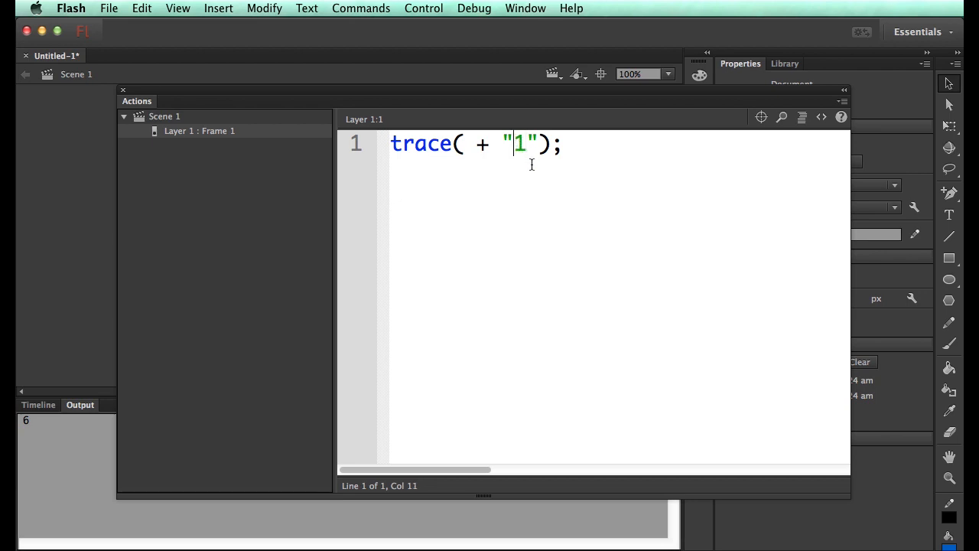
text(5)
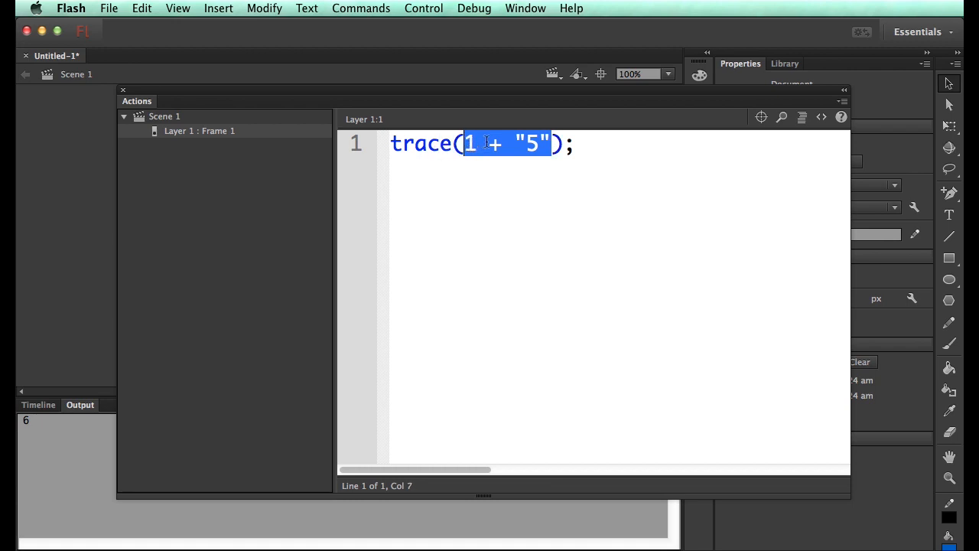
text(1 + 5)
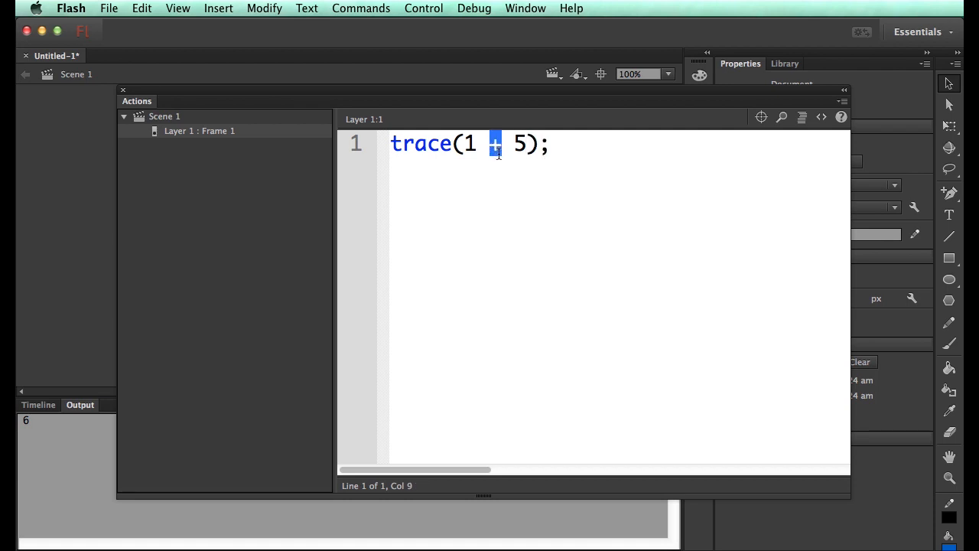
text(/)
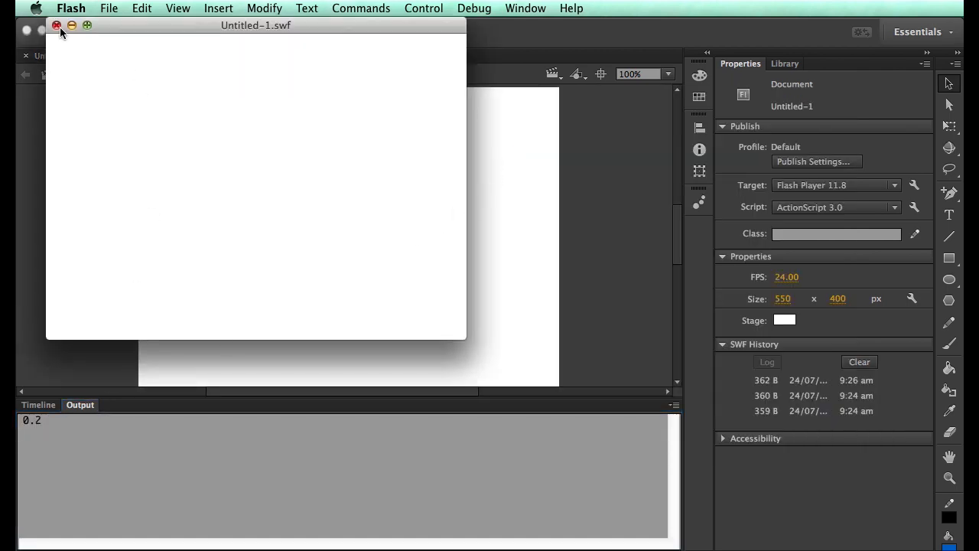
Step: Close the SWF and quote the 5 so trace(1 + "5") prints 15
click(57, 25)
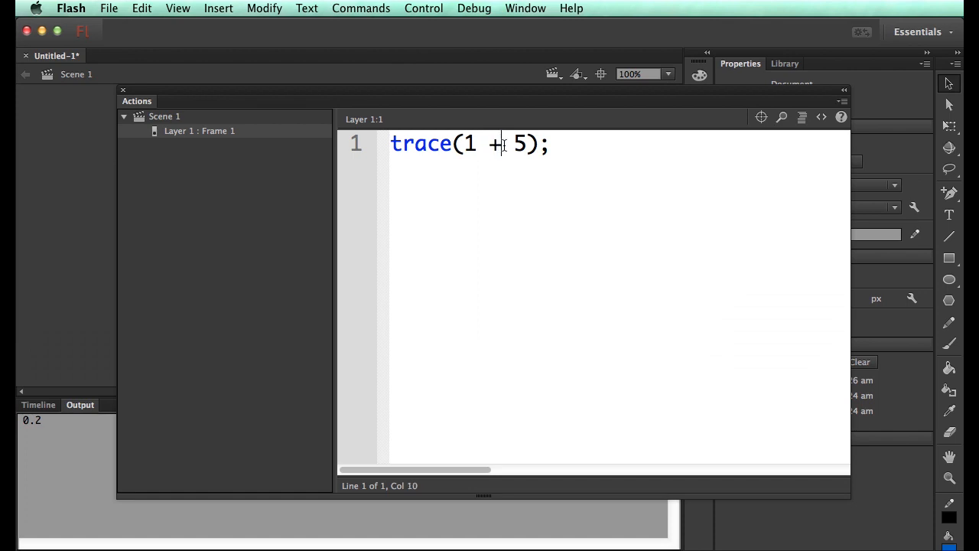
text("5")
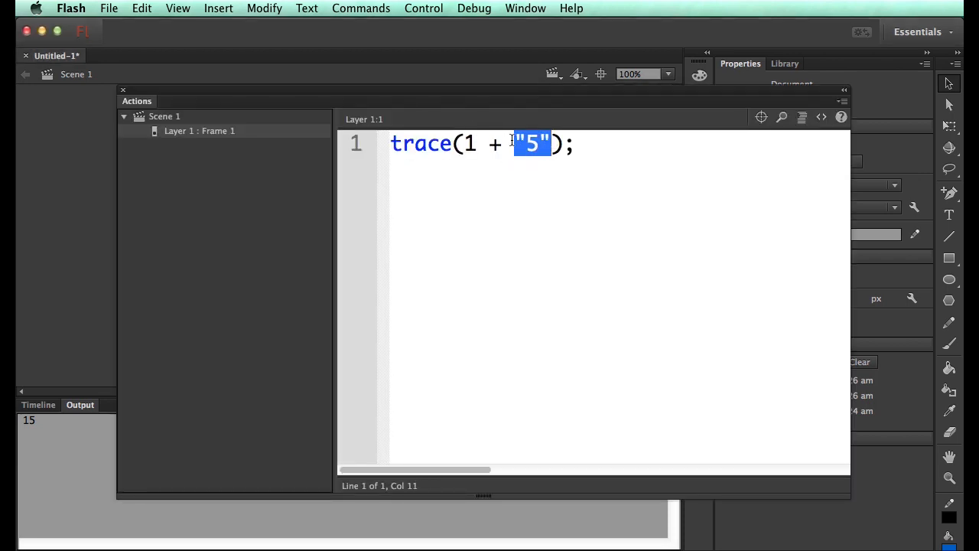
Step: Write trace(1 + 2 + "3" + 4 + 5) with guess comments // 132, // 42, // 3345
text(2 + 3)
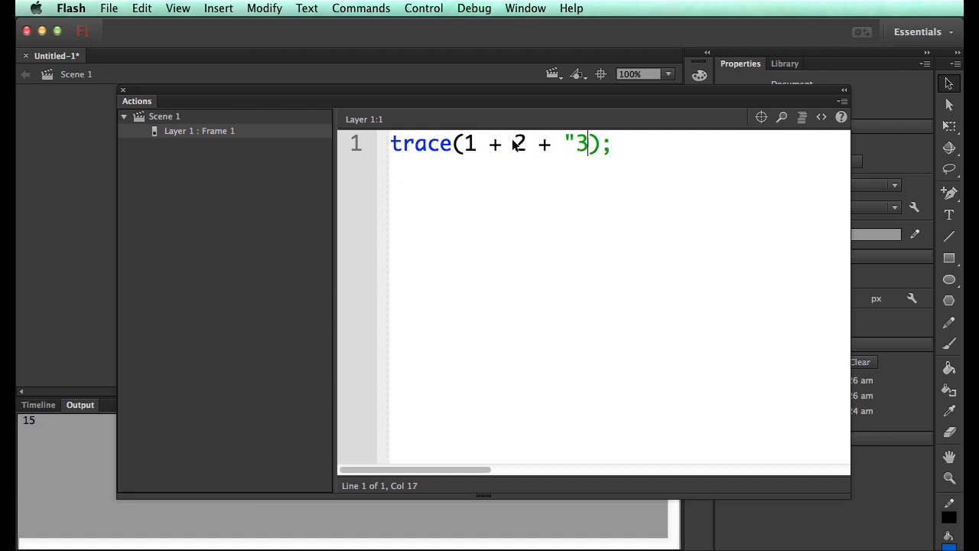
text(+ 4)
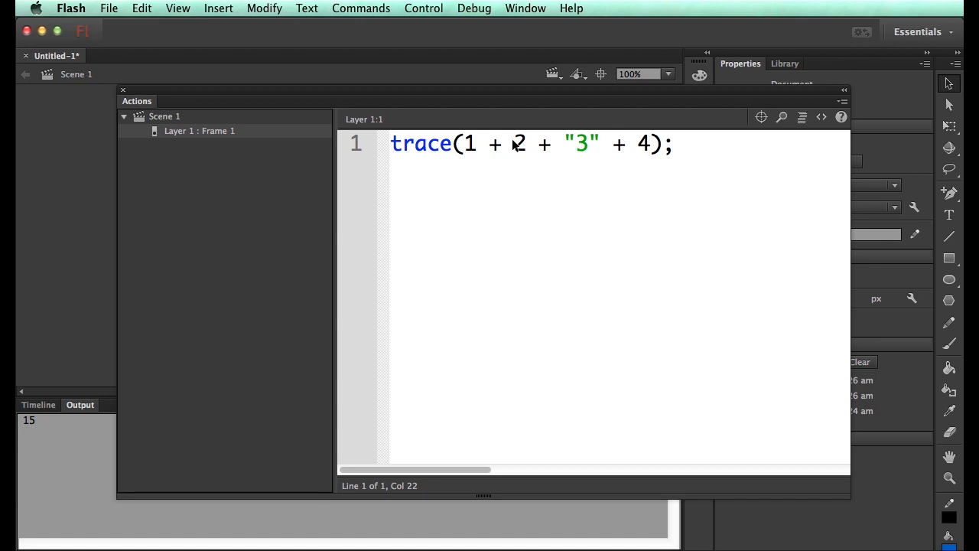
text(+ 5)
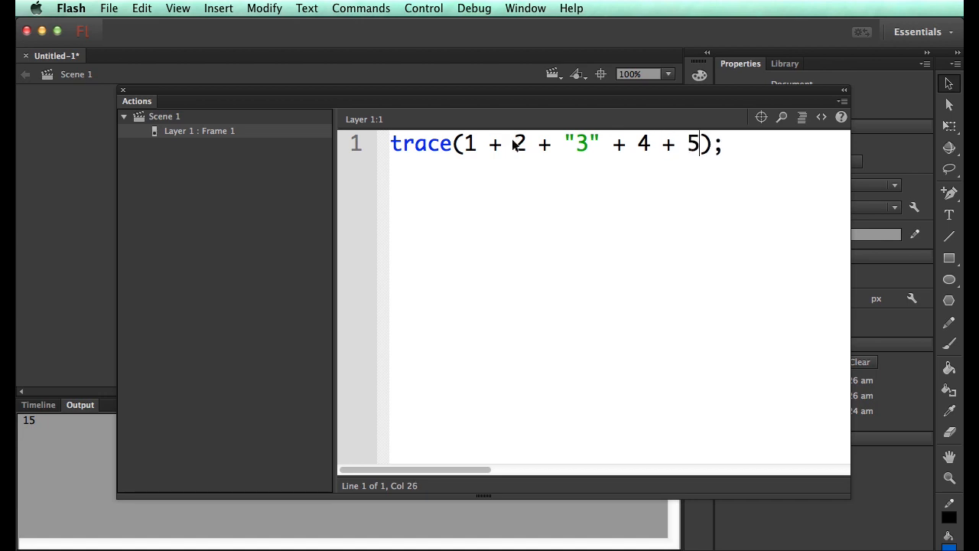
mouse_move(570, 287)
text(// 1)
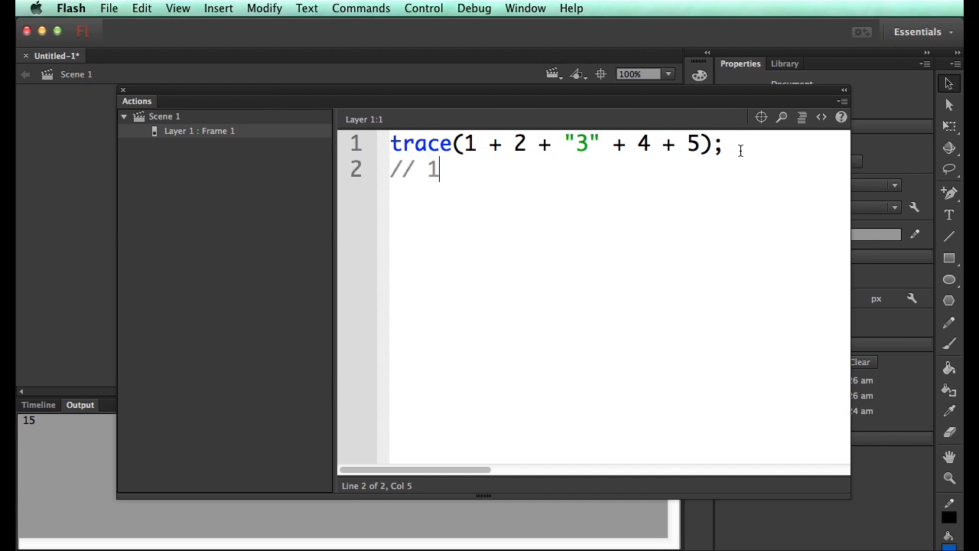
text(32)
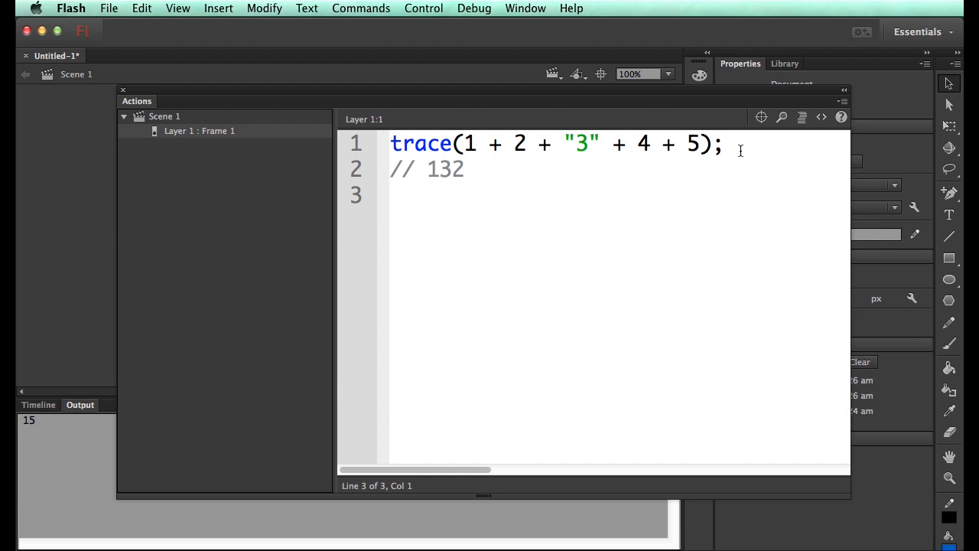
text(// 42)
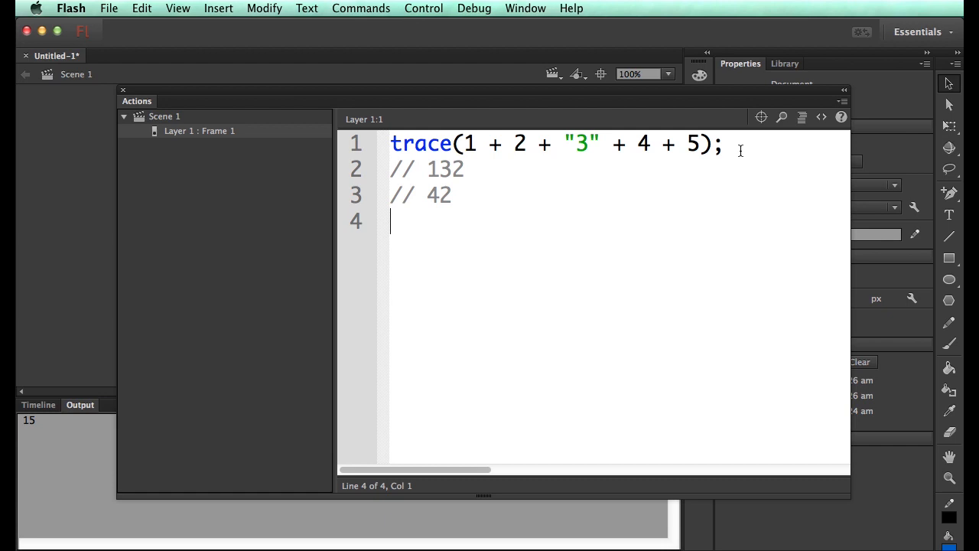
text(//)
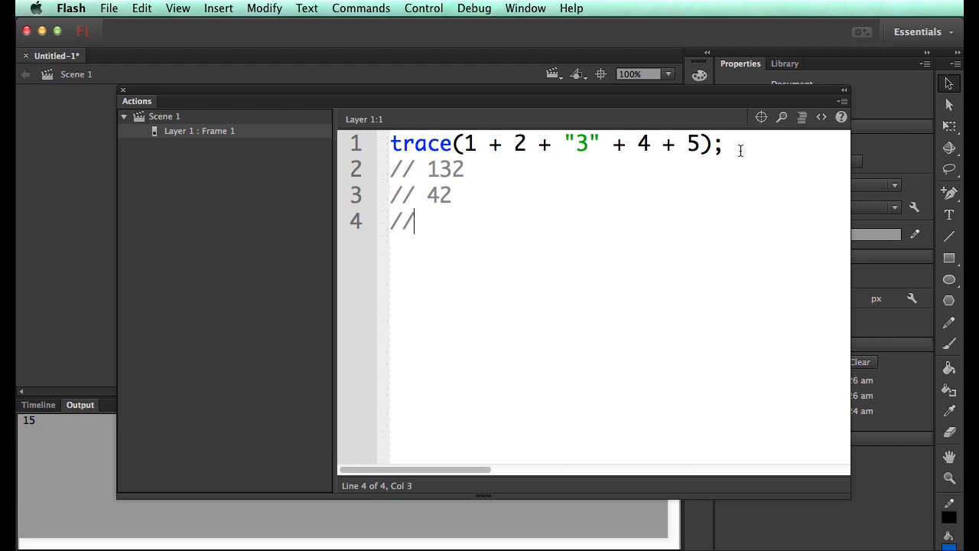
text(3)
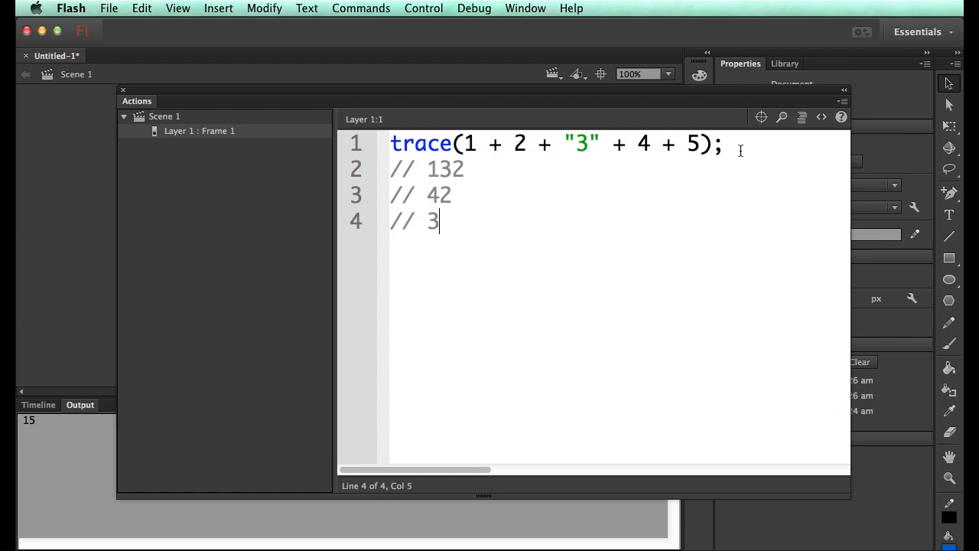
text(345)
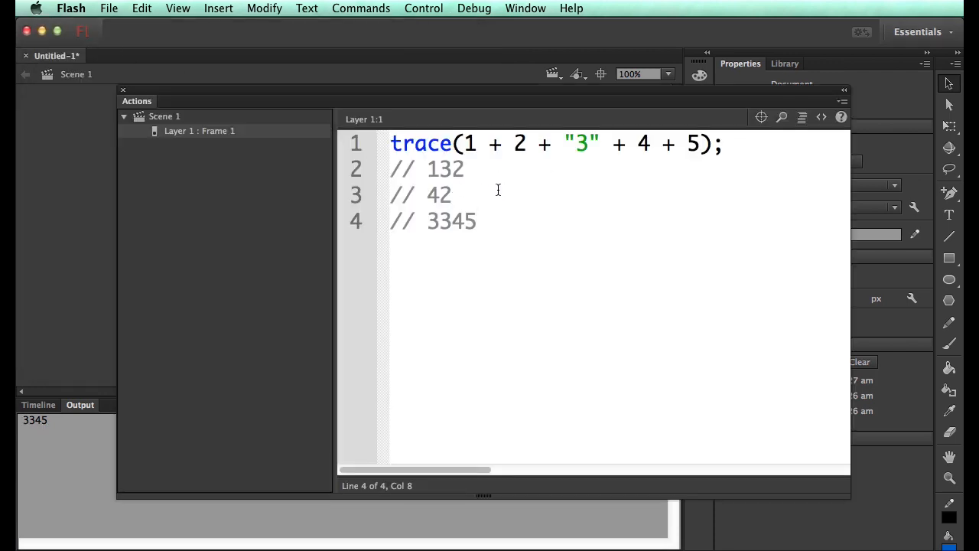
Step: Bracket (1 + 2), replace it with 3, and merge the rest so it reduces to "3345"
click(462, 143)
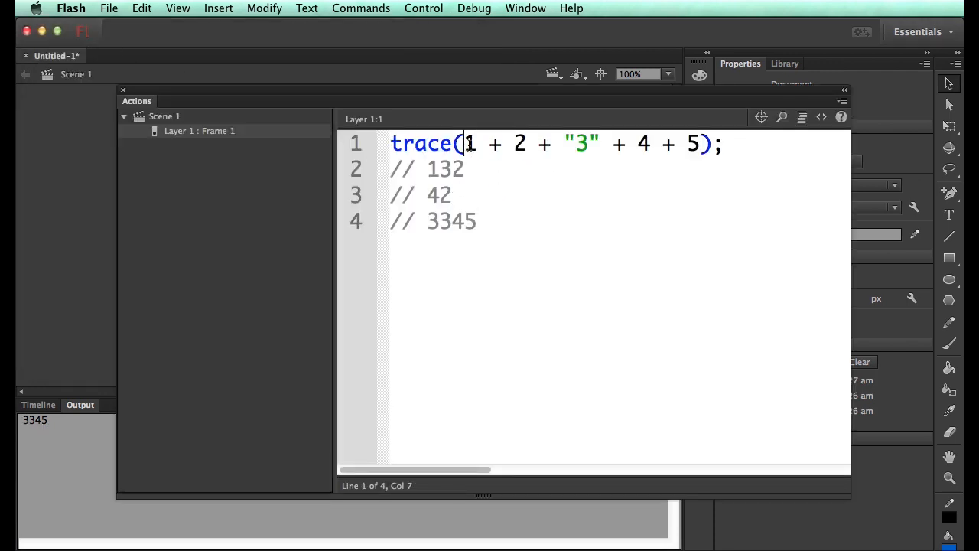
text((1 + 2))
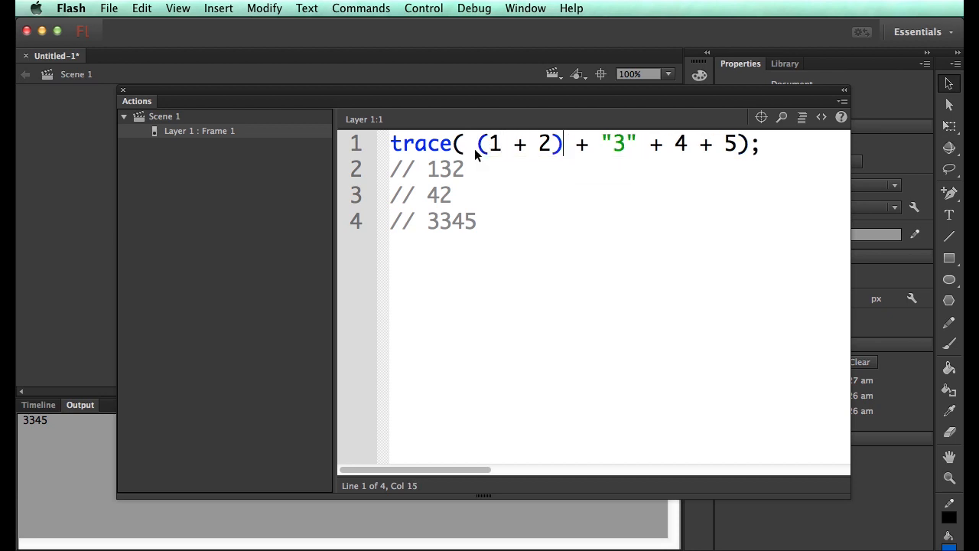
drag(505, 143, 555, 143)
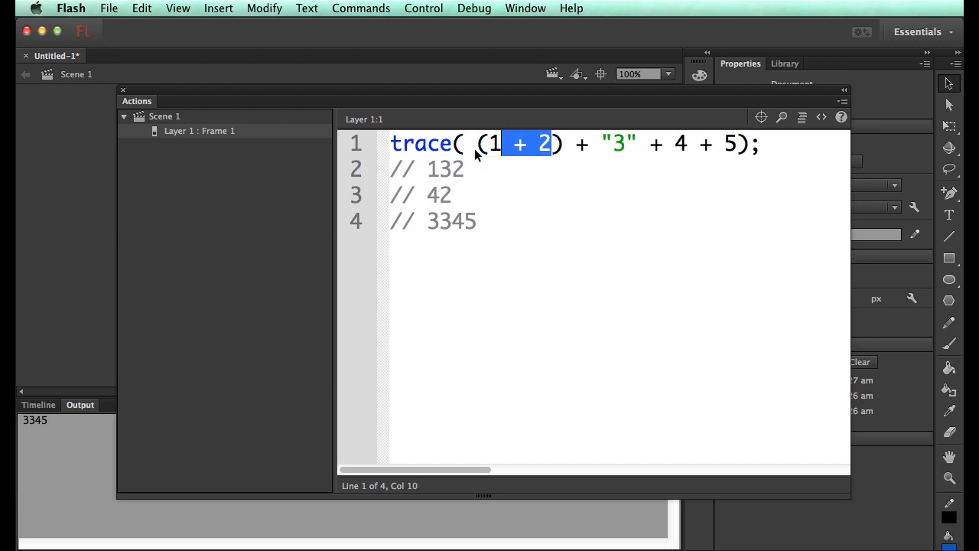
text(34)
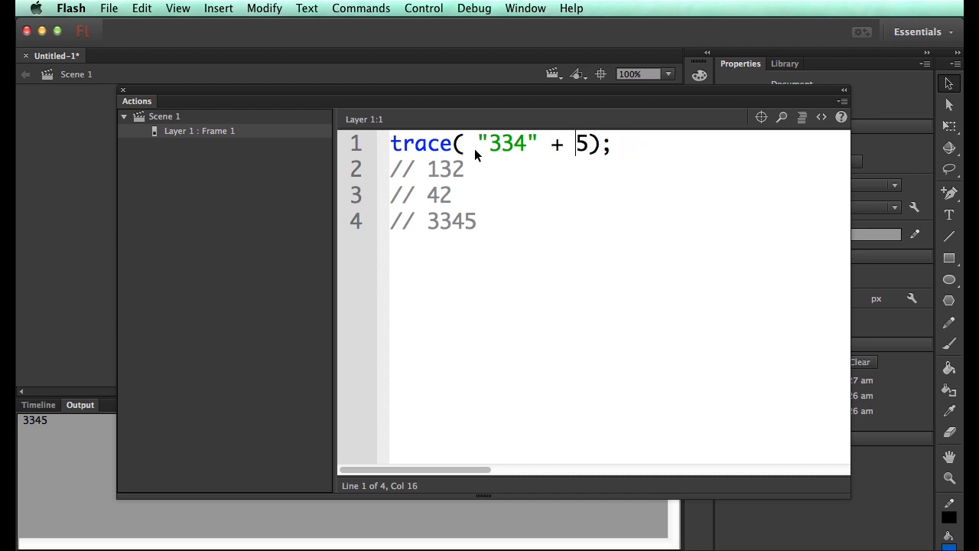
key(Backspace)
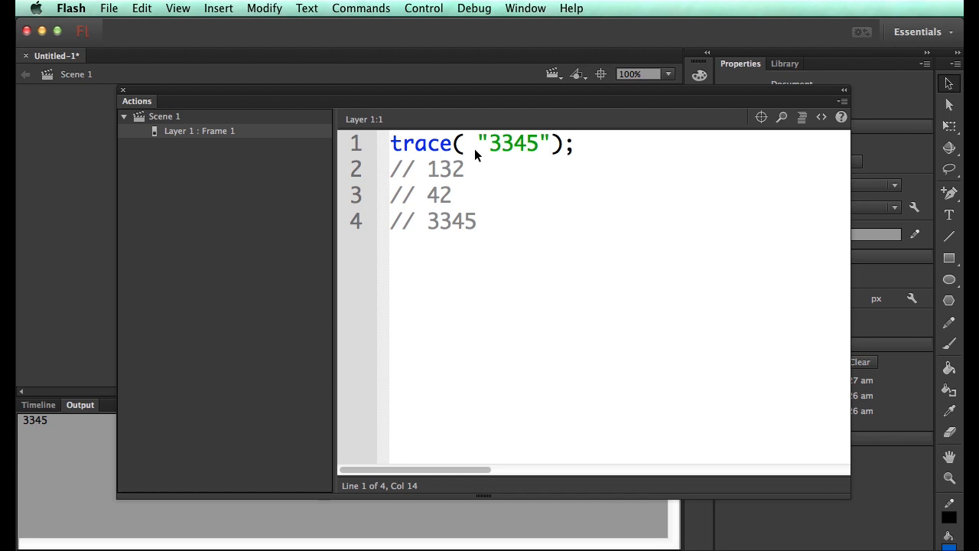
text(+ 2 + 3 + 4 +)
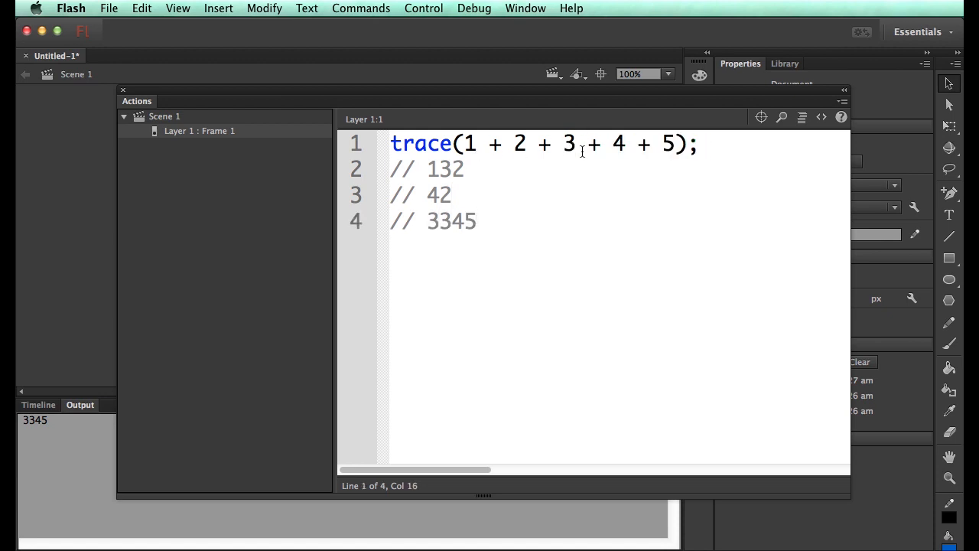
Step: Delete the old comments, simplify to trace(10 + 5) with a // 15 note, printing 15
click(478, 221)
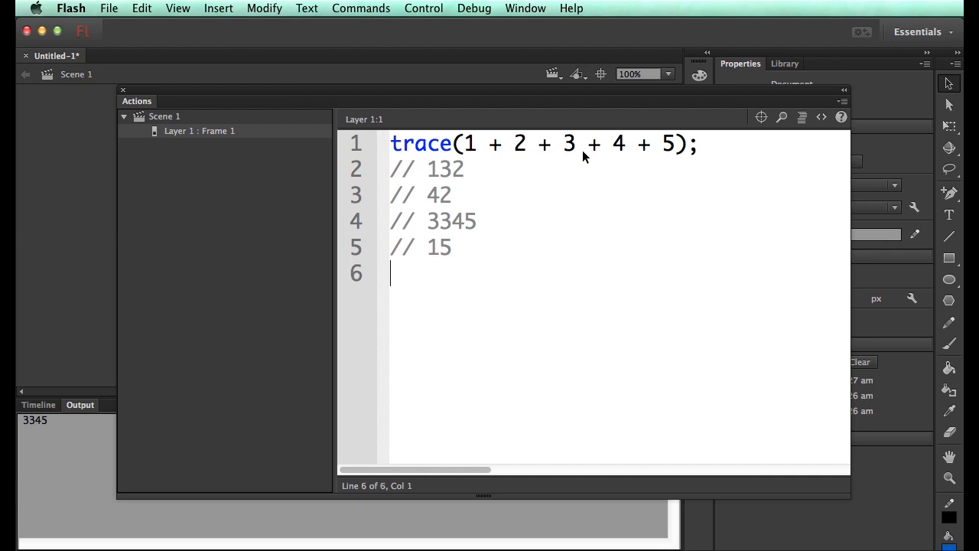
text(//)
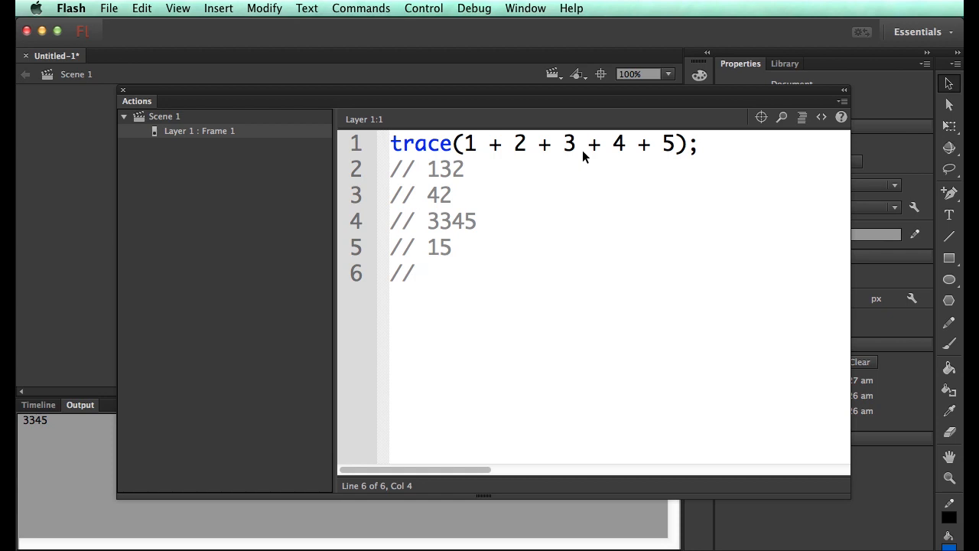
drag(392, 194, 476, 220)
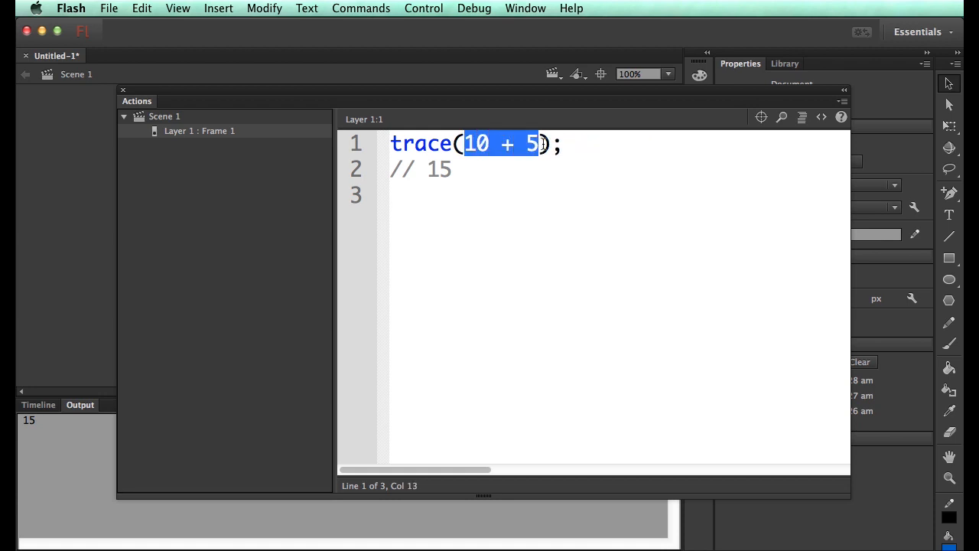
text(15)
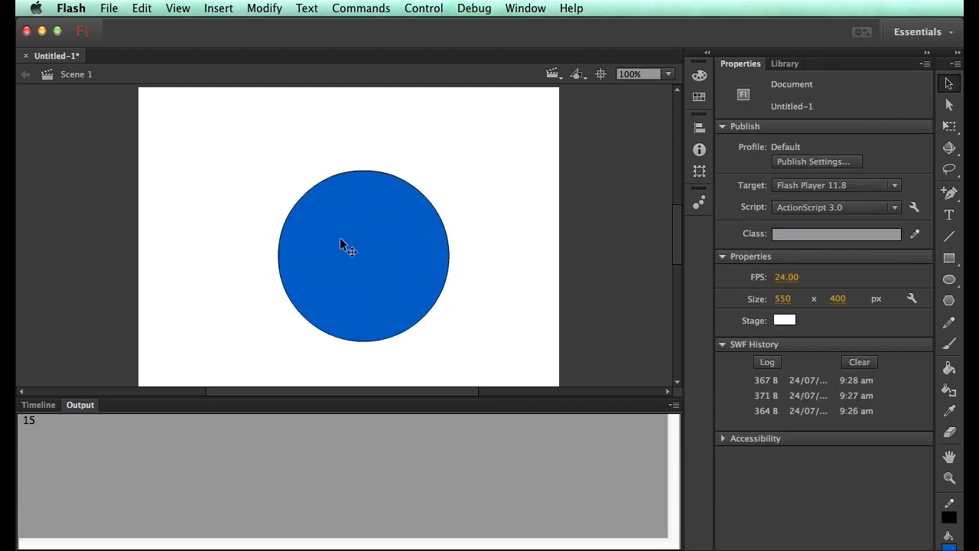
Step: Select the blue circle and move it up and slightly left on the stage
click(344, 244)
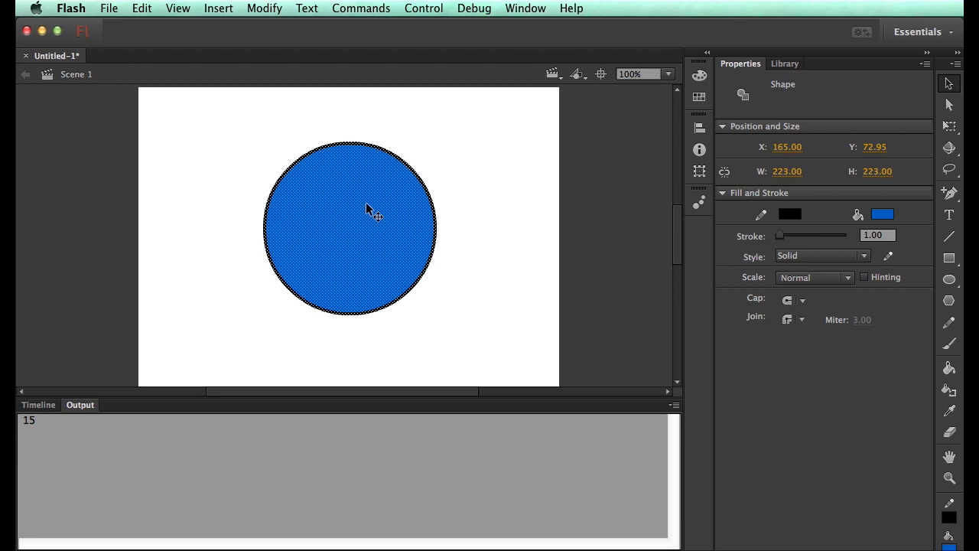
drag(375, 210, 366, 220)
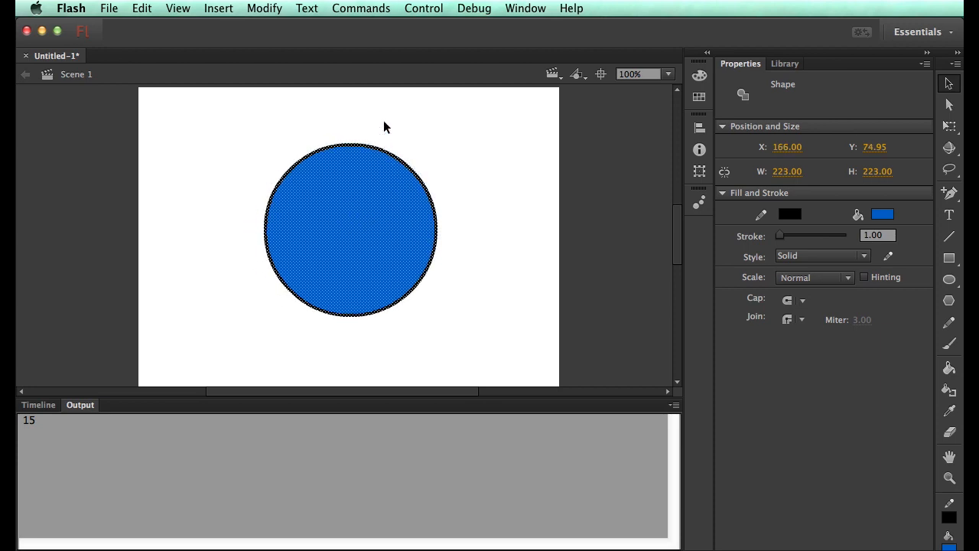
click(263, 8)
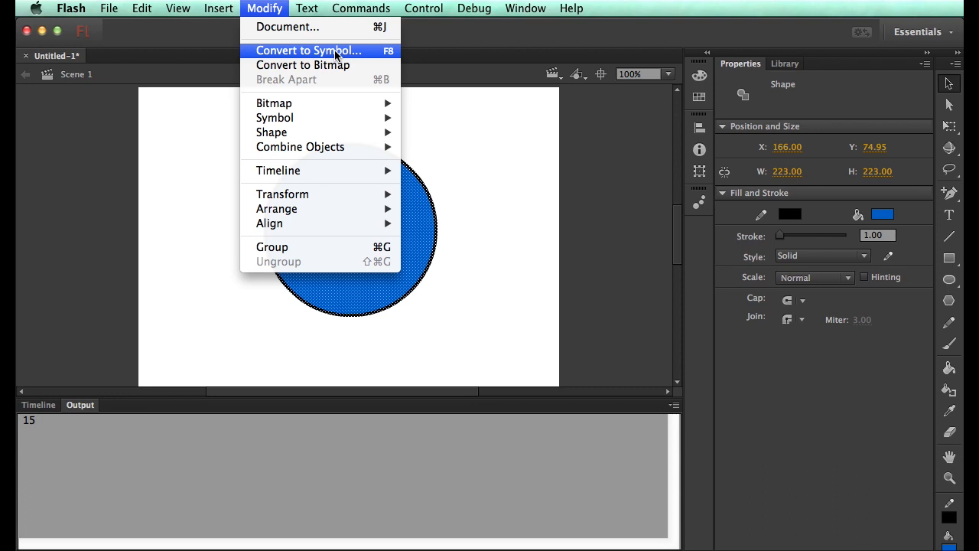
mouse_move(334, 57)
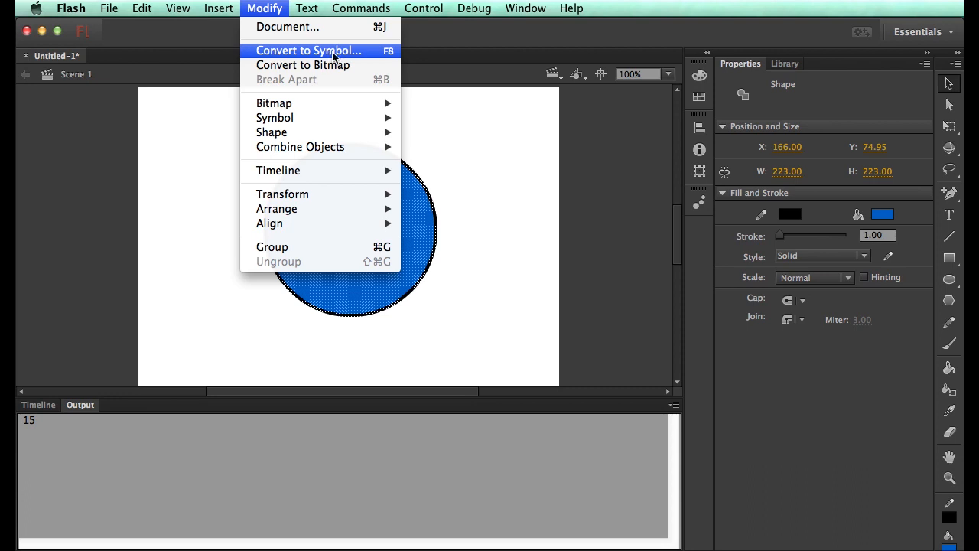
Step: Convert the circle to a Movie Clip symbol named Circle
click(308, 51)
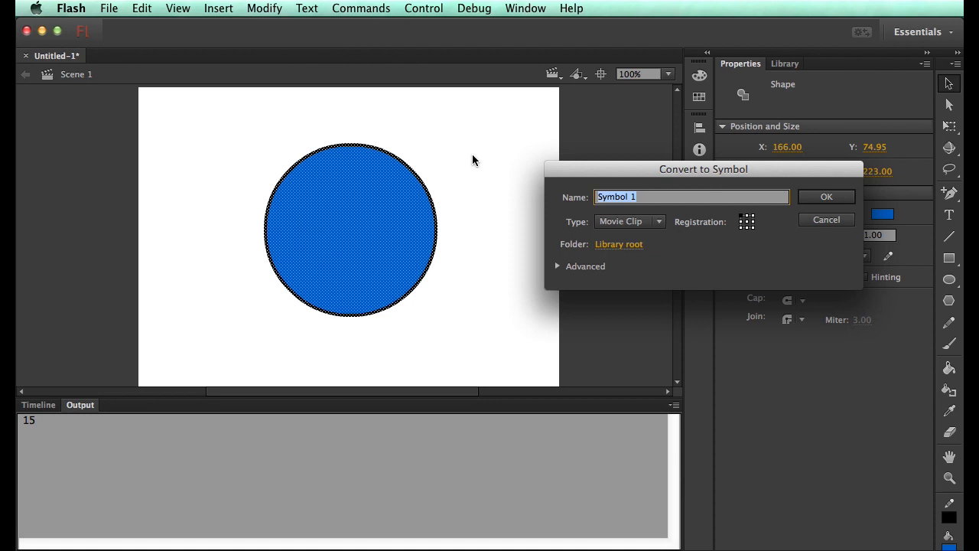
text(Circle)
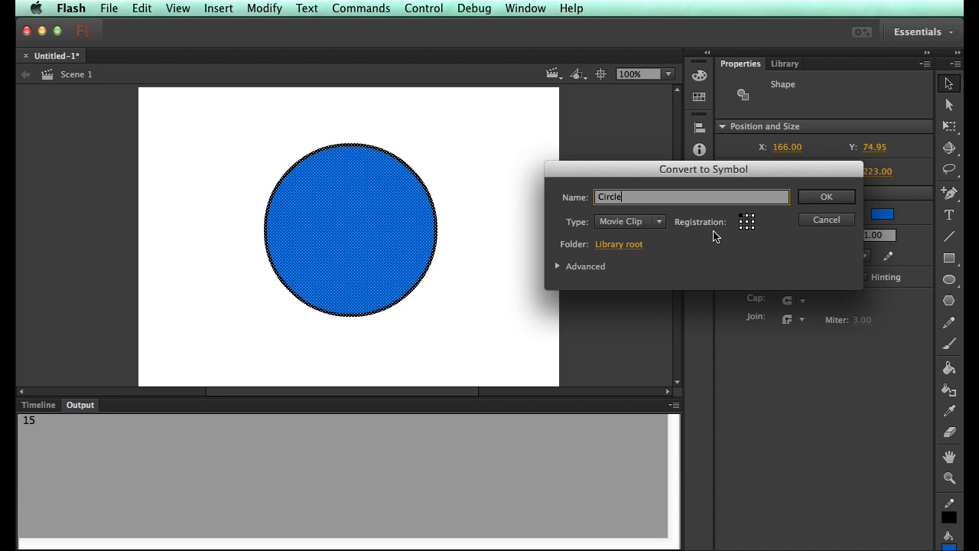
click(826, 197)
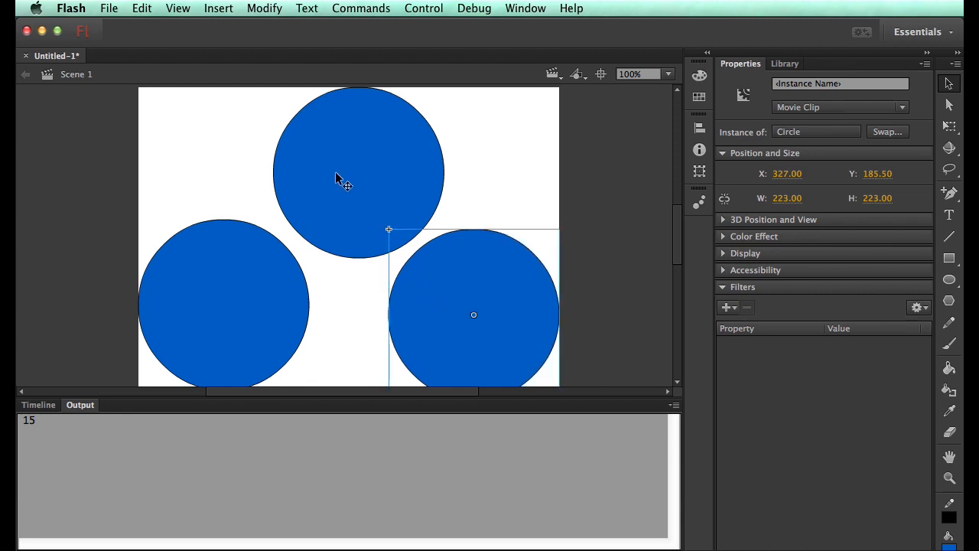
mouse_move(491, 290)
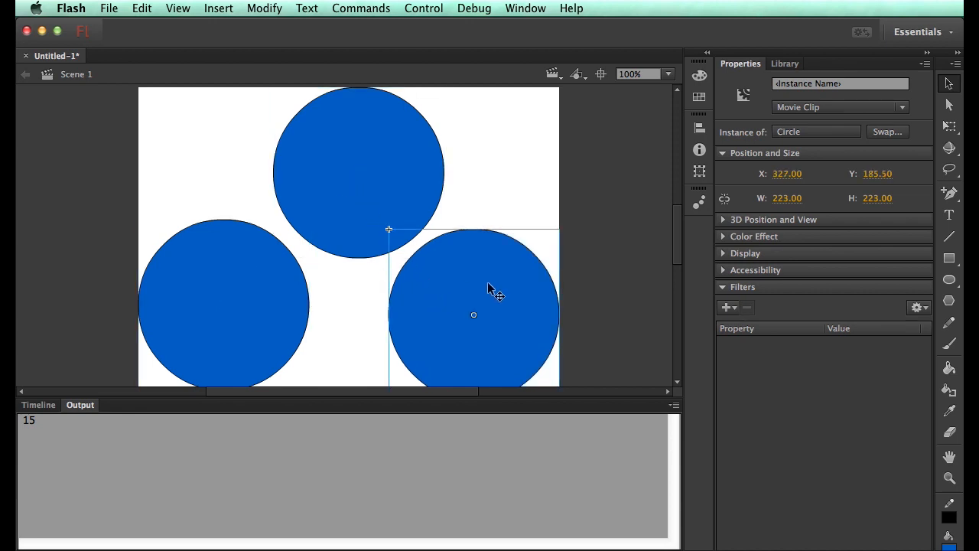
mouse_move(578, 215)
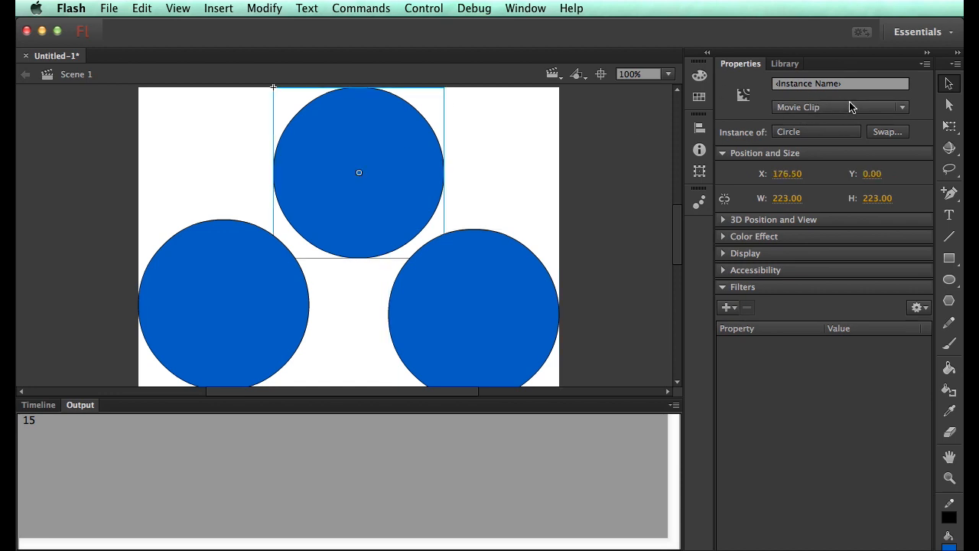
Step: Give the three Circle instances the names circle1, circle2 and circle3
text(circle)
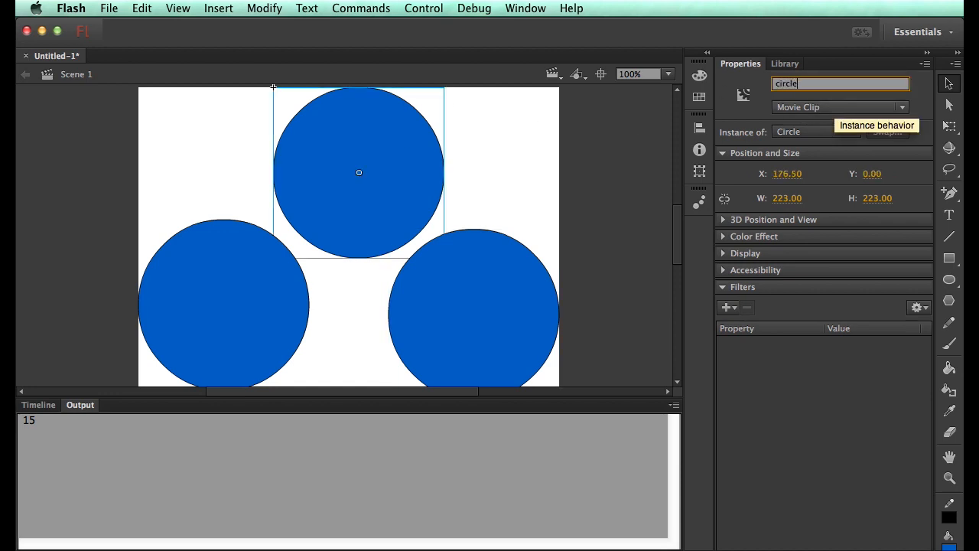
click(473, 315)
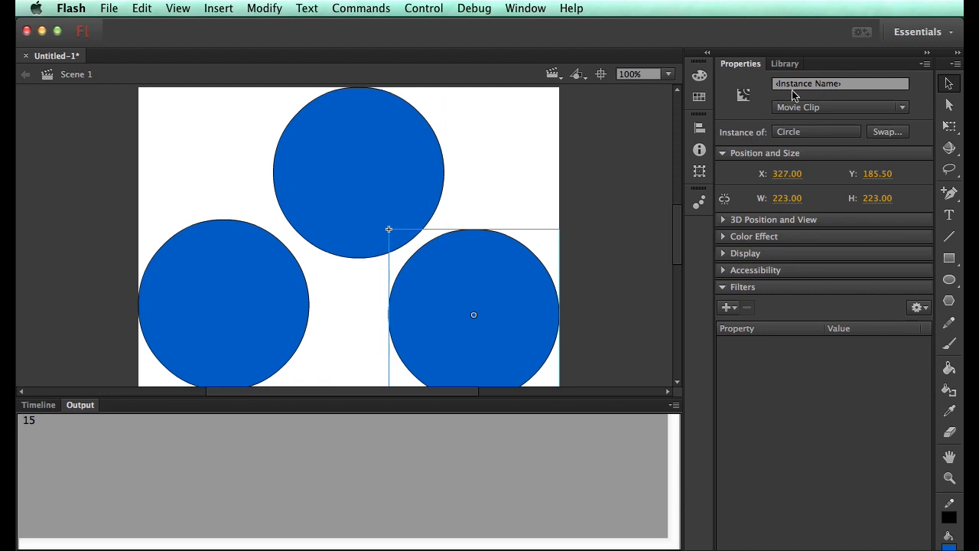
text(circle2)
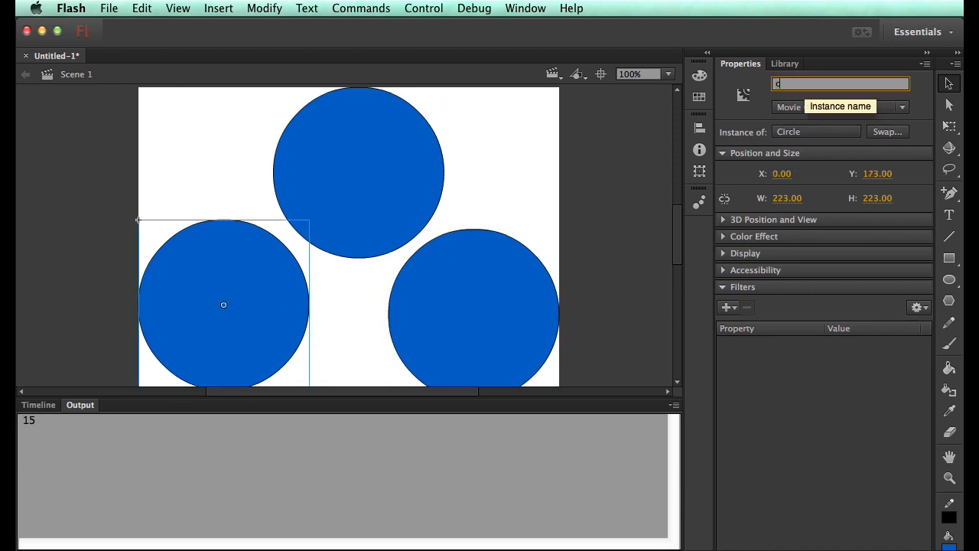
text(circle3)
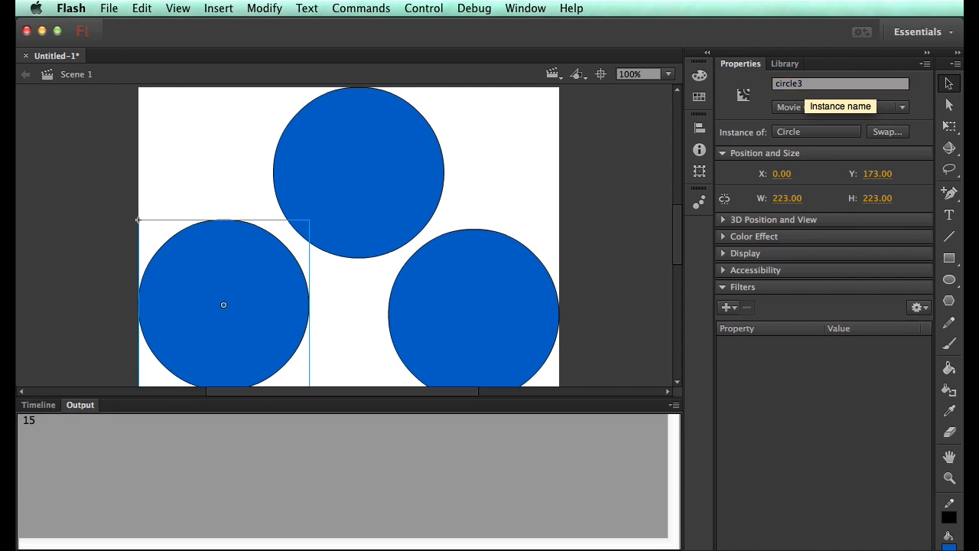
click(359, 172)
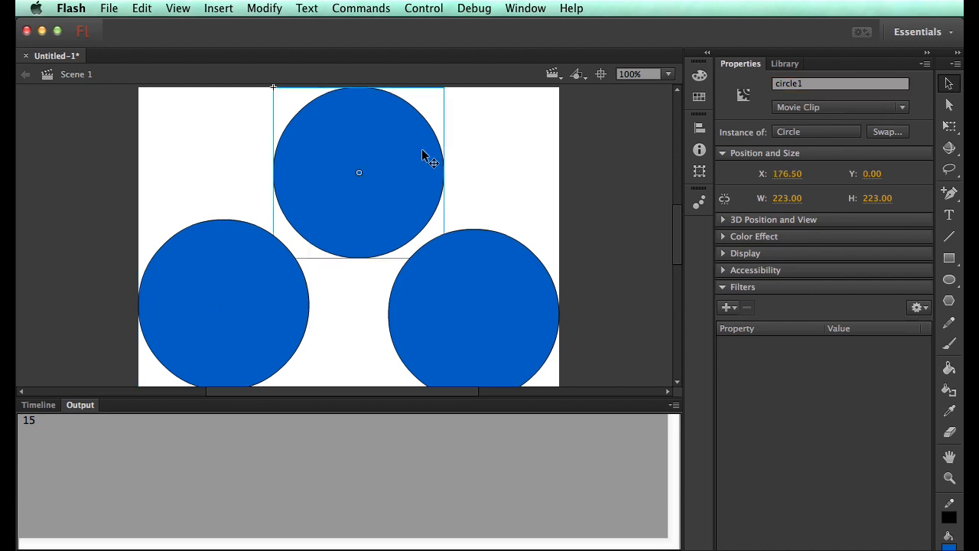
mouse_move(432, 266)
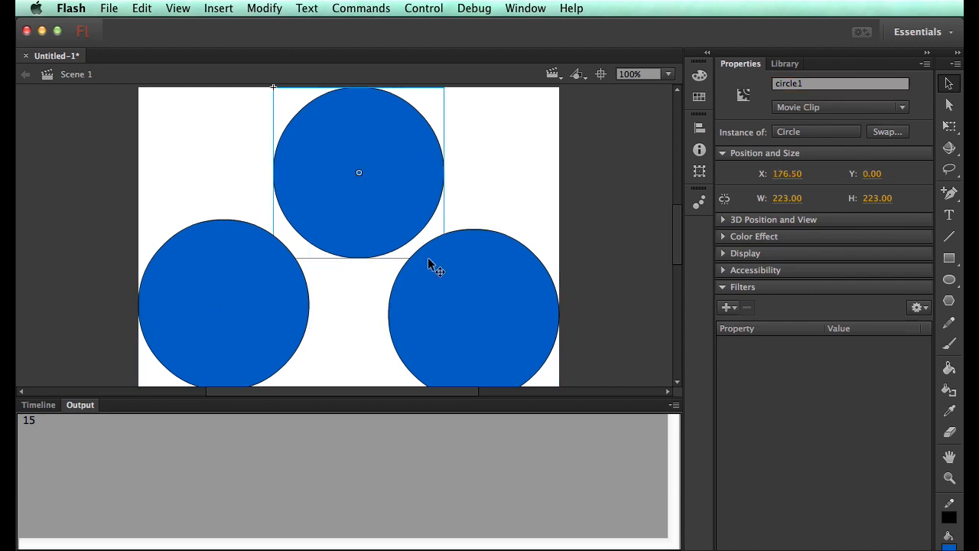
Step: Replace the trace call's sum argument with circle1 in the frame script
click(523, 8)
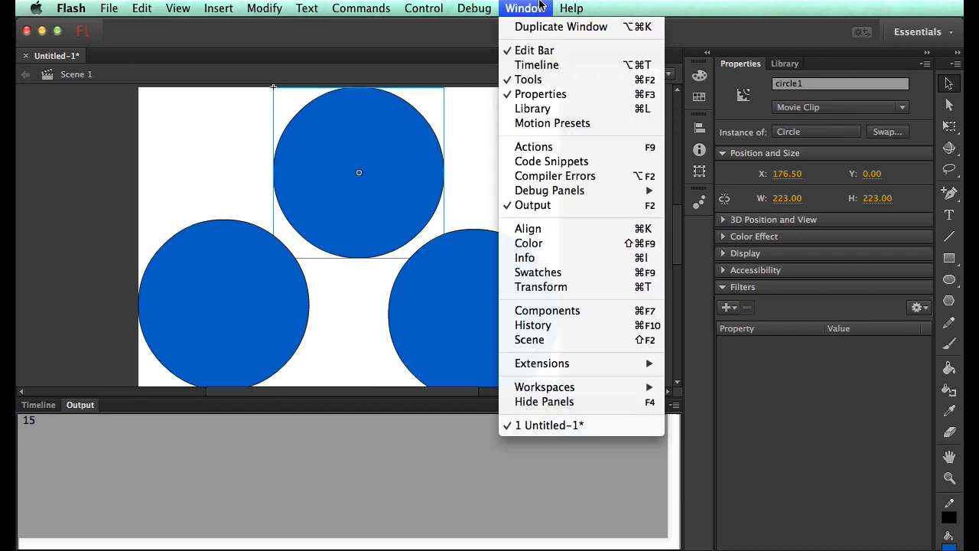
click(532, 146)
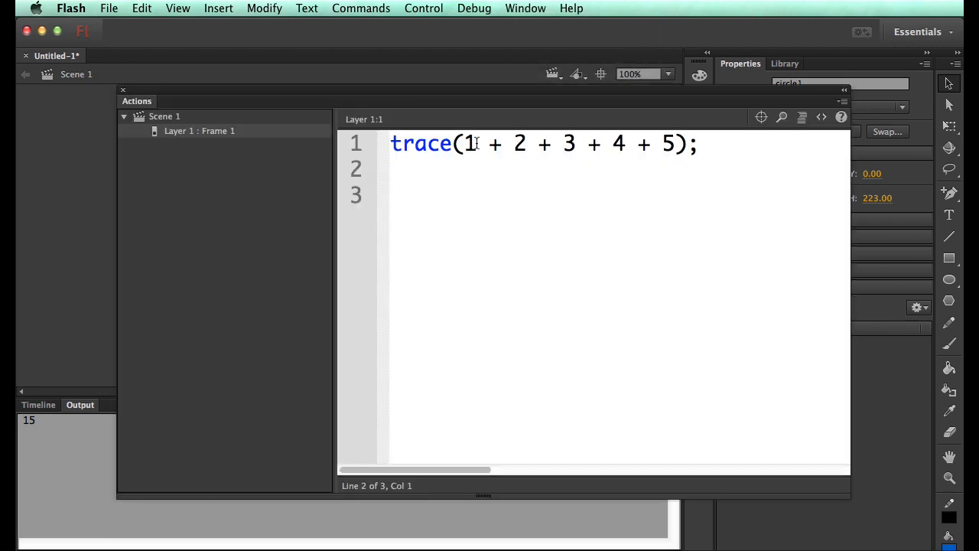
drag(459, 144, 675, 144)
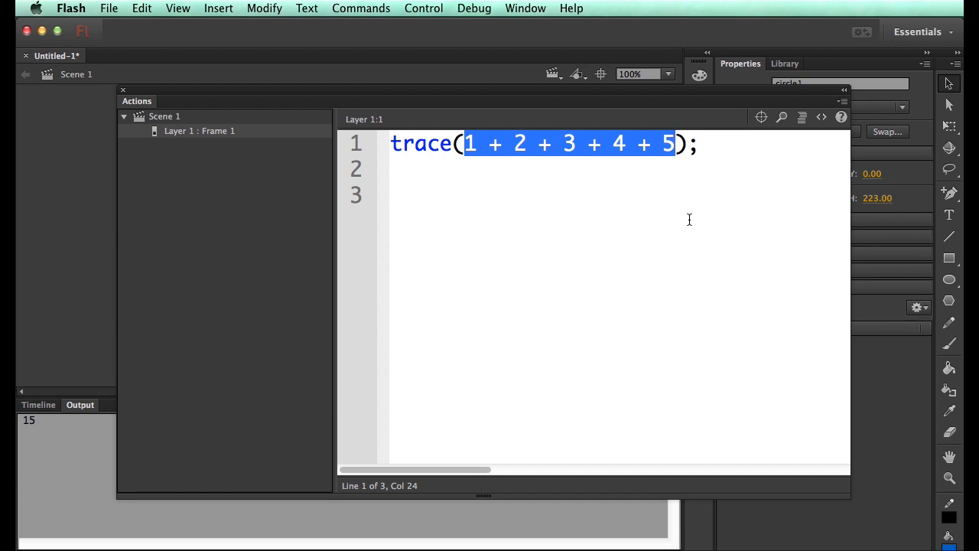
text(circle1);)
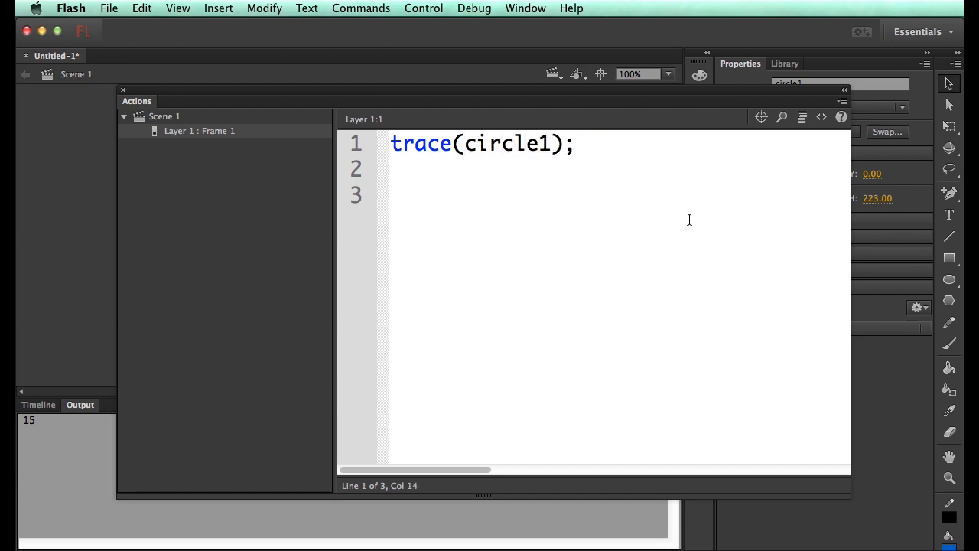
Step: Change the trace argument to circle1.x so the test outputs 176.5
double_click(511, 144)
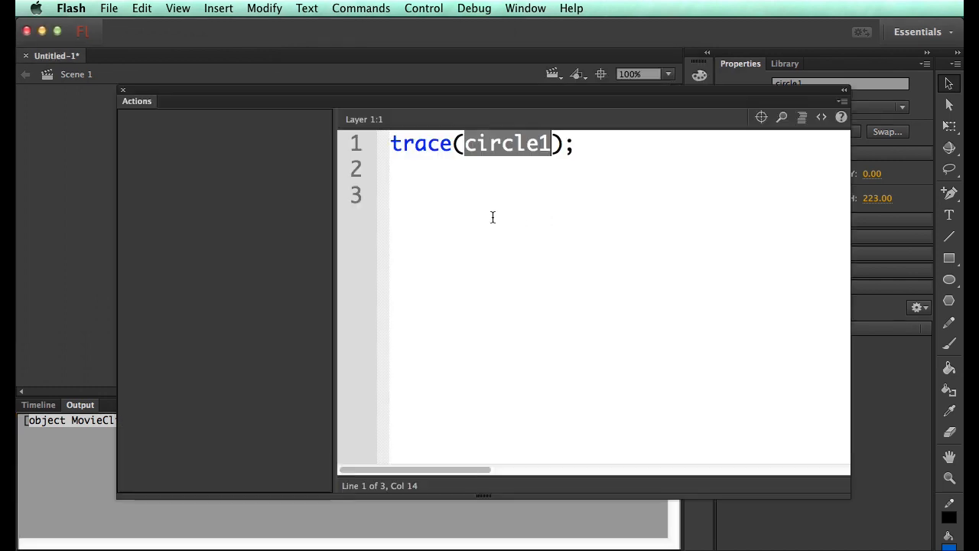
text(.)
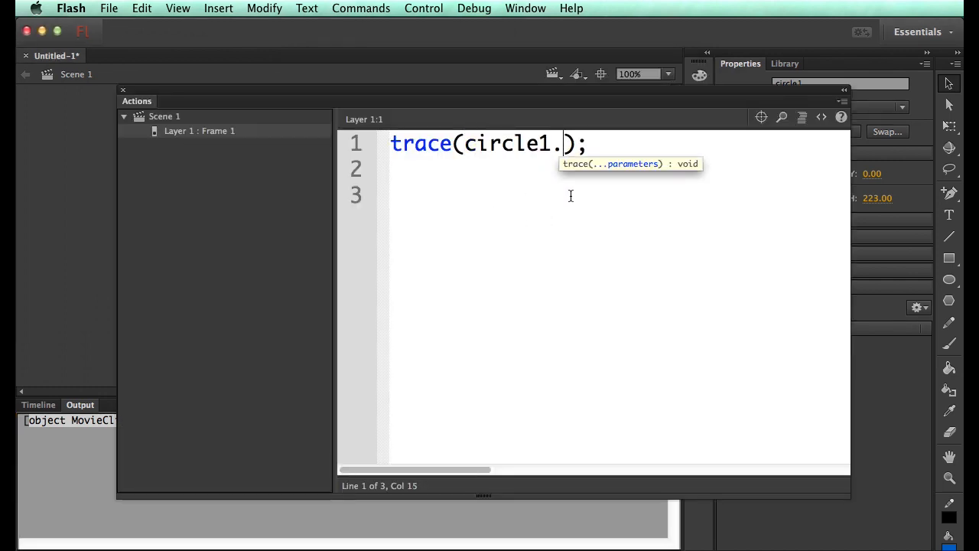
text(x)
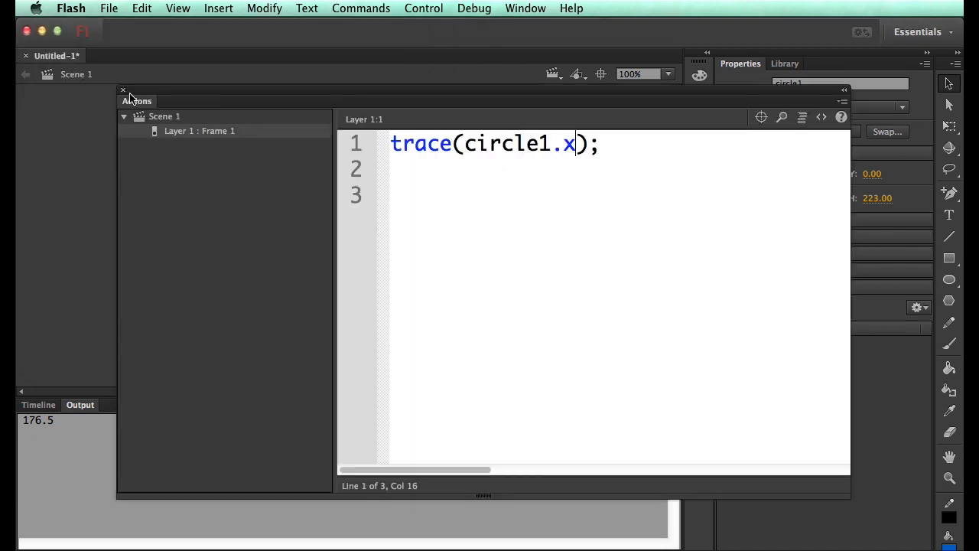
click(122, 90)
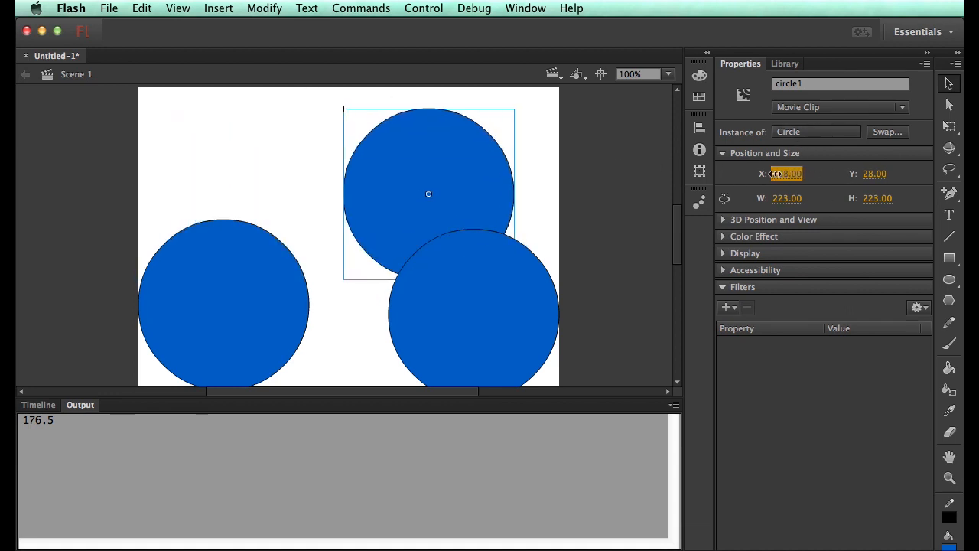
Step: Set circle1's X to 200.00 and test the movie so the trace outputs 200
text(219)
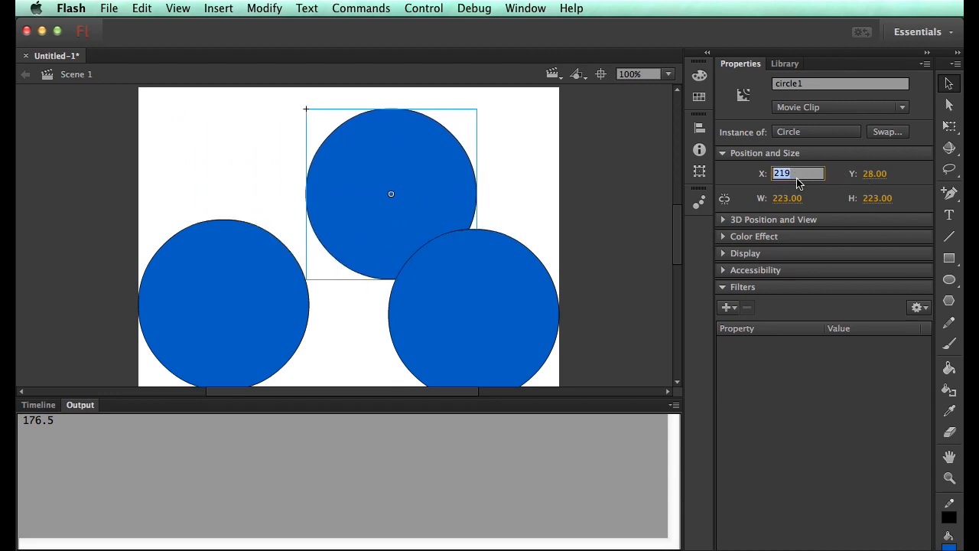
text(200.00)
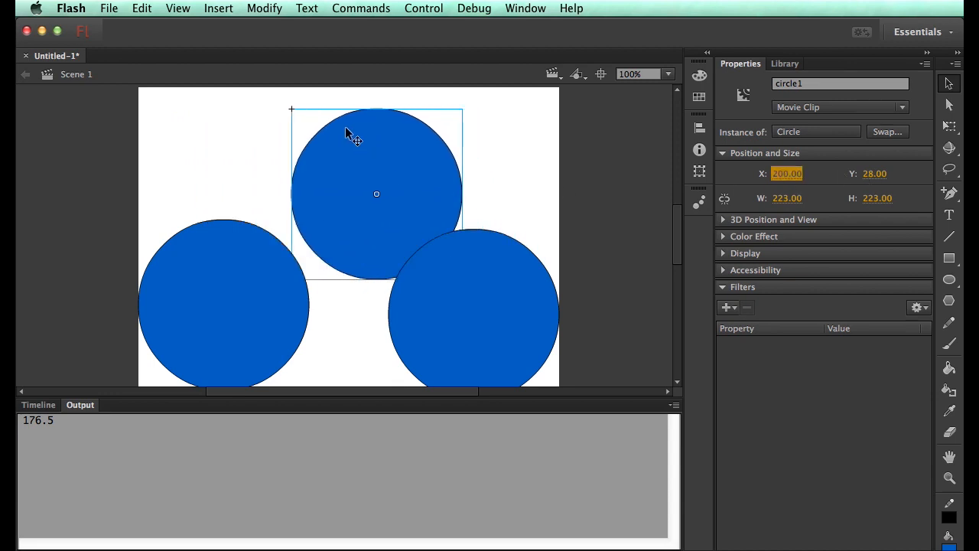
mouse_move(373, 150)
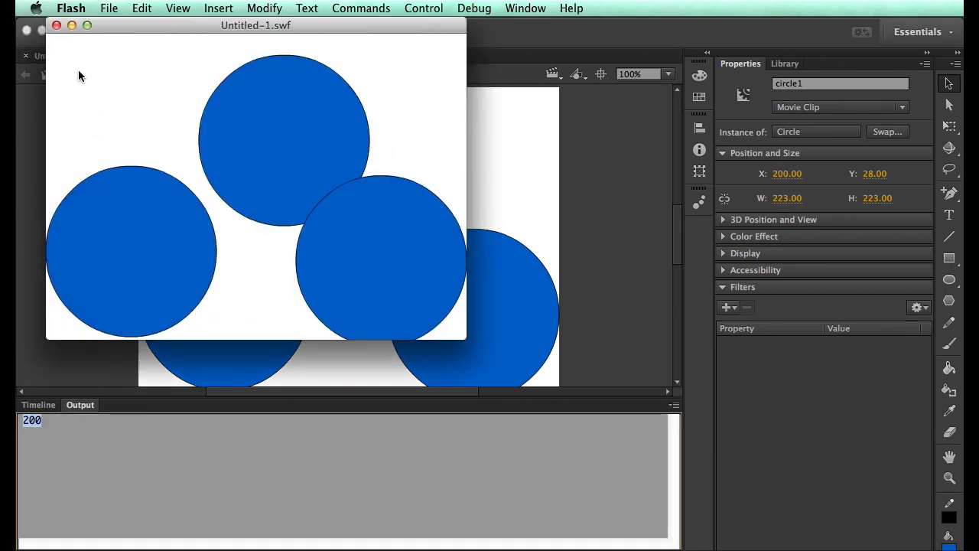
click(56, 25)
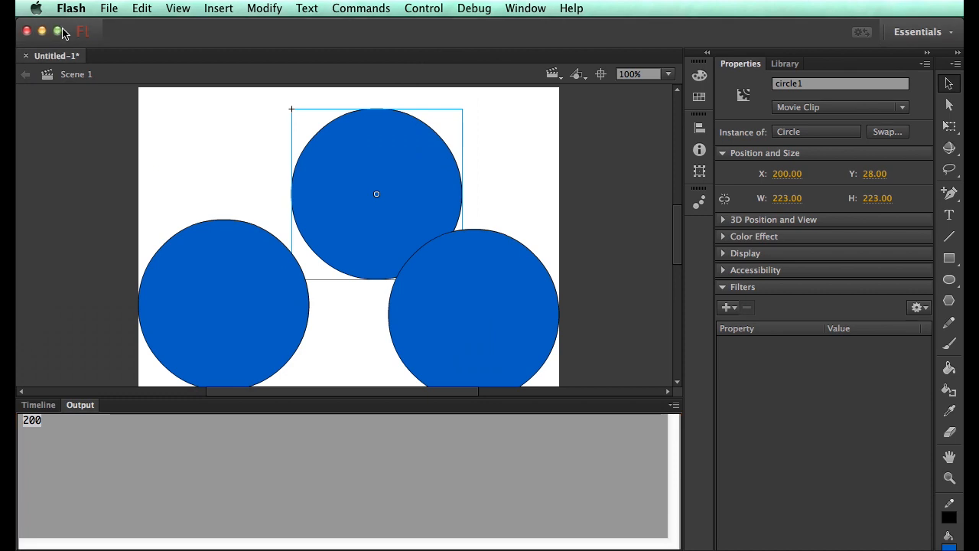
click(525, 8)
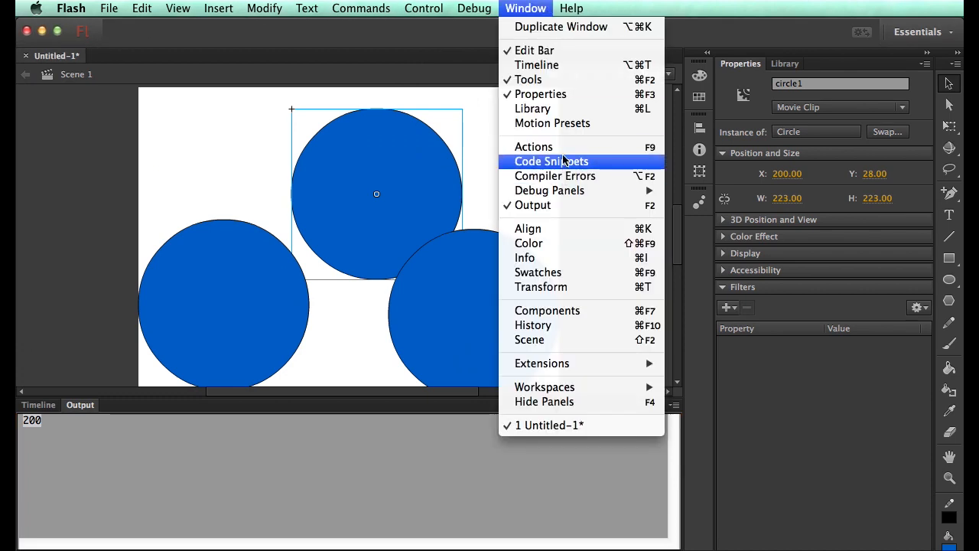
Step: Reopen the frame script to add traces for circle2.x and circle3.x
click(532, 146)
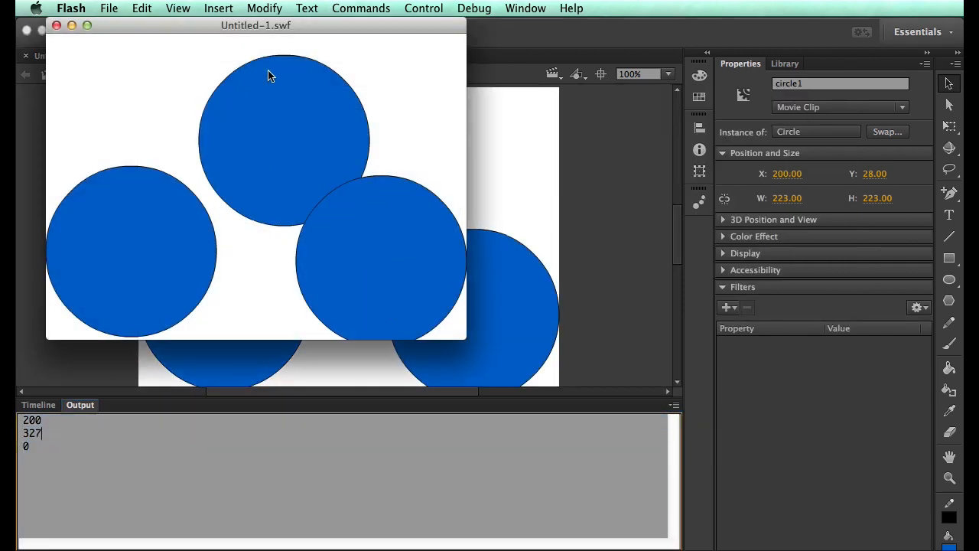
mouse_move(345, 213)
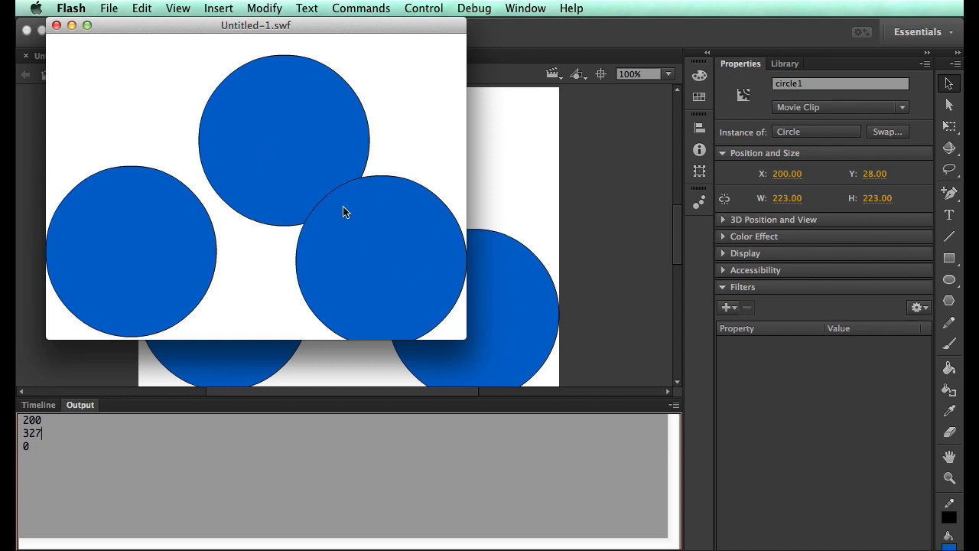
mouse_move(131, 240)
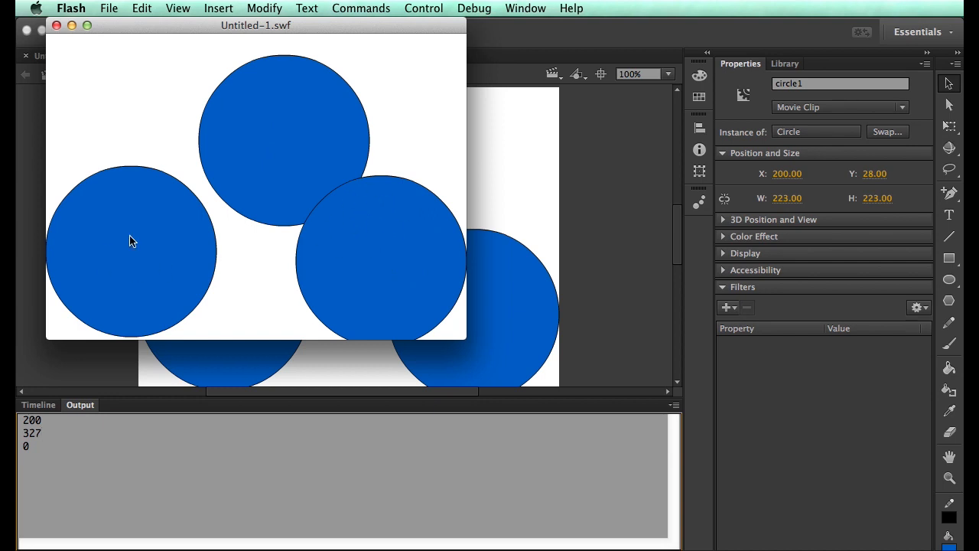
mouse_move(123, 237)
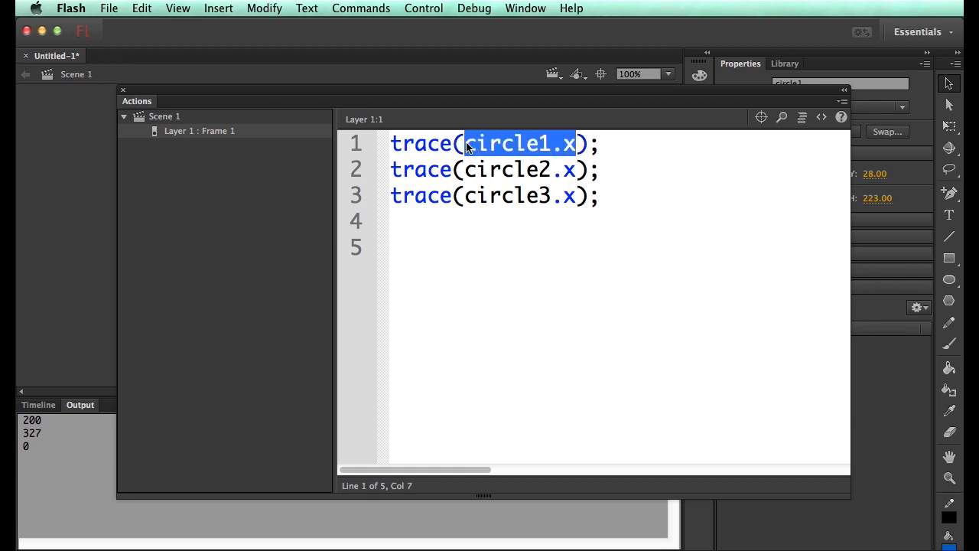
Step: Add circle1.x = 0; to the script to snap circle1 to the left edge
text(circle1.x)
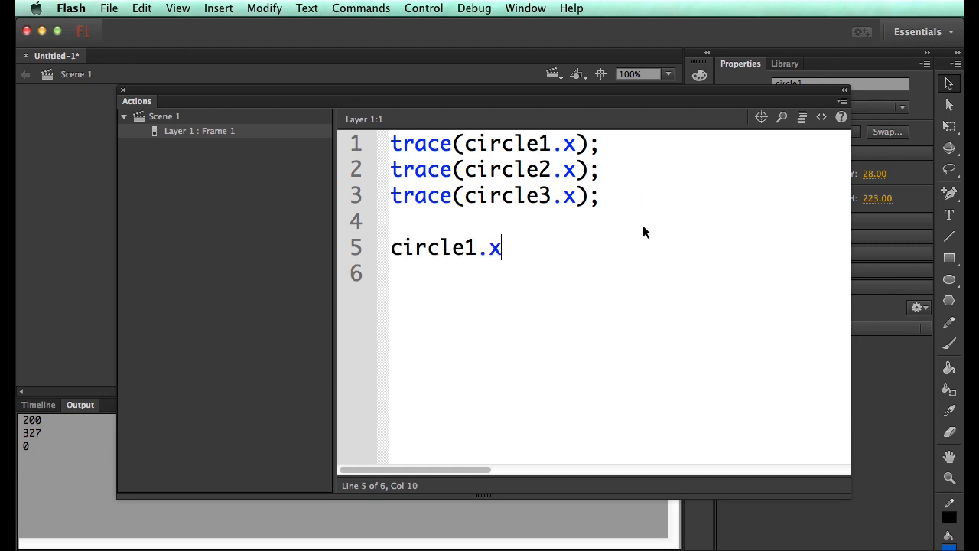
text(=)
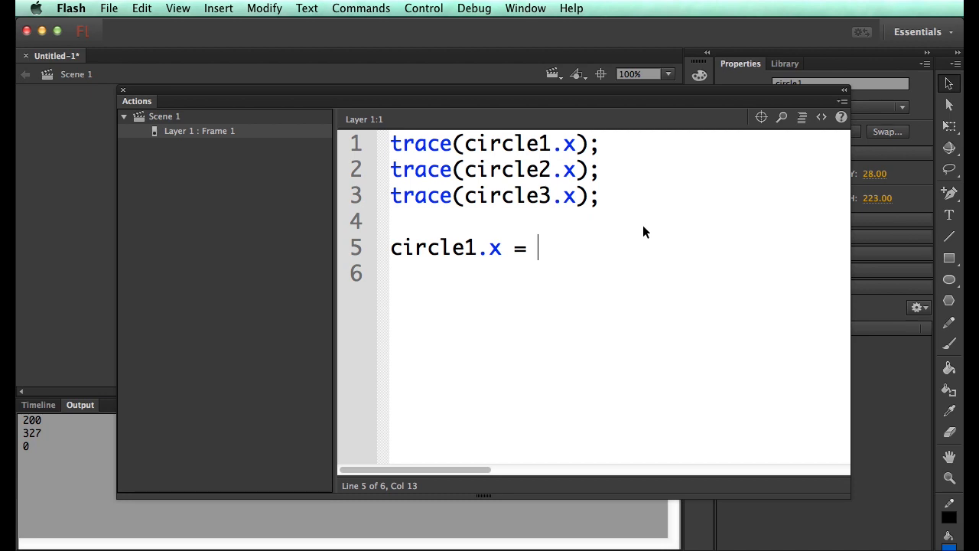
text(0;)
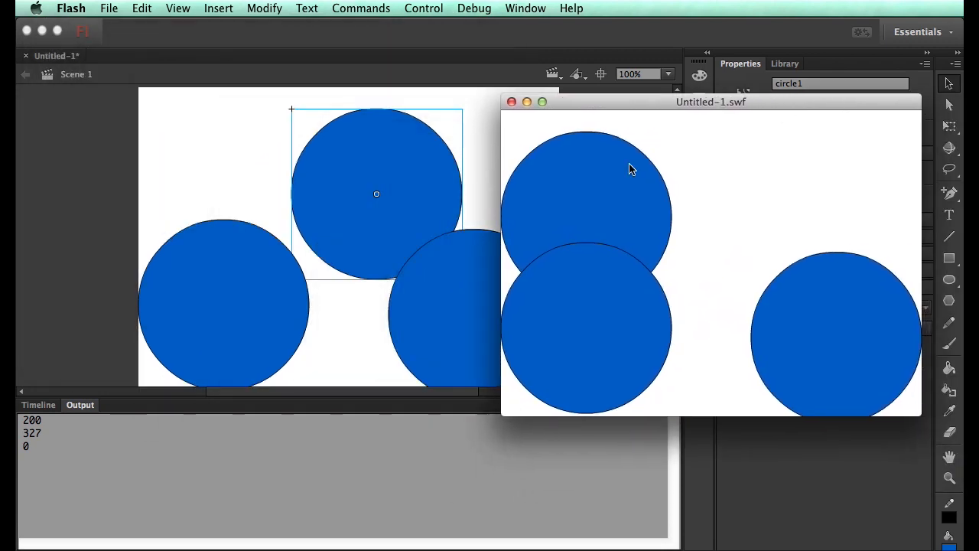
mouse_move(583, 183)
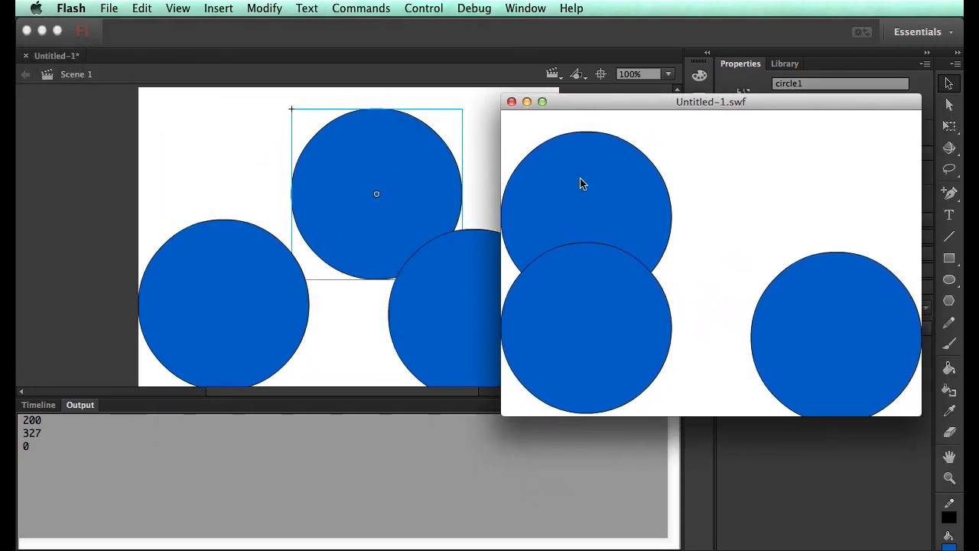
mouse_move(88, 176)
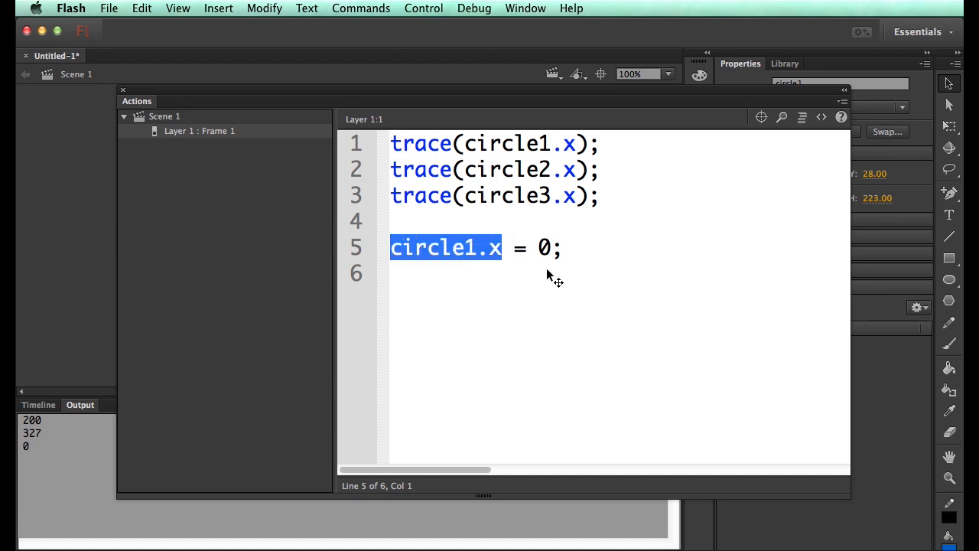
Step: Change the line to circle1.x = circle1.x + 5; so circle1 shifts right
text(circle1.x)
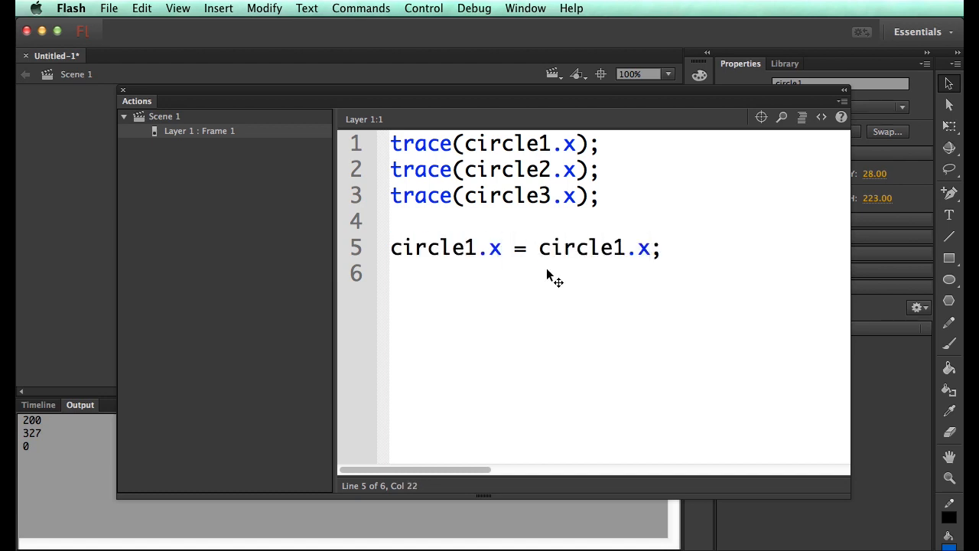
text(+ 5)
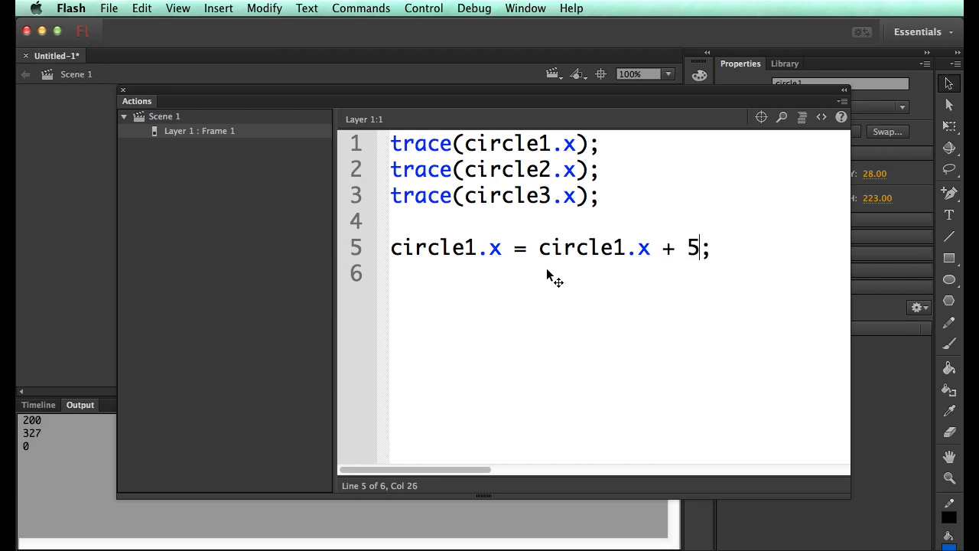
text(0)
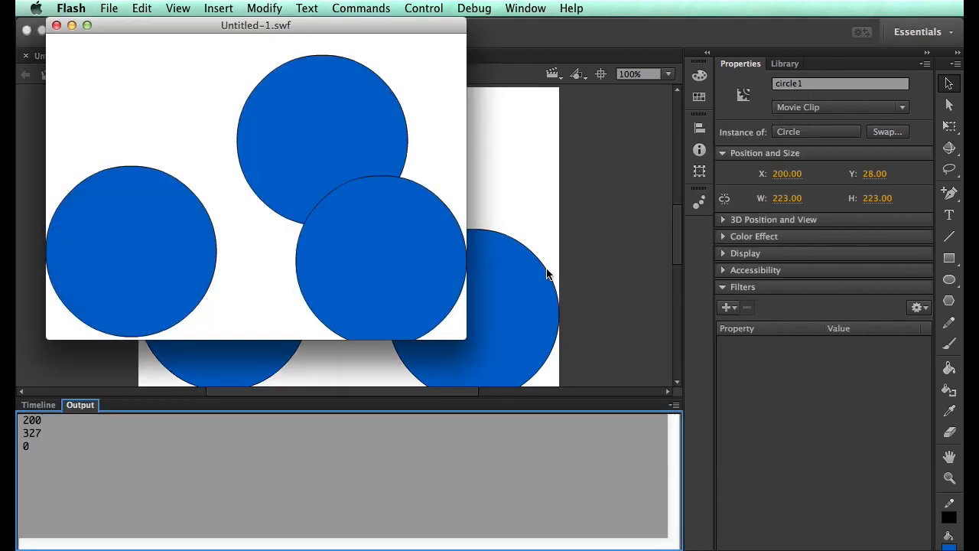
mouse_move(331, 32)
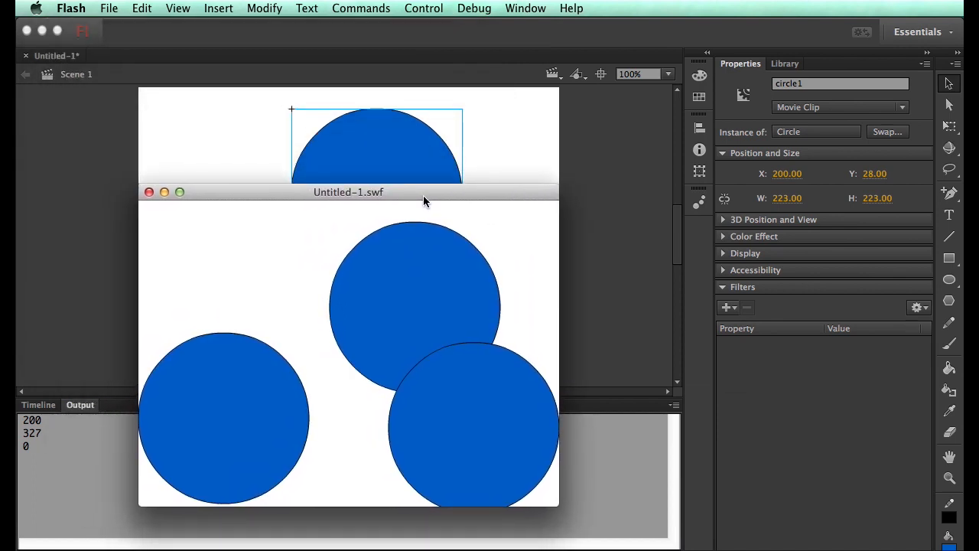
mouse_move(361, 210)
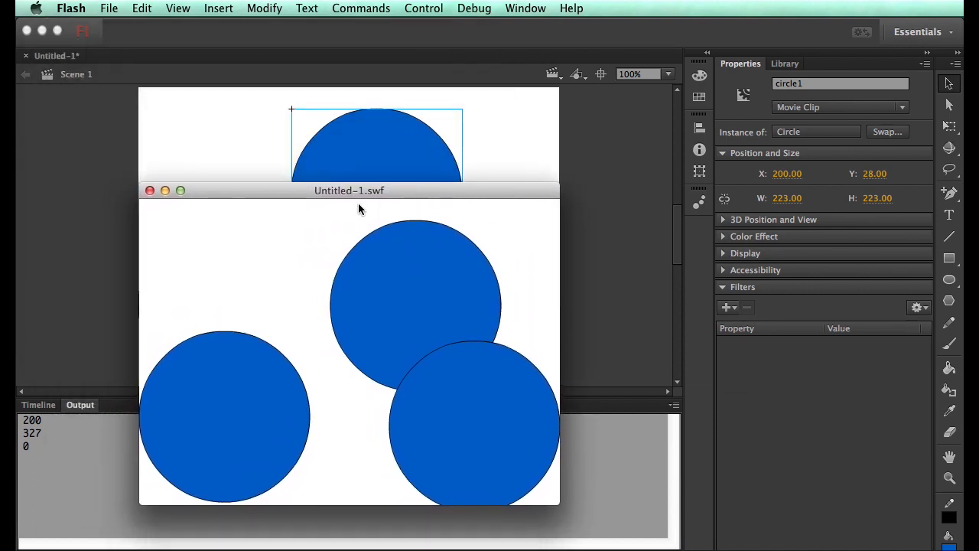
mouse_move(418, 211)
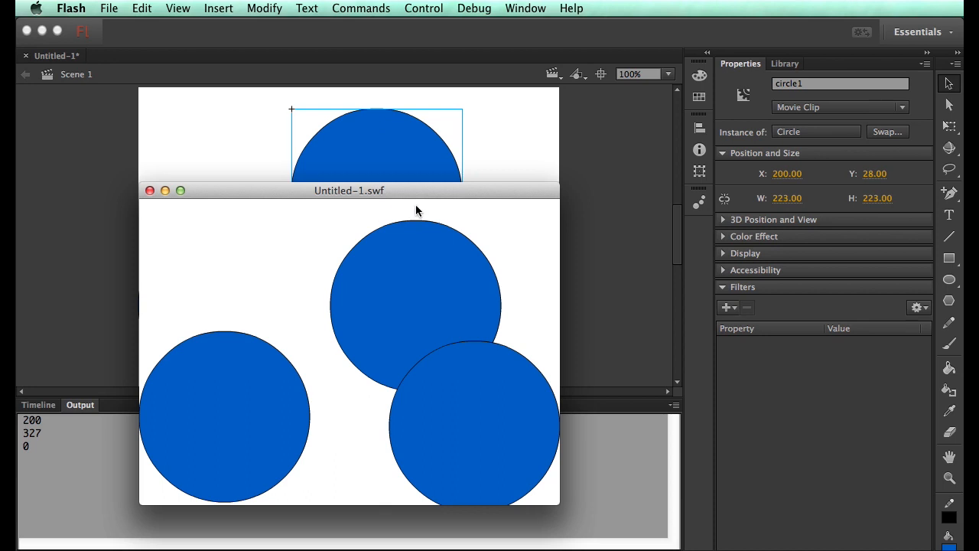
mouse_move(382, 203)
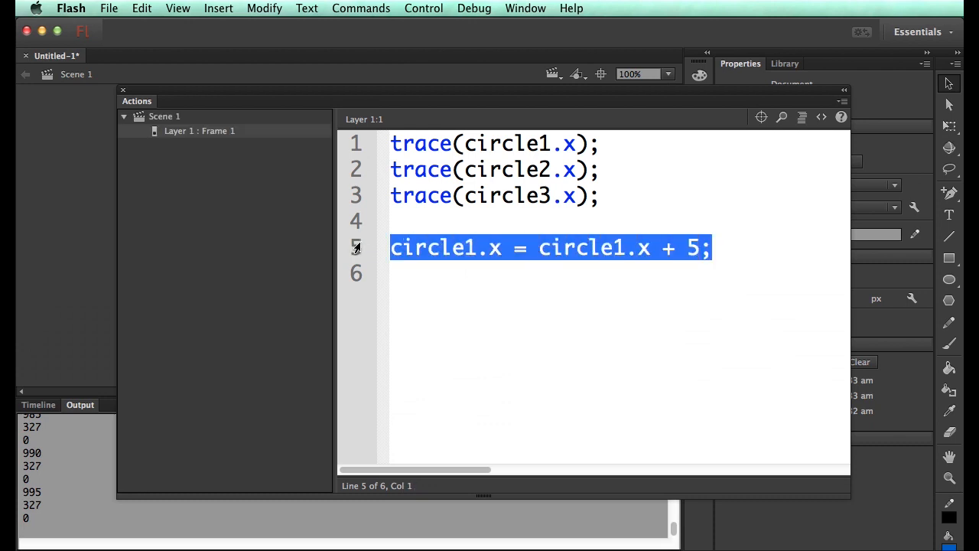
Step: Add a second five-pixel shift line and run the movie to test the motion
text(circle1.x = circle1.x + 5;)
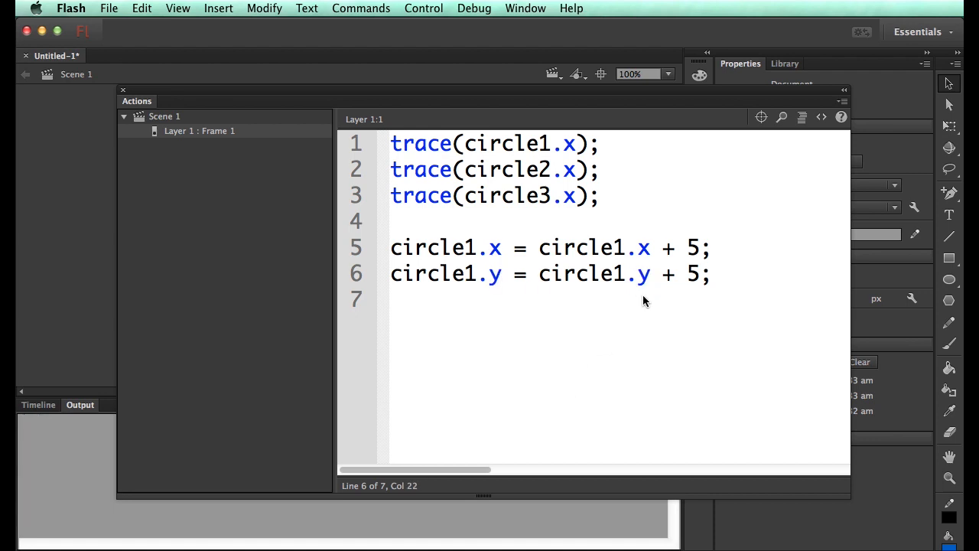
key(cmd+return)
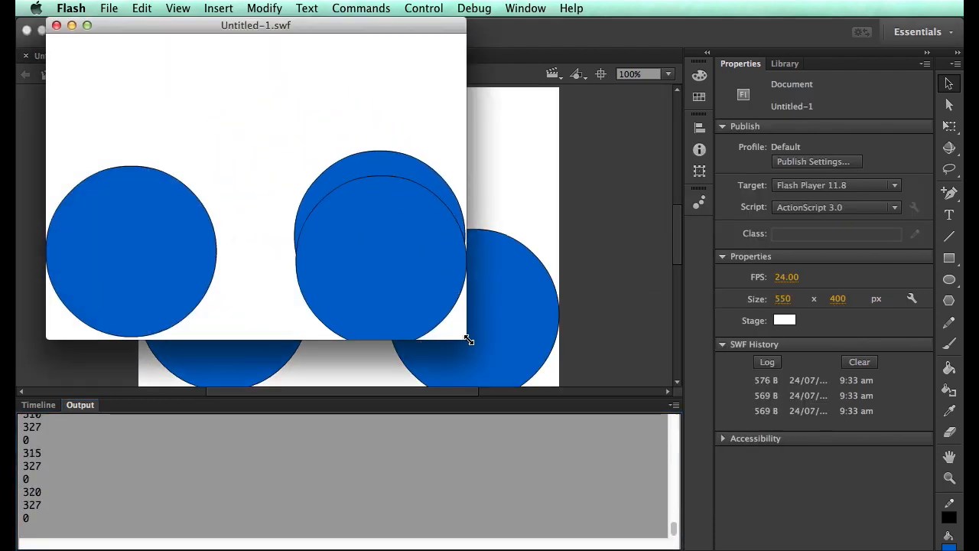
drag(469, 340, 775, 510)
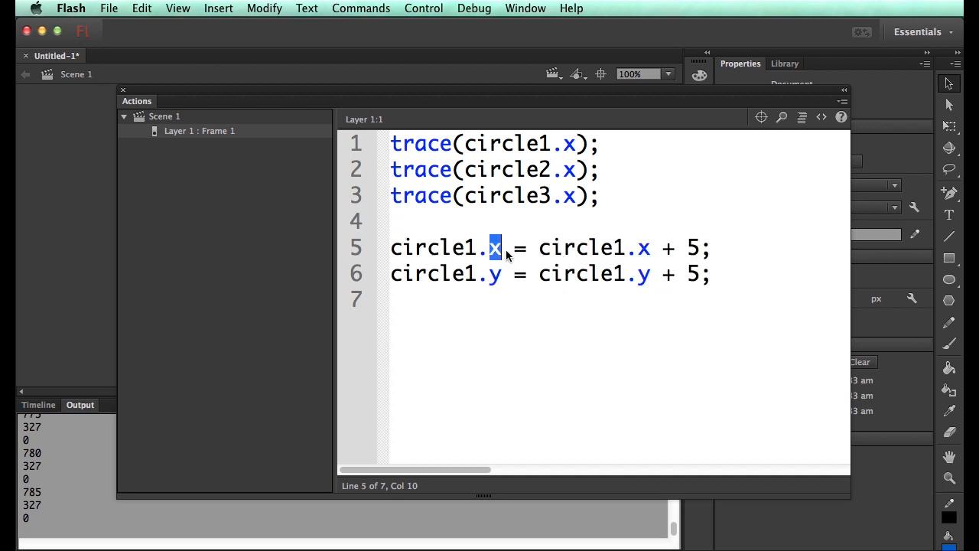
Step: Position the insertion point to remove the movement lines and edit the traces
click(493, 248)
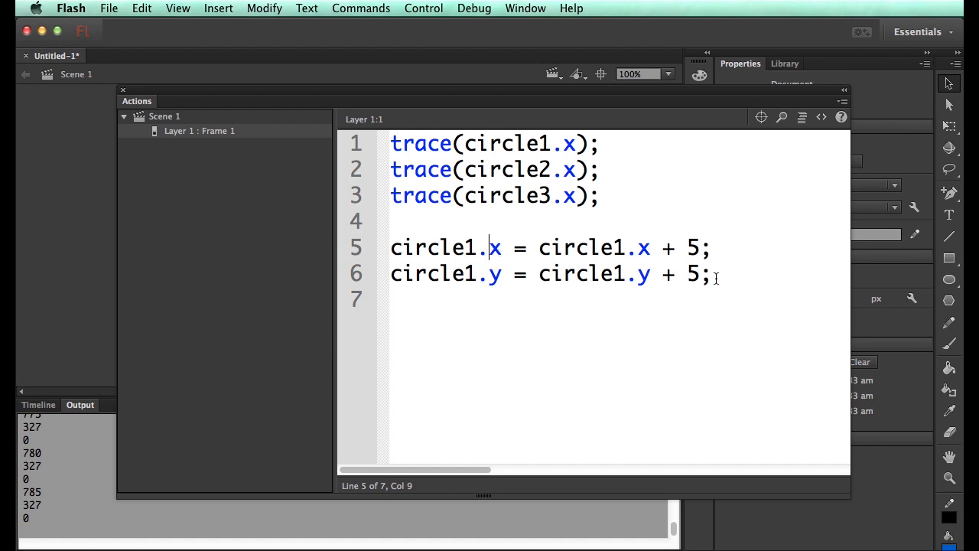
click(710, 275)
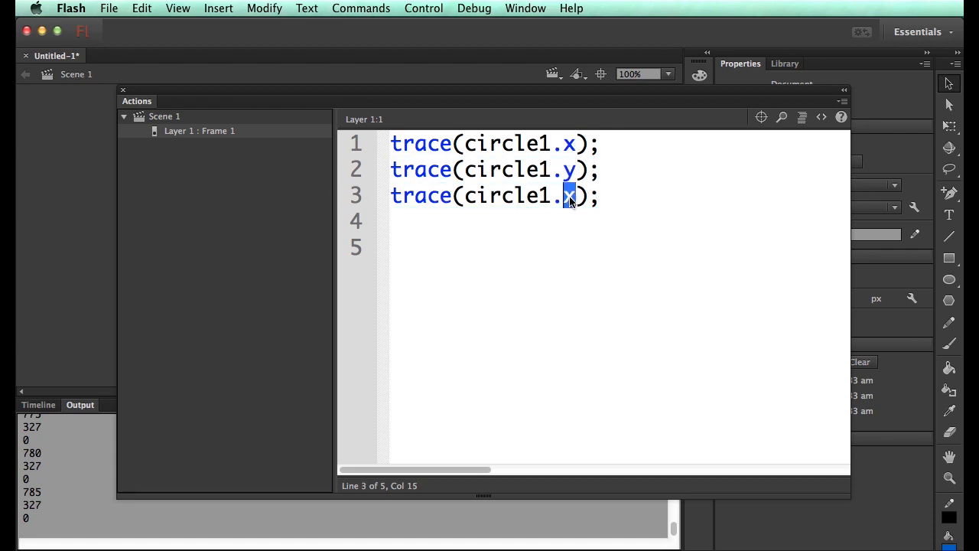
Step: Trace circle1's width and height too, run for 200, 28, 224, 224, and begin a stage line
text(width)
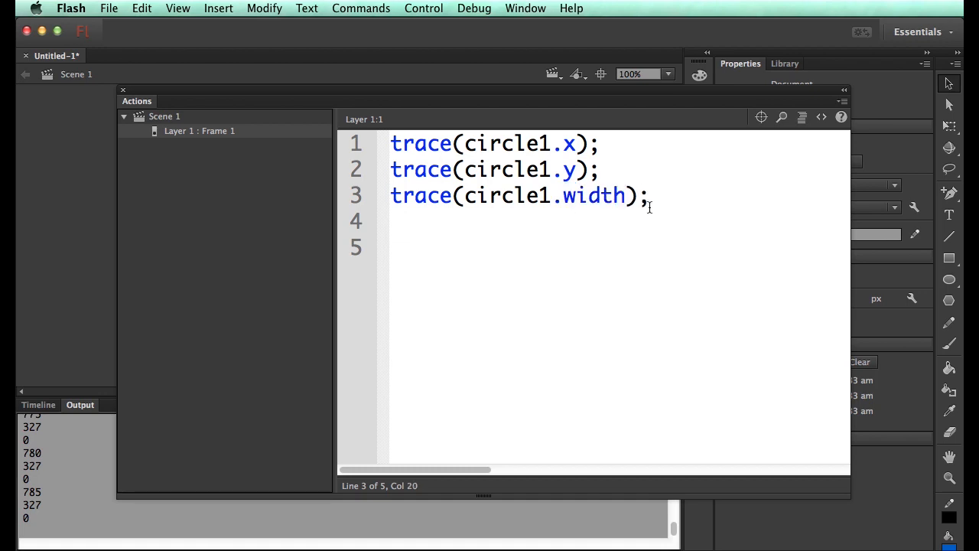
text(trace(circle1.x);)
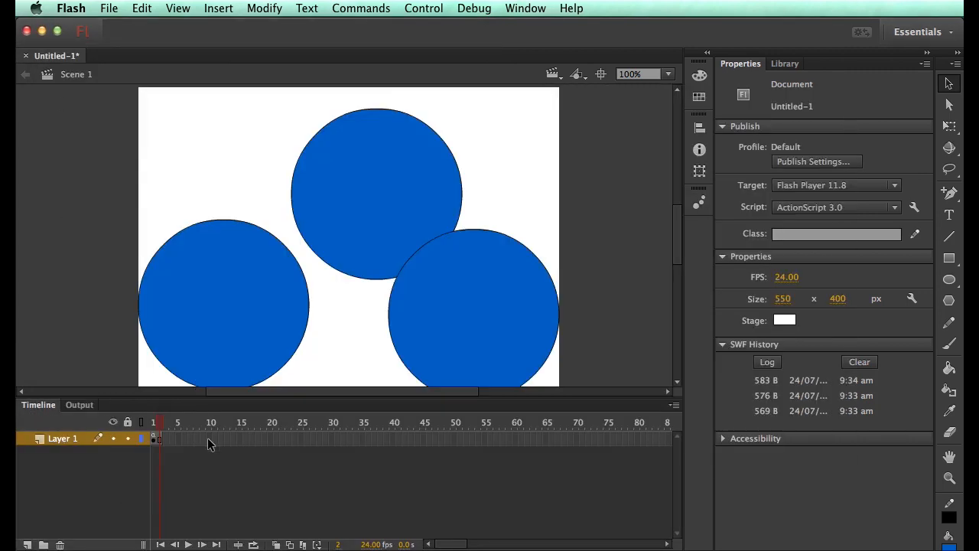
click(153, 422)
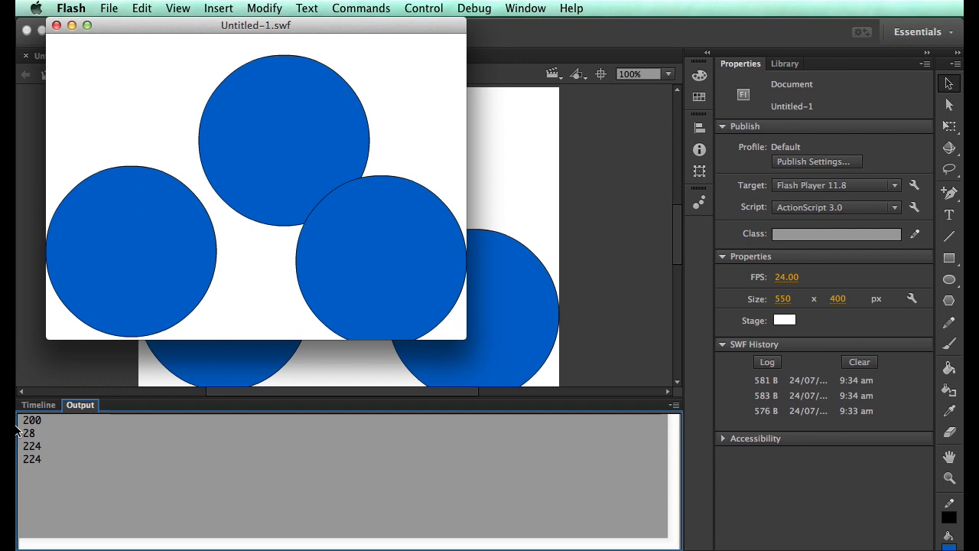
mouse_move(31, 474)
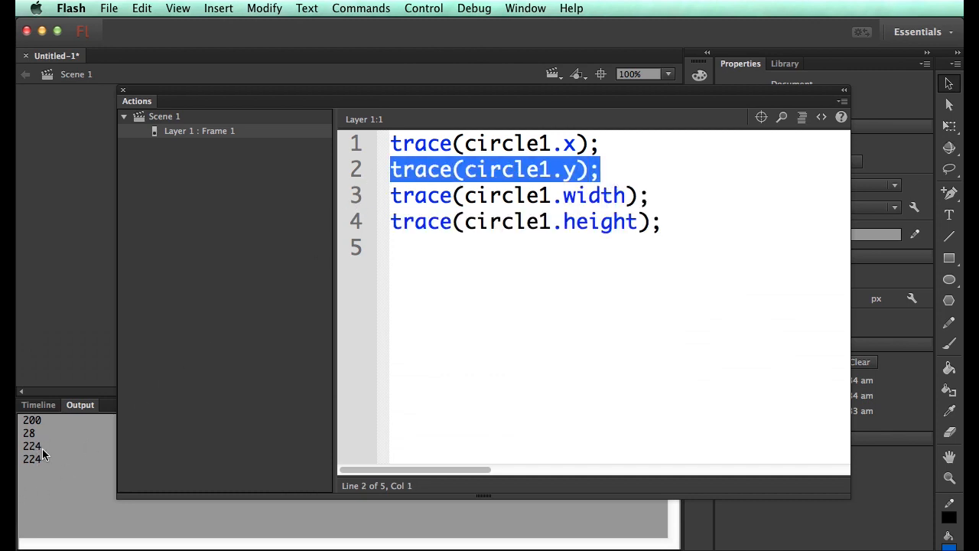
mouse_move(216, 93)
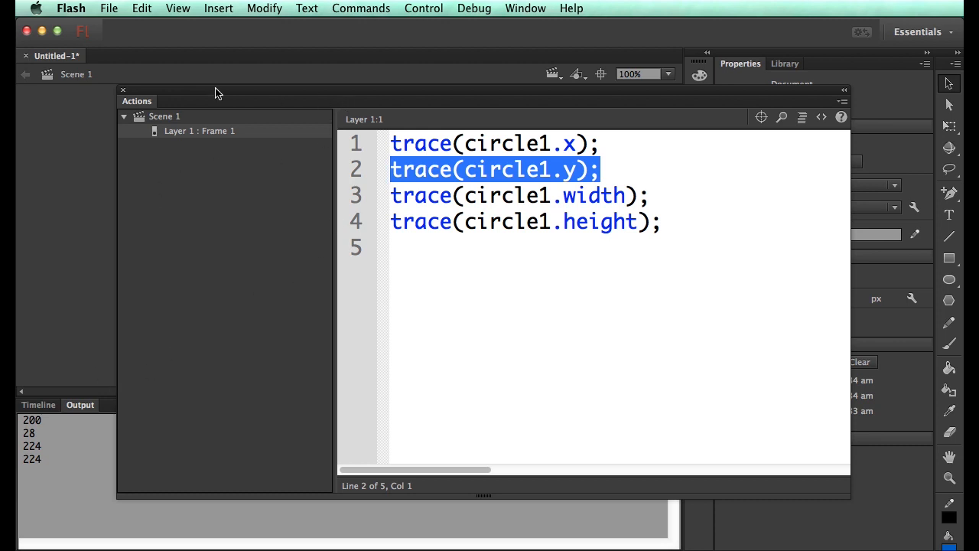
mouse_move(637, 222)
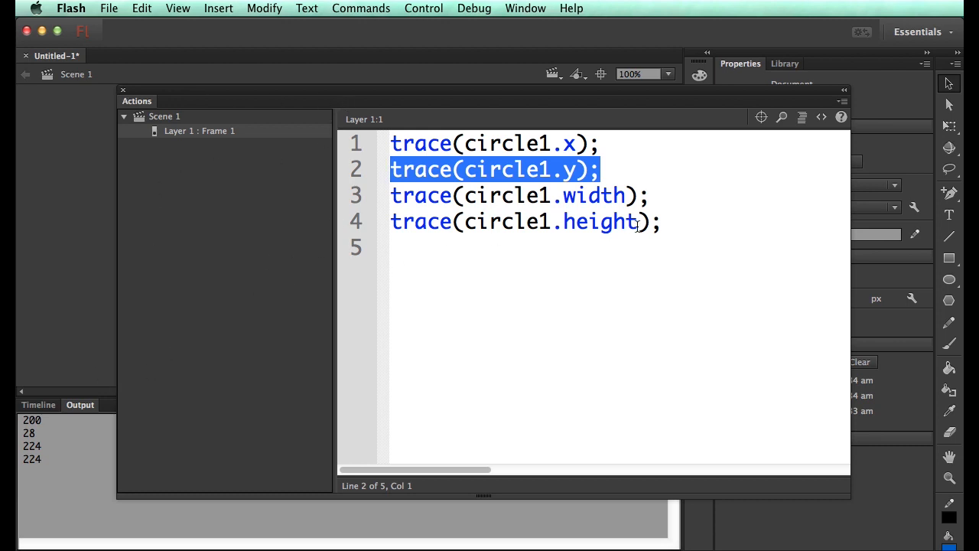
click(538, 195)
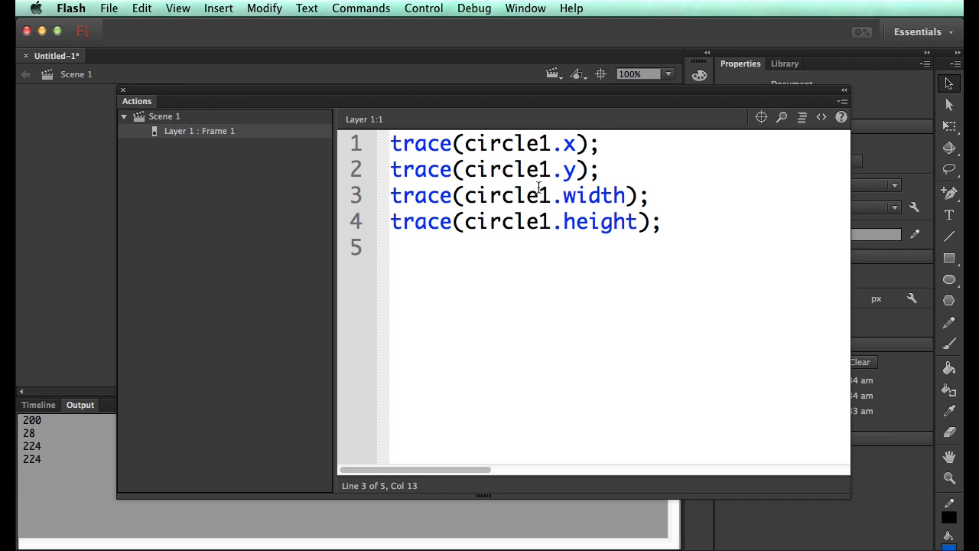
mouse_move(526, 216)
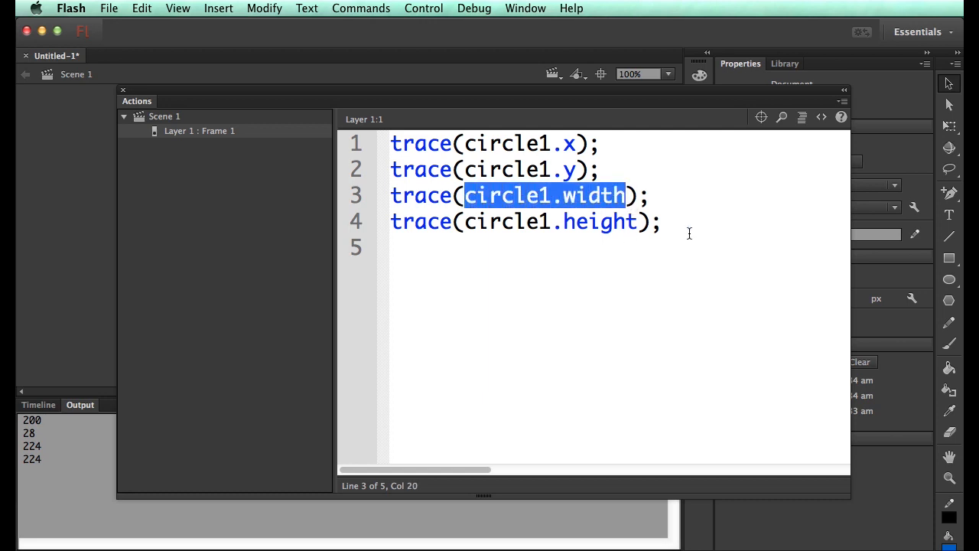
text(stage)
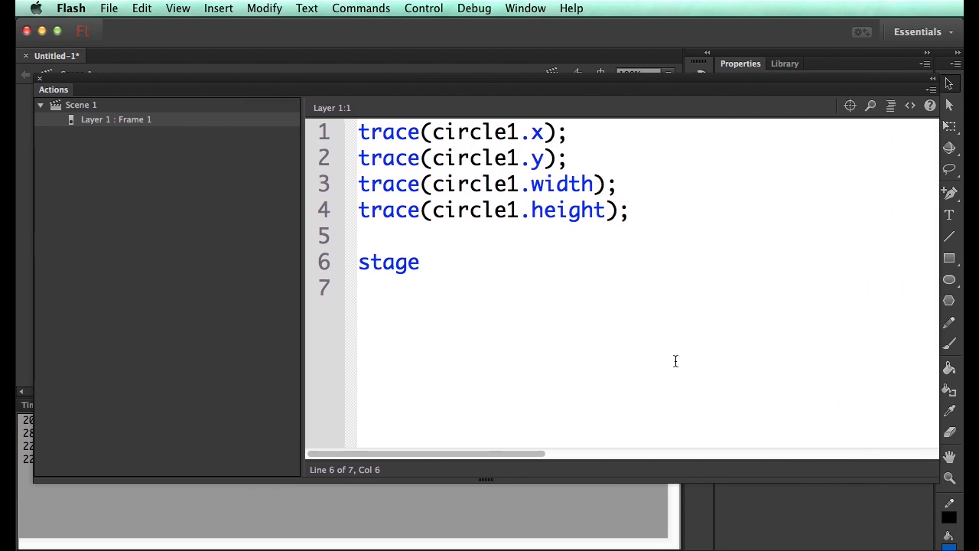
Step: Write stage.addEventListener(MouseEvent.CLICK, clicked)
text(.addEventListener()
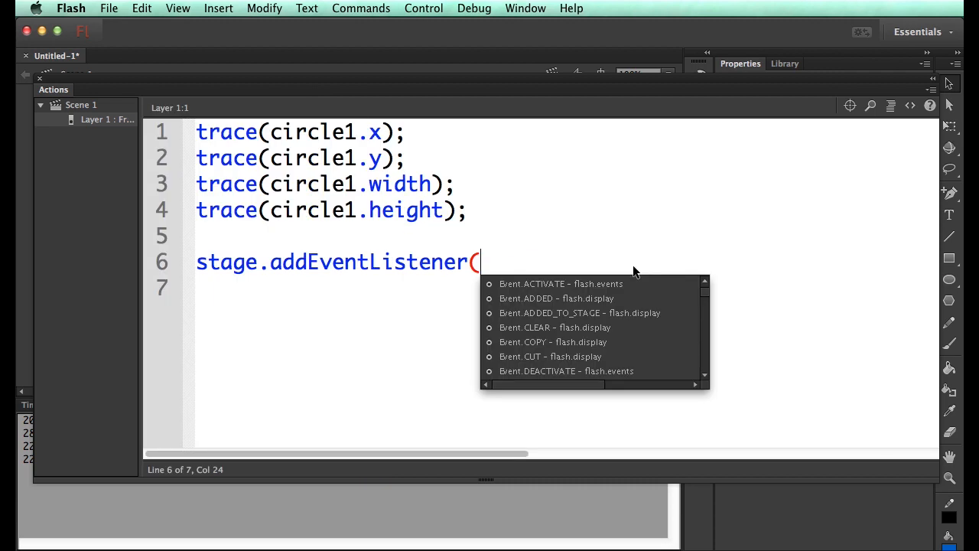
scroll(down, 3)
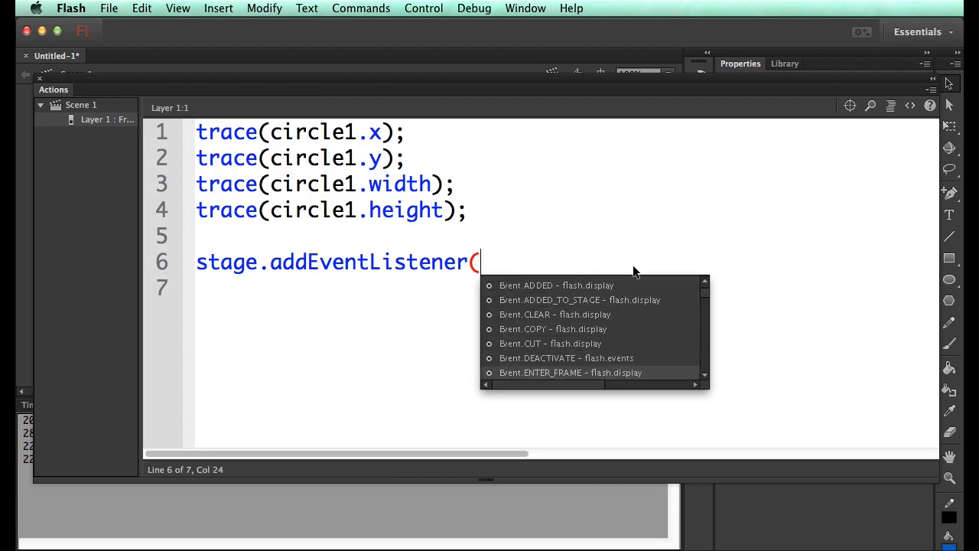
scroll(down, 3)
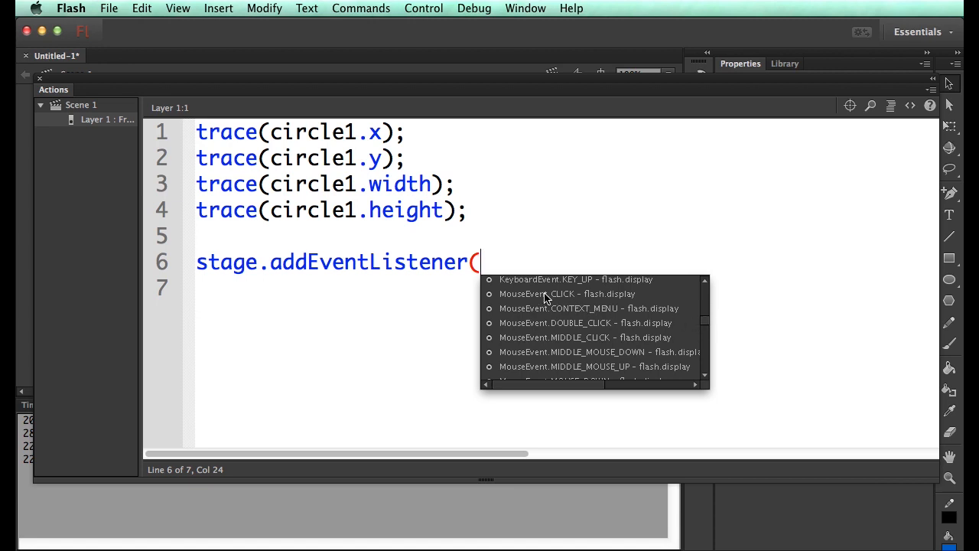
click(544, 294)
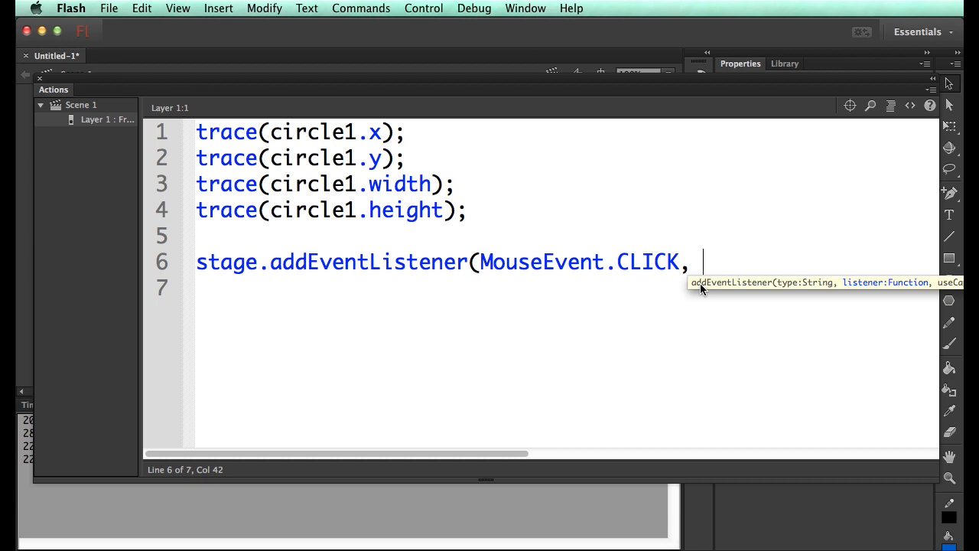
text(clicked);)
text(f)
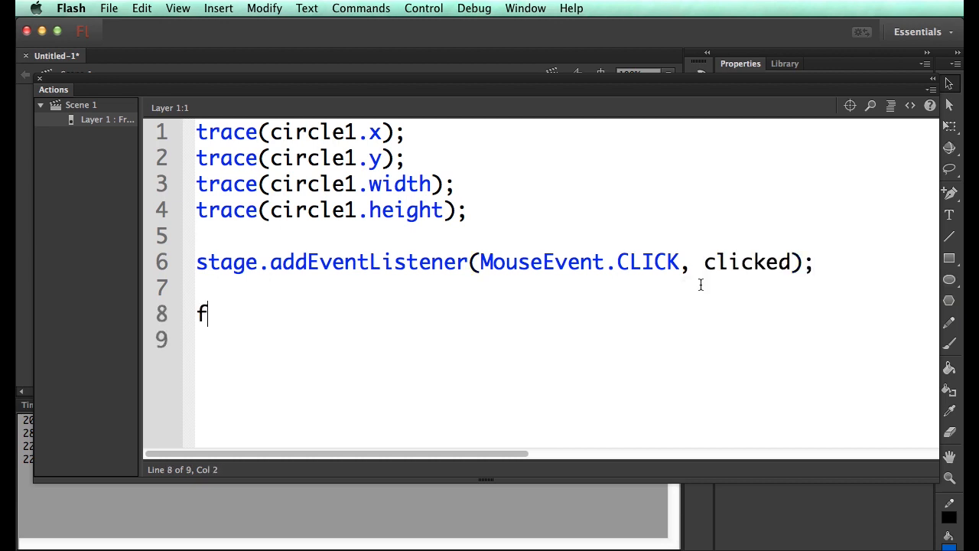
Step: Define function clicked(event):void that sets circle1.width = (circle1.width * 0.9)
text(unction clicked()
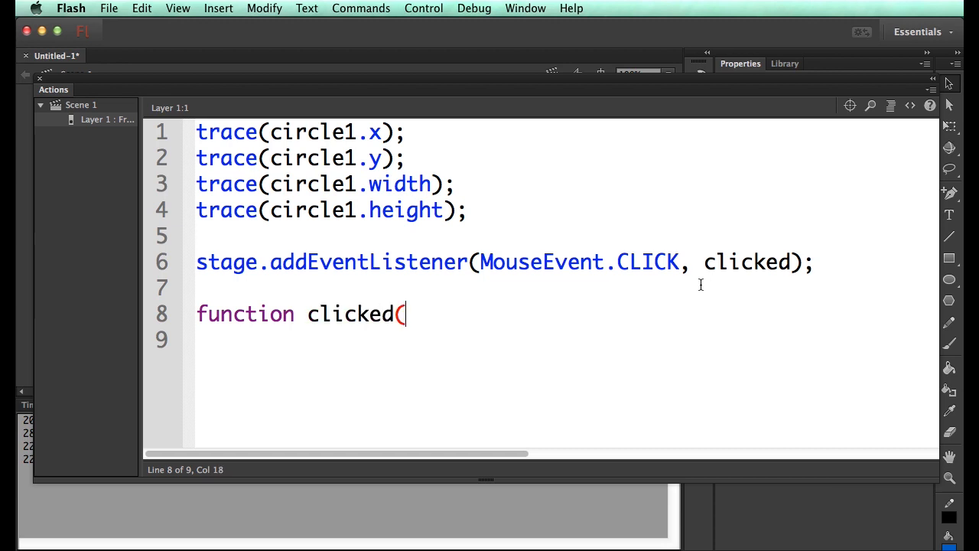
text(event:MouseEvent)
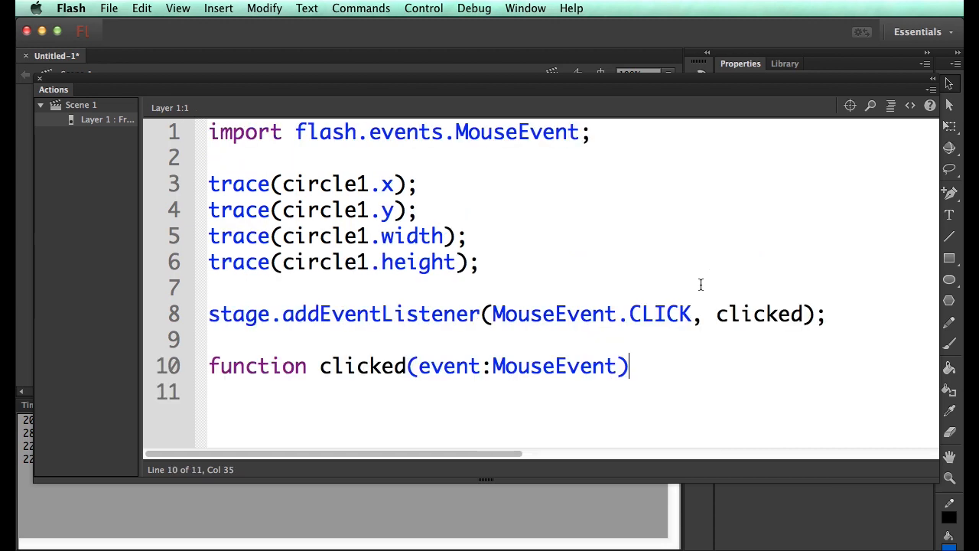
text(:void {)
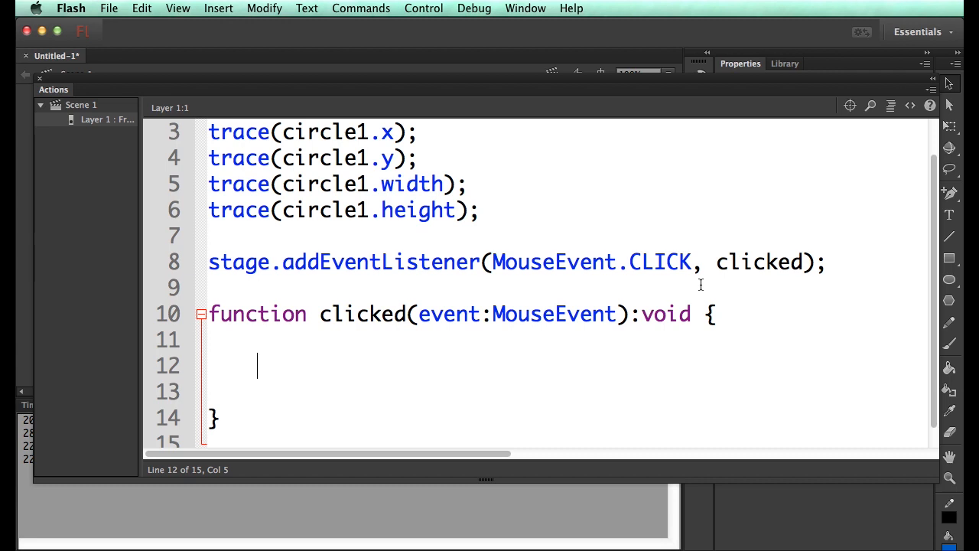
mouse_move(759, 292)
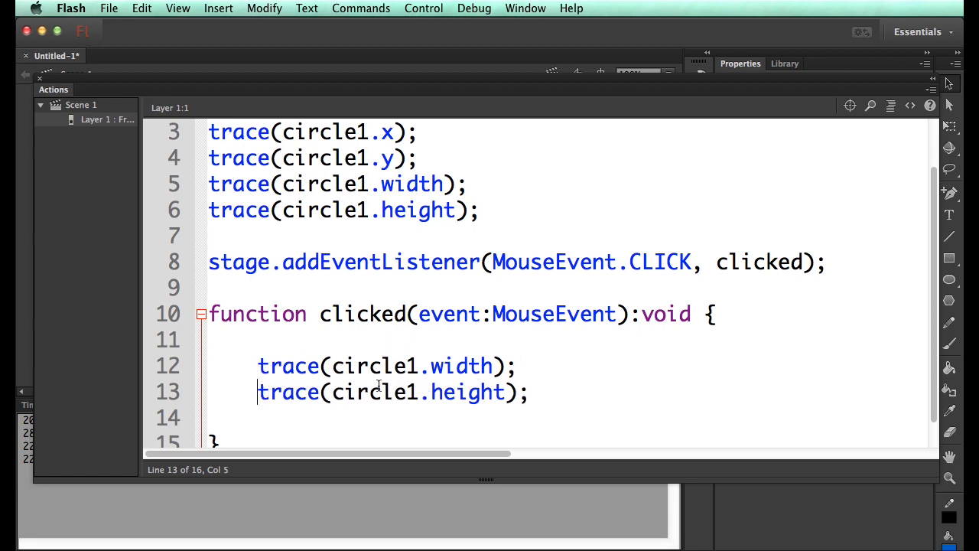
text(=)
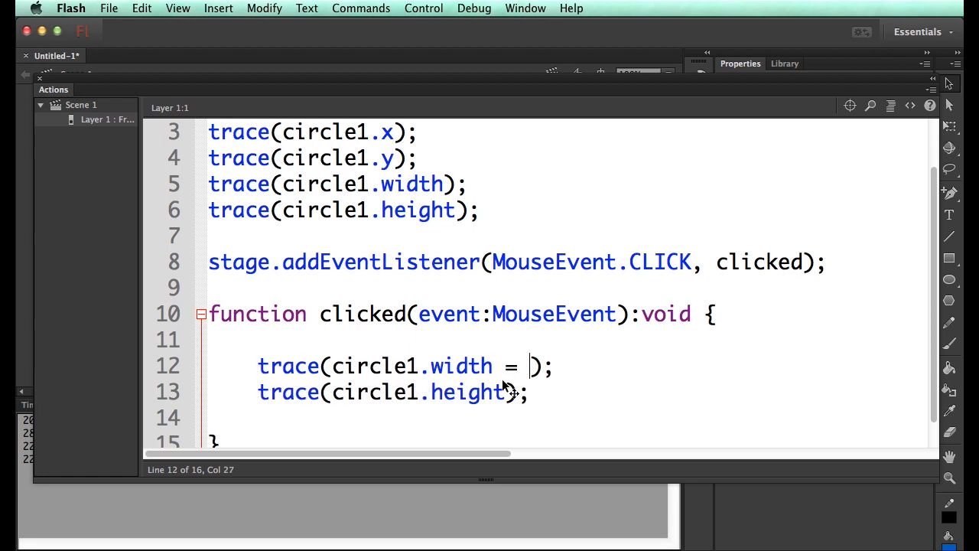
double_click(410, 366)
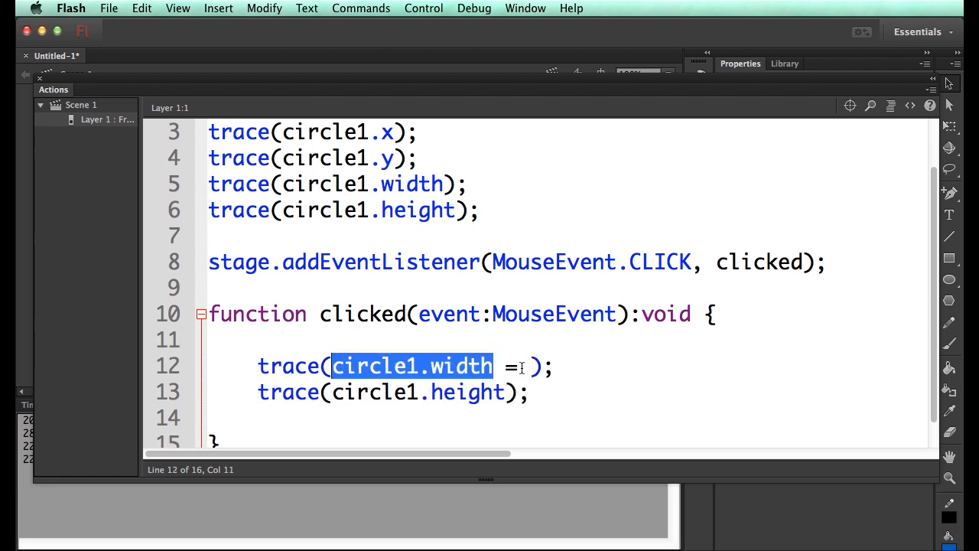
text(circle1.width /)
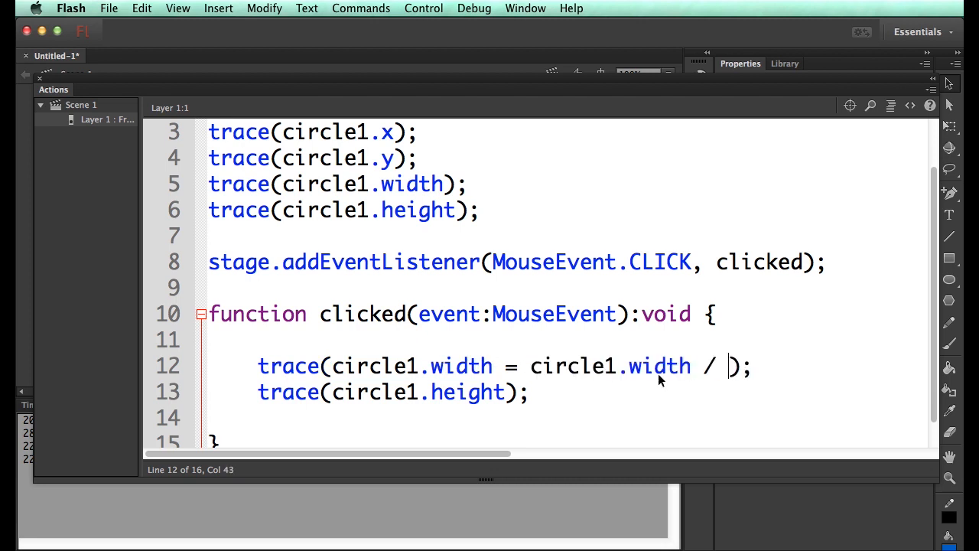
key(Backspace)
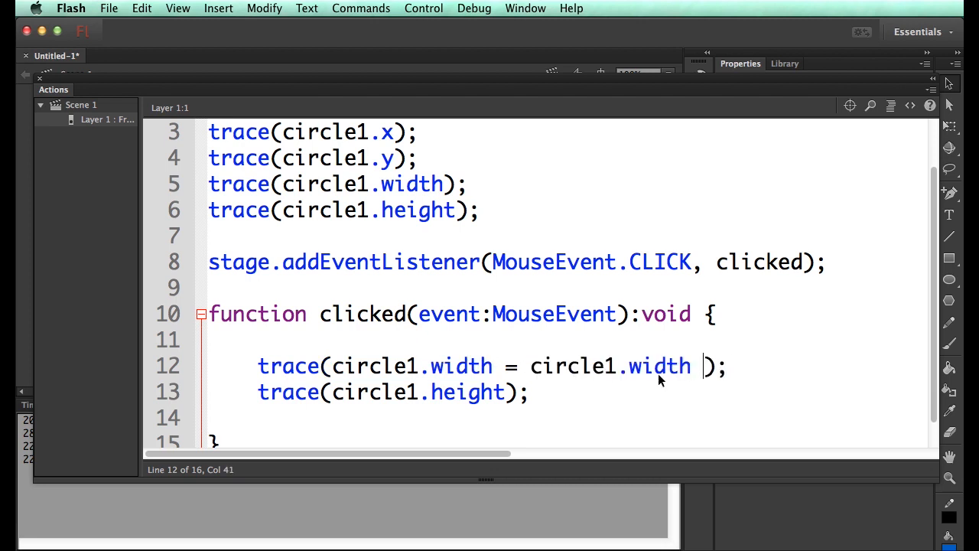
text(* 0.9)
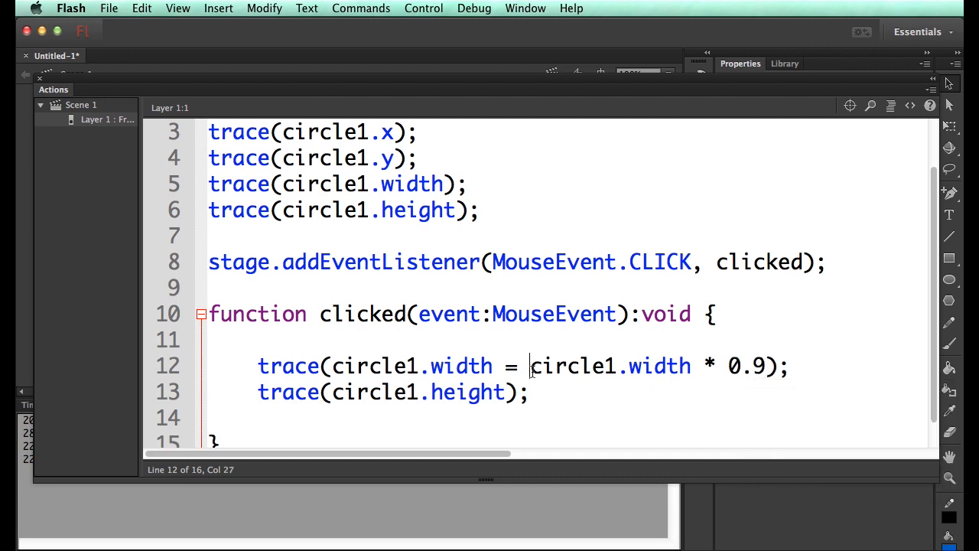
text(()
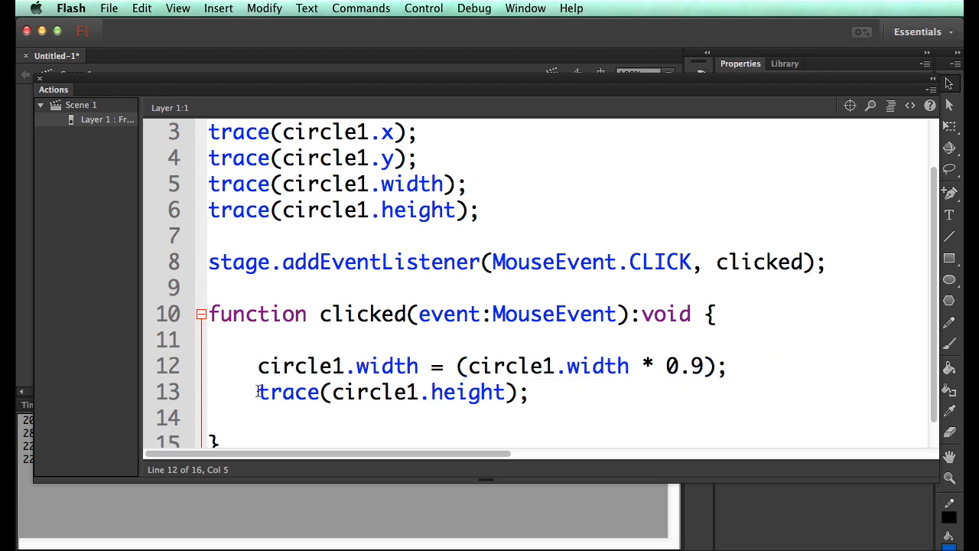
Step: Add circle1.height = (circle1.height * 0.9); and check it in the test movie
drag(257, 392, 520, 392)
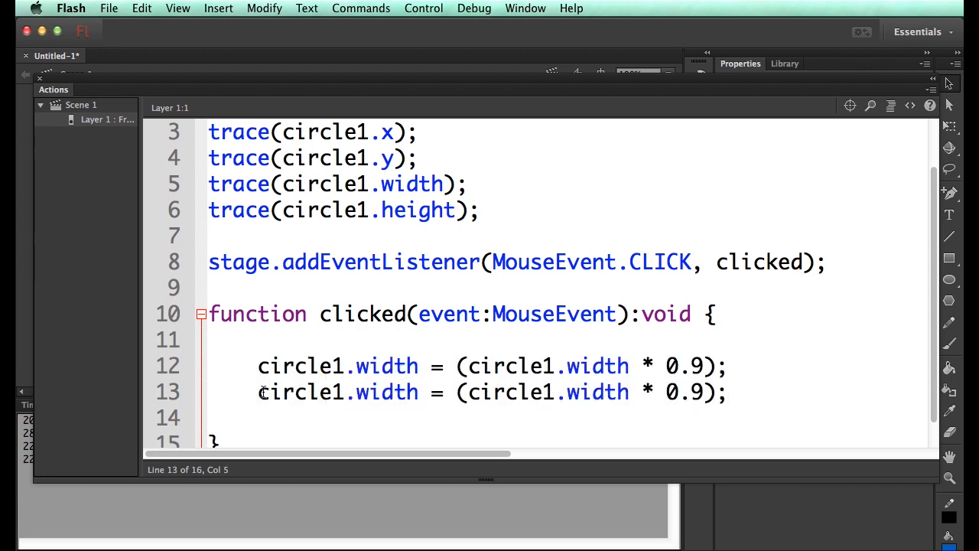
key(Backspace)
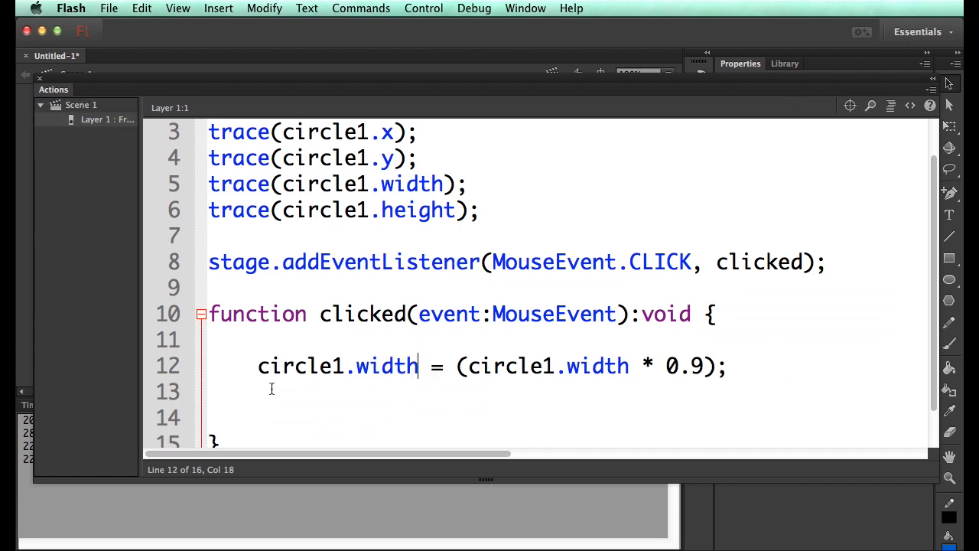
text(circle1.h = (circle1.width * 0.9);)
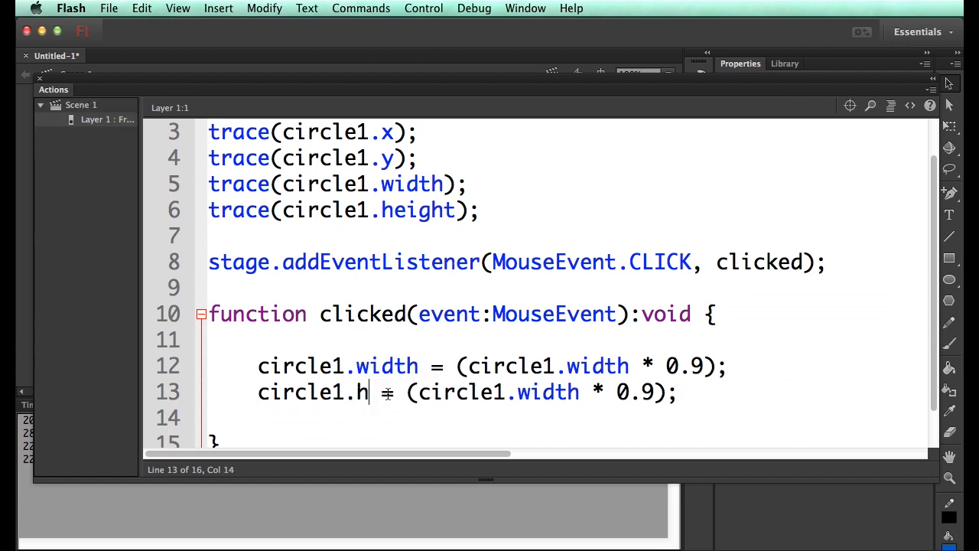
text(eight = (circle1.he)
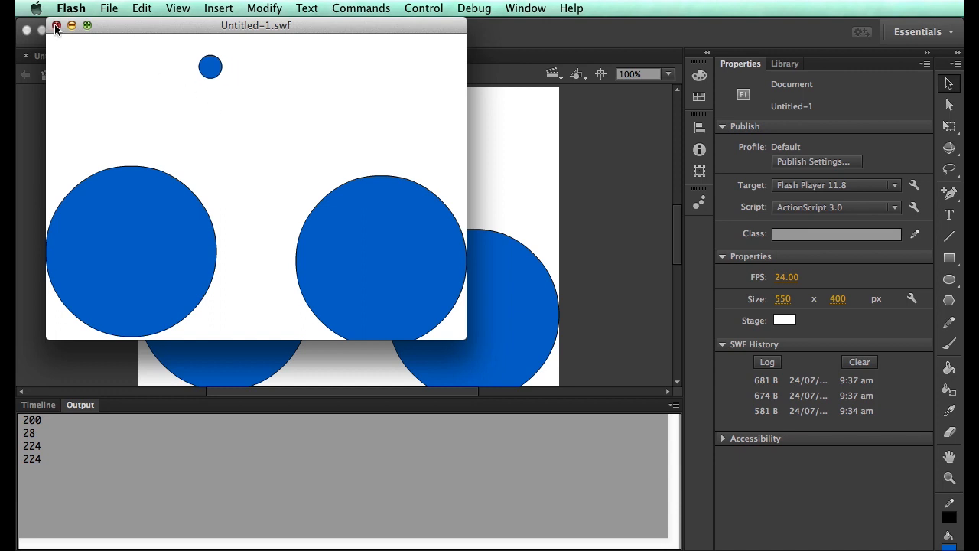
click(59, 29)
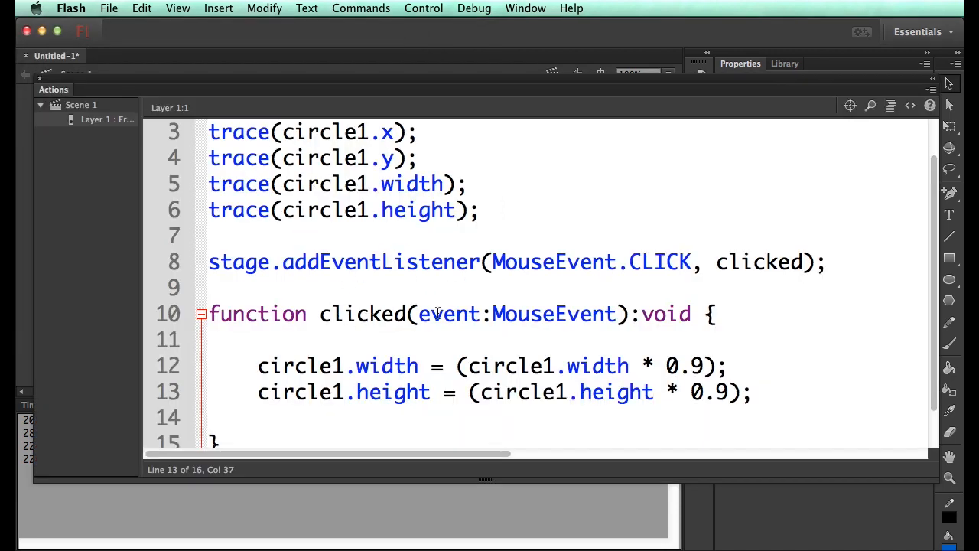
Step: Replace the stage listener with circle1.addEventListener(MouseEvent.CLICK, clicked)
double_click(238, 262)
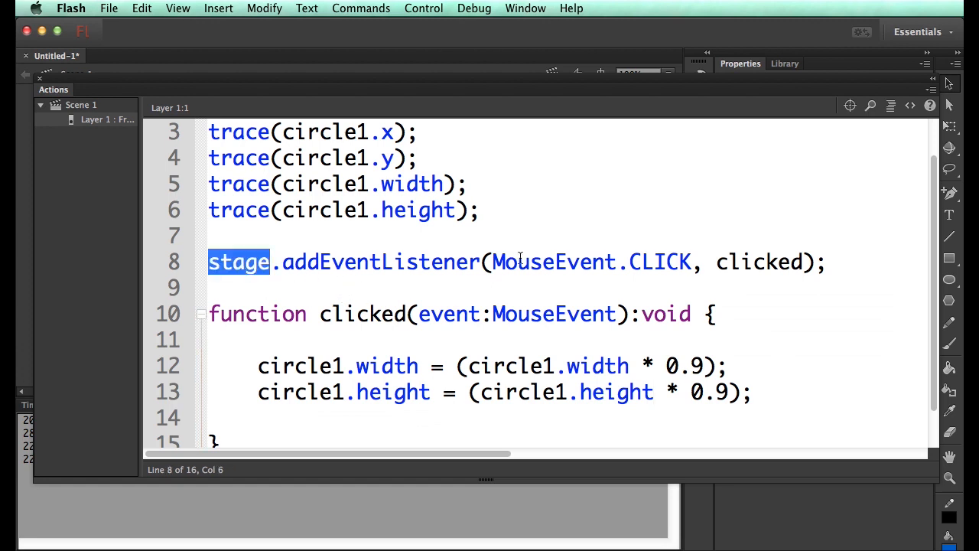
mouse_move(441, 292)
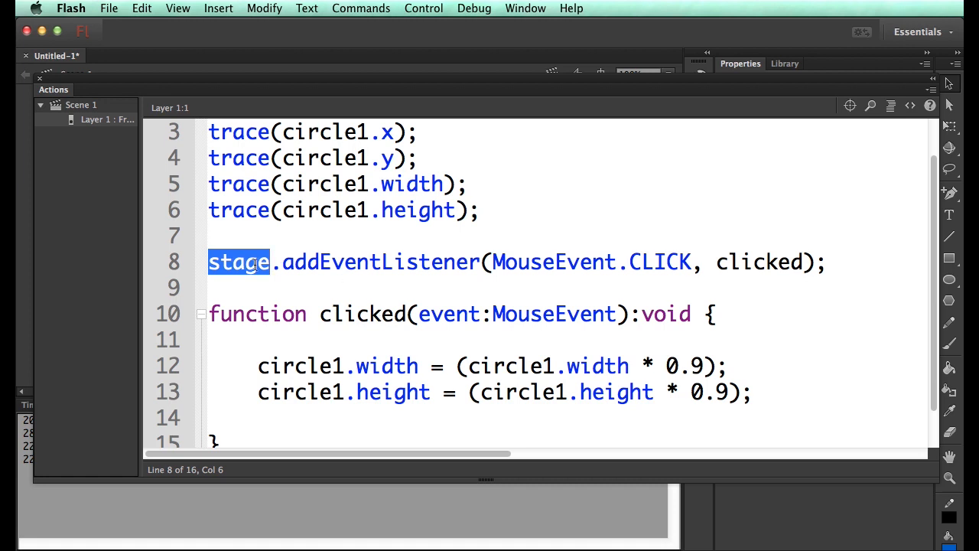
click(273, 261)
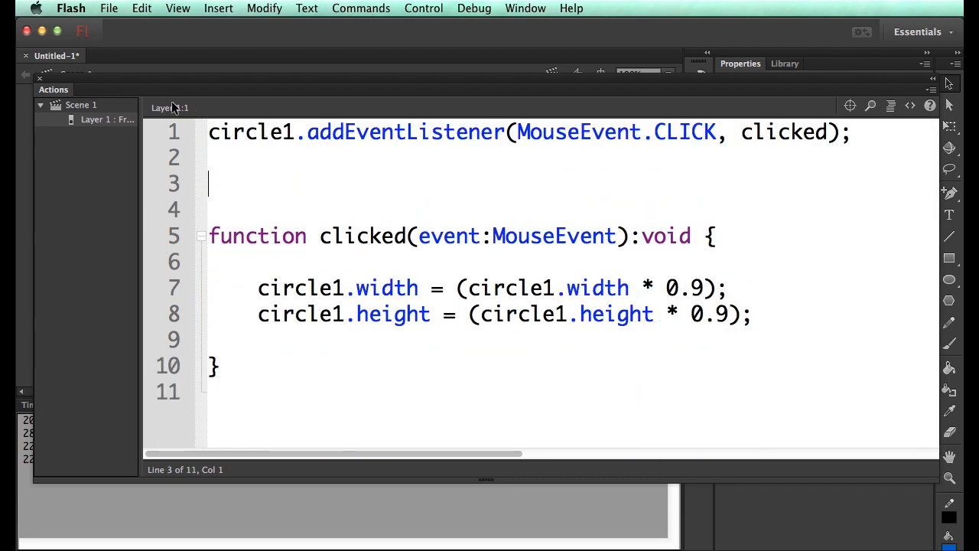
text(circle1.addEventListener(MouseEvent.CLICK, clicked);)
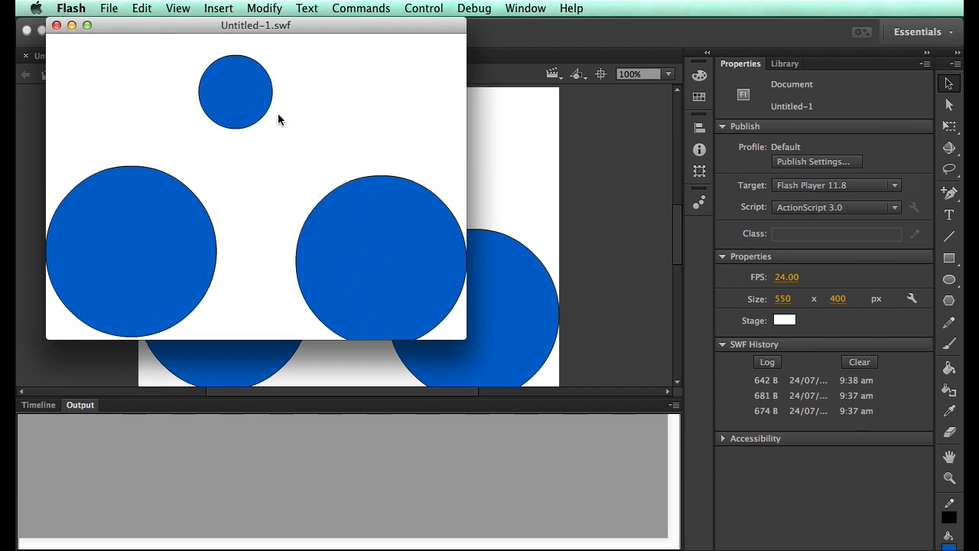
mouse_move(147, 224)
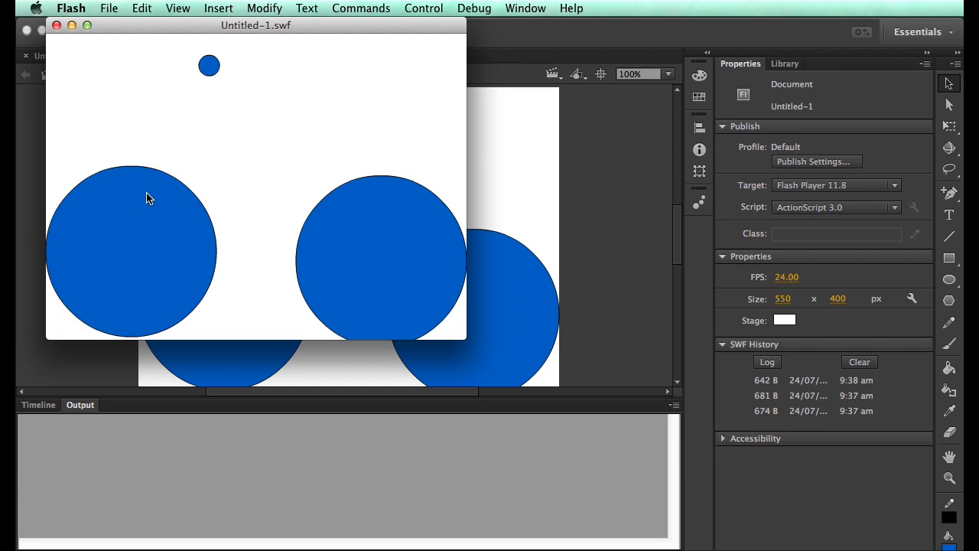
mouse_move(124, 46)
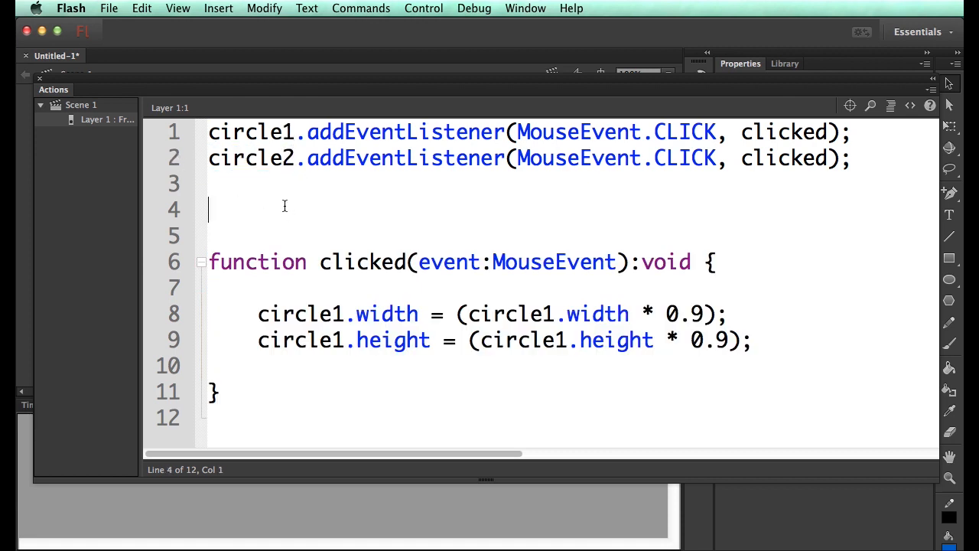
Step: Make the handler trace event, test by clicking a circle, getting [object MovieClip]
double_click(299, 314)
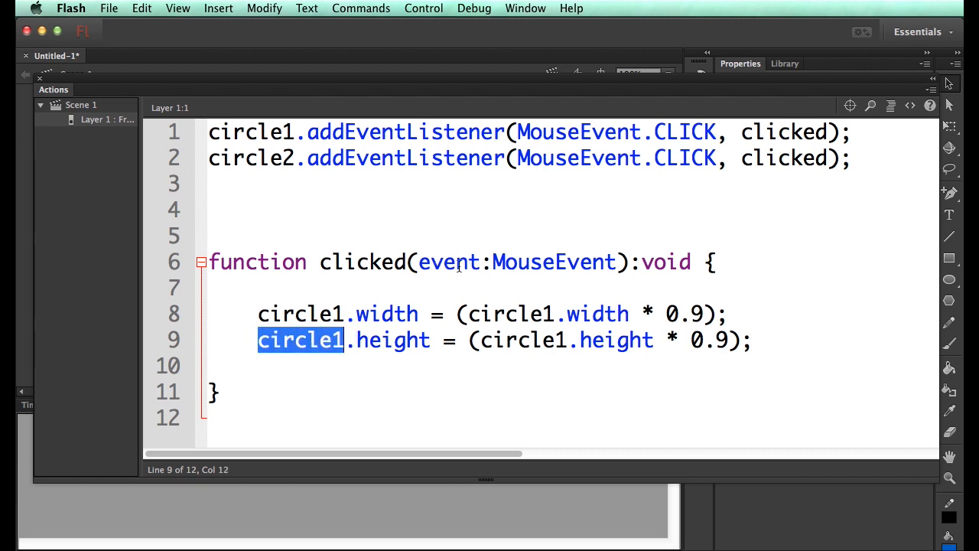
click(566, 158)
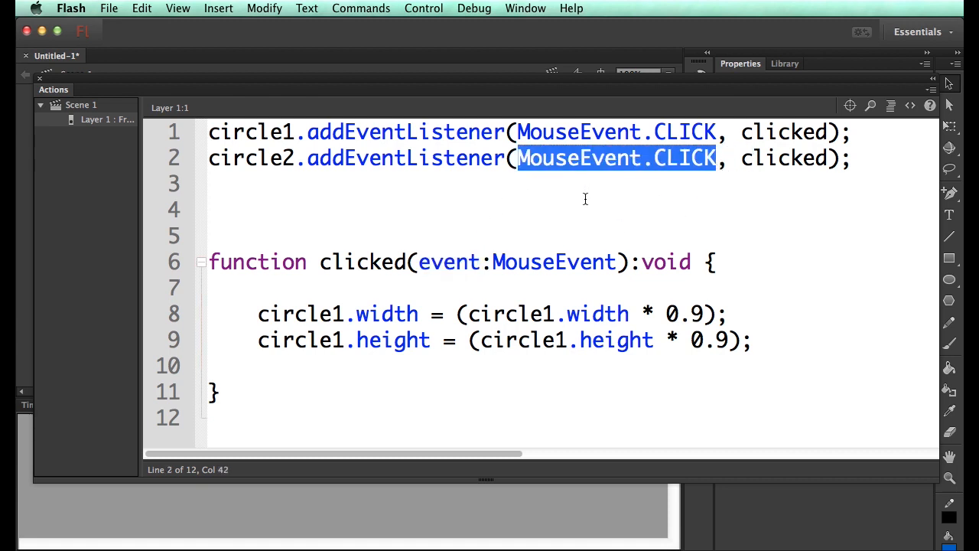
mouse_move(466, 295)
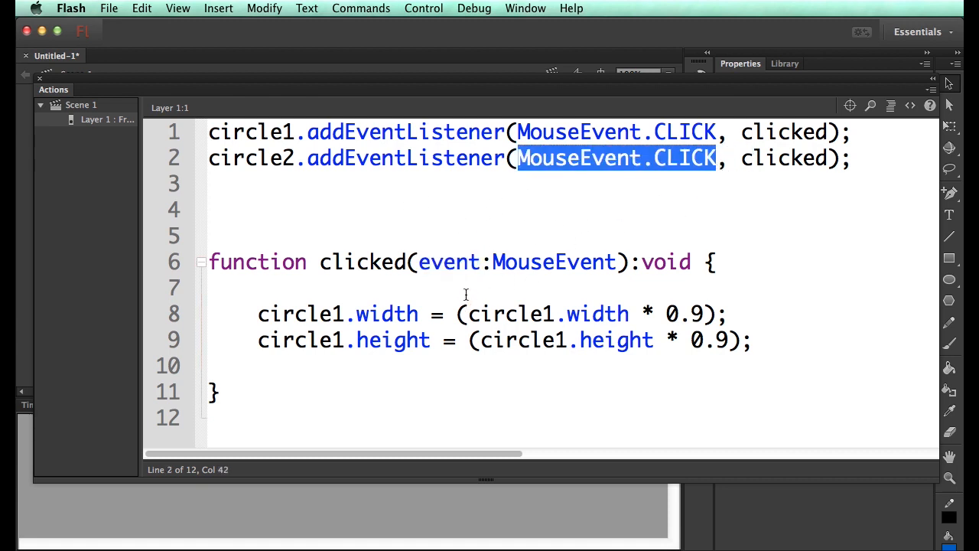
text(trace(e)
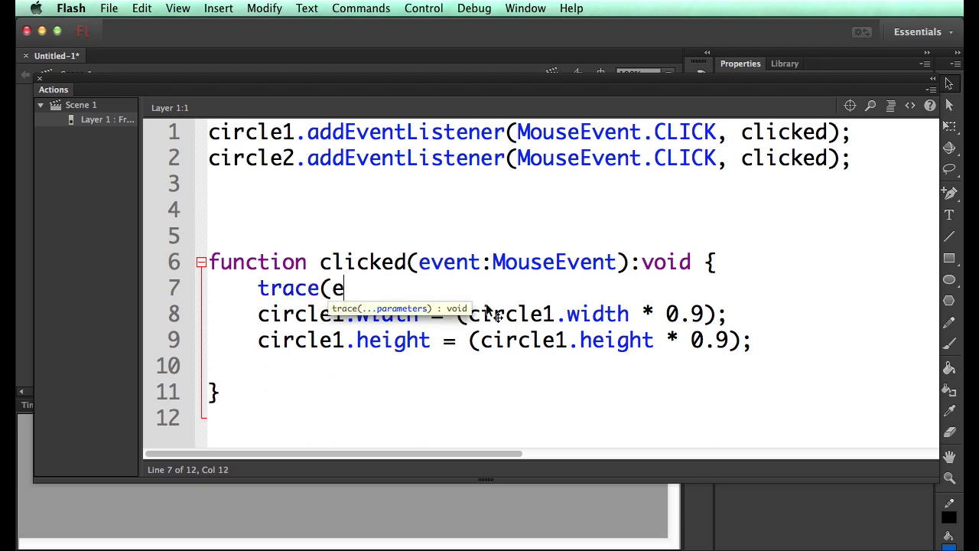
text(vent);)
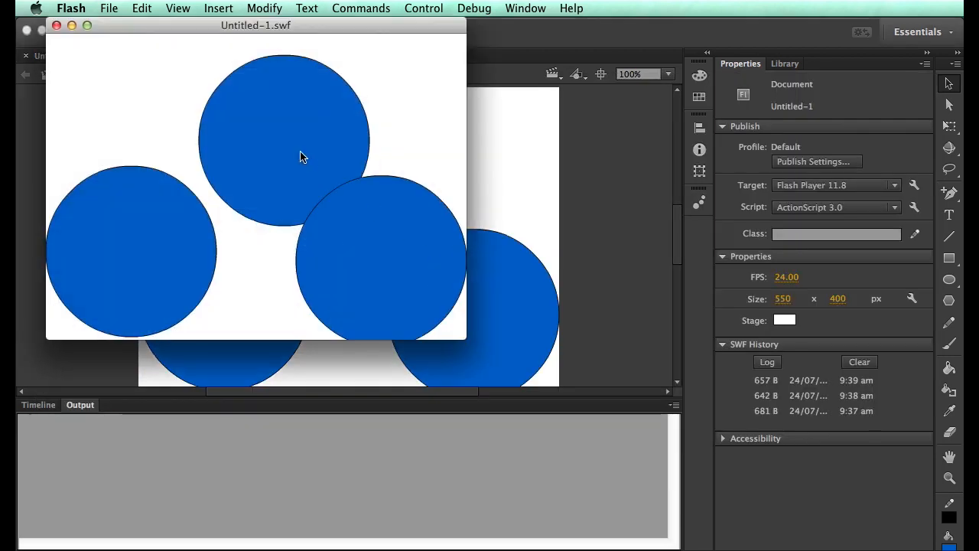
click(300, 157)
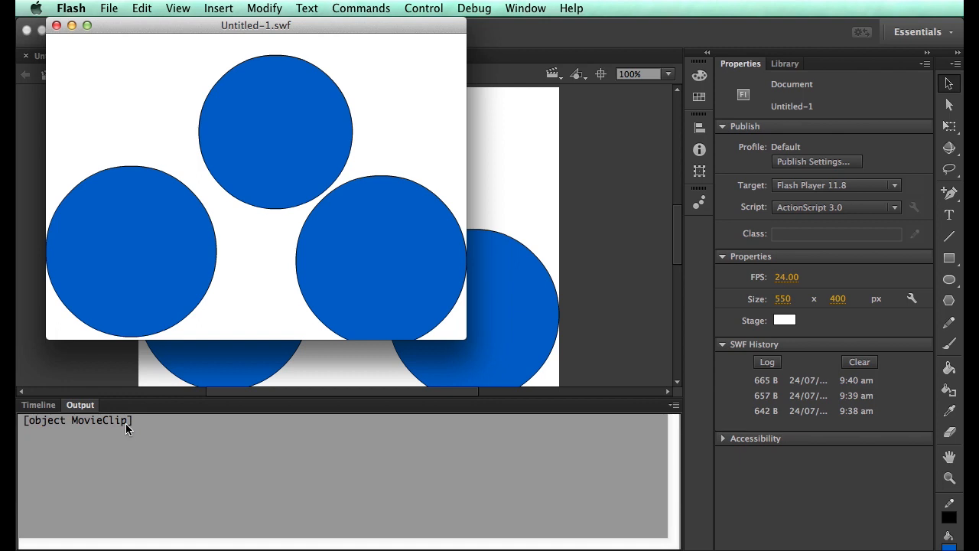
mouse_move(338, 256)
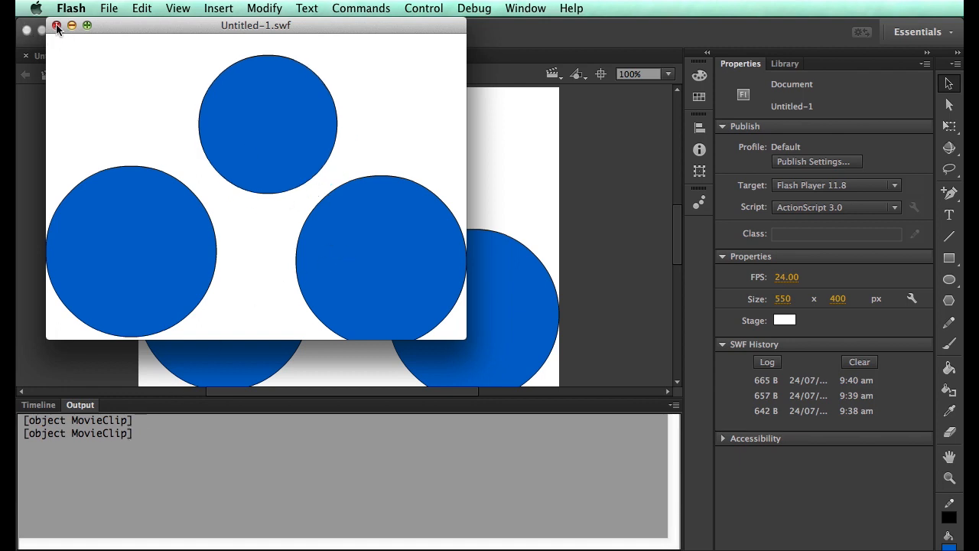
Step: Append .name to event.target so the trace prints circle1
click(59, 31)
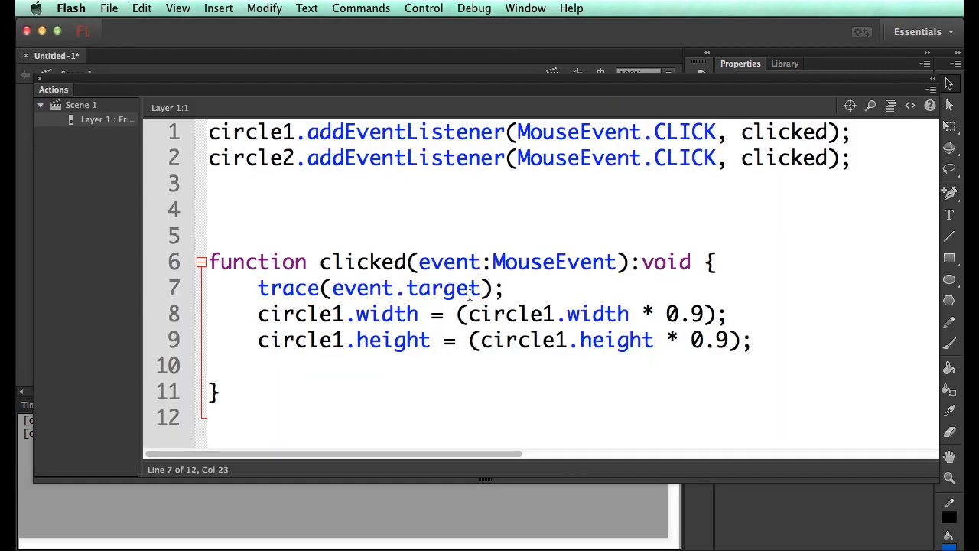
text(.name)
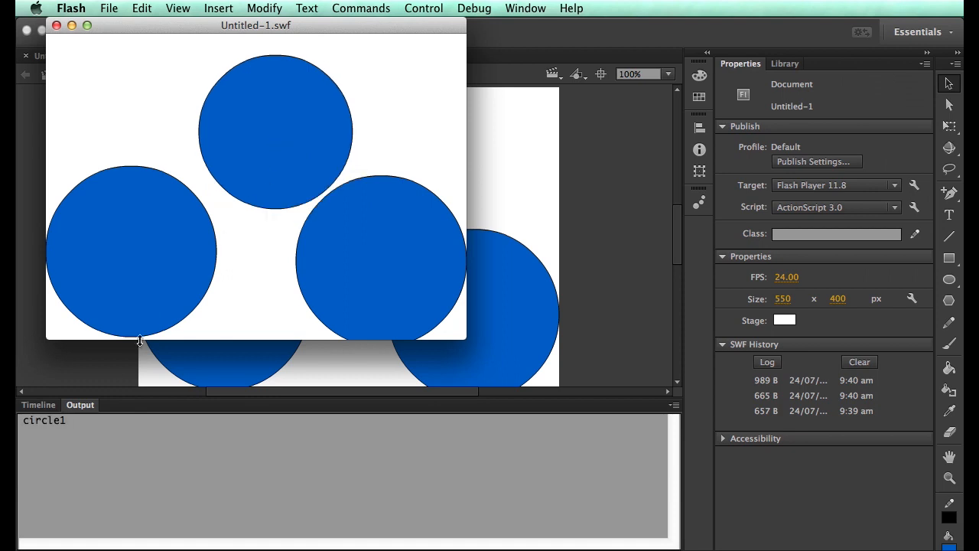
mouse_move(367, 239)
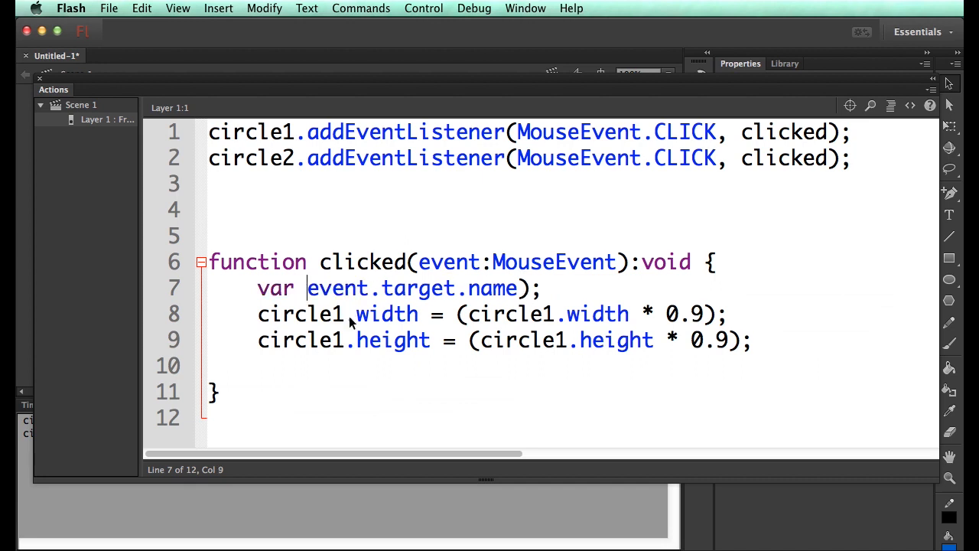
Step: Declare var whatWasClicked:String from event.target.name and use it in the width line
text(whatWasClicked:MovieClip)
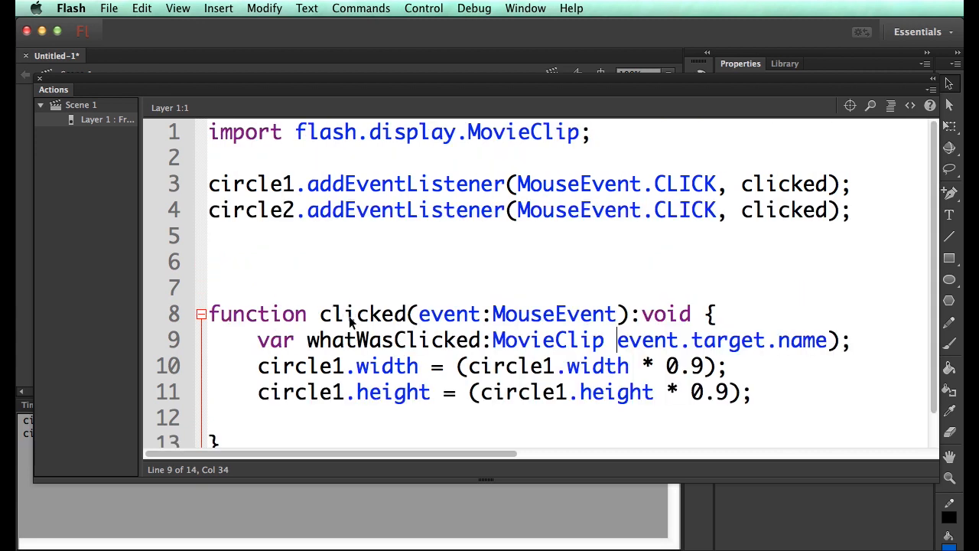
text(=)
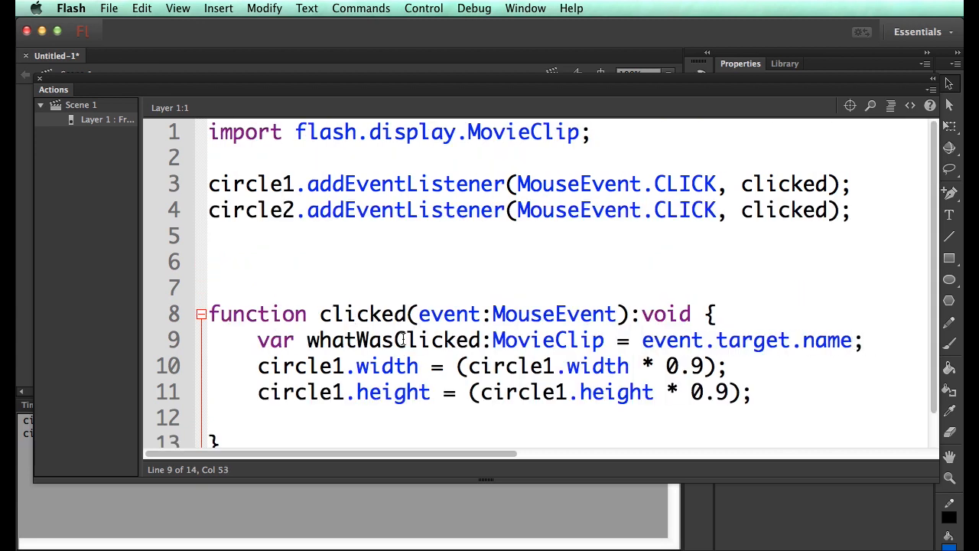
double_click(317, 366)
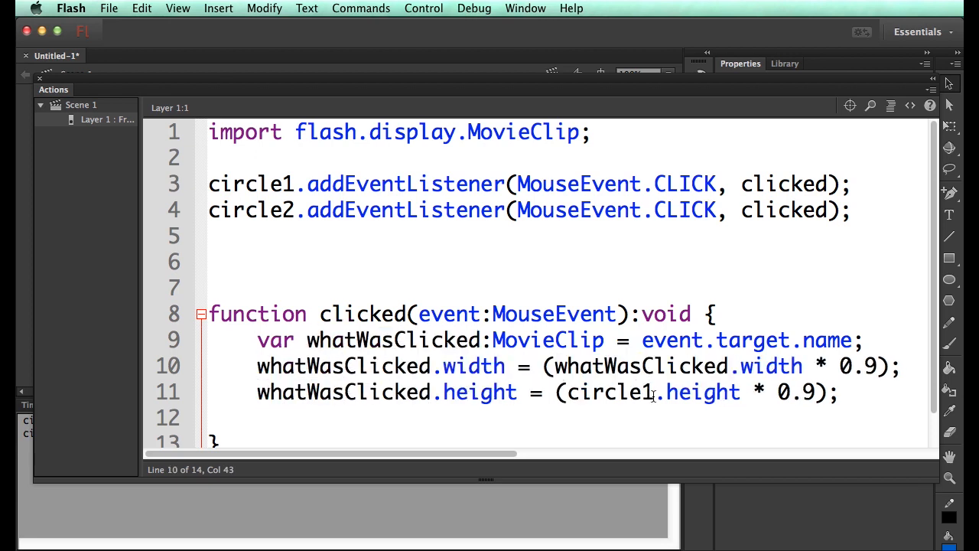
text(whatWasClicked)
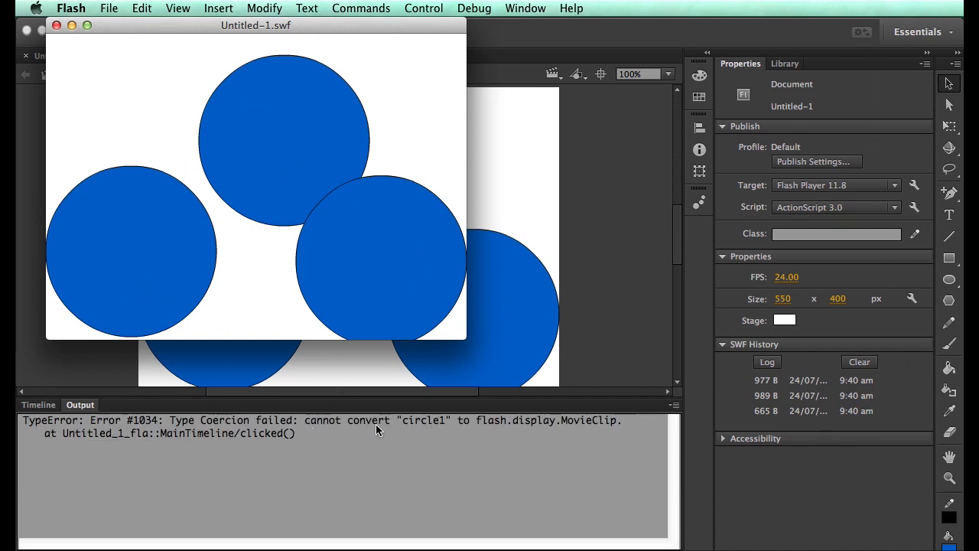
mouse_move(520, 363)
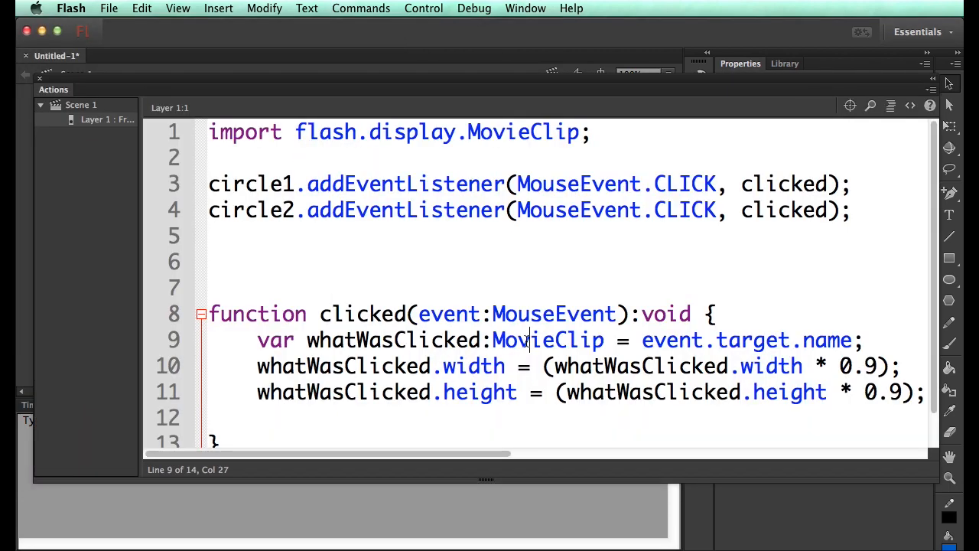
text(String)
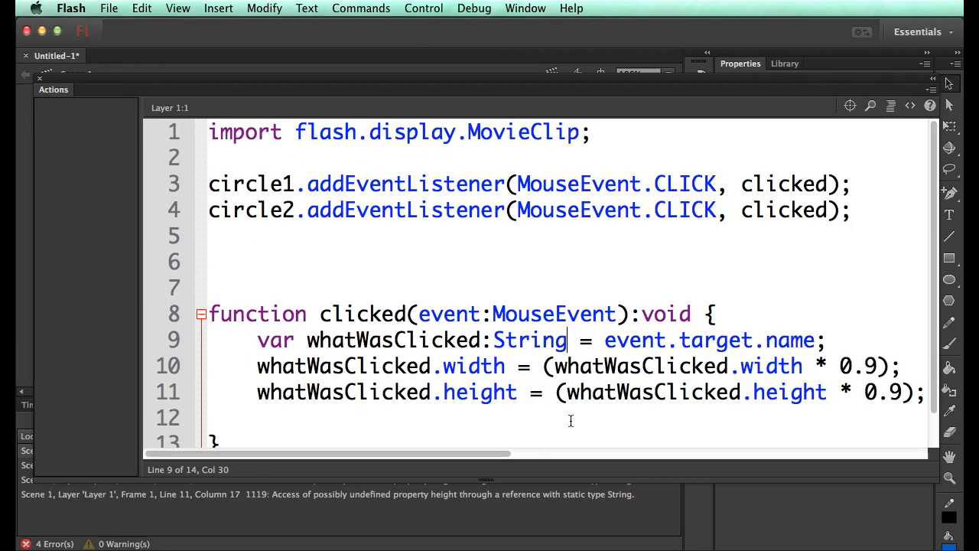
Step: Retype the variable as MovieClip holding event.target itself, dropping .name
double_click(527, 340)
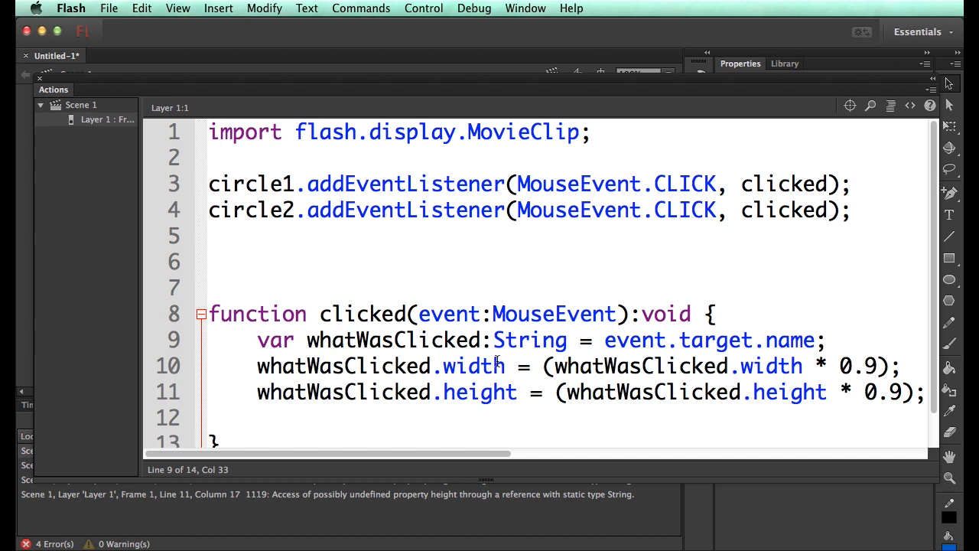
key(Backspace)
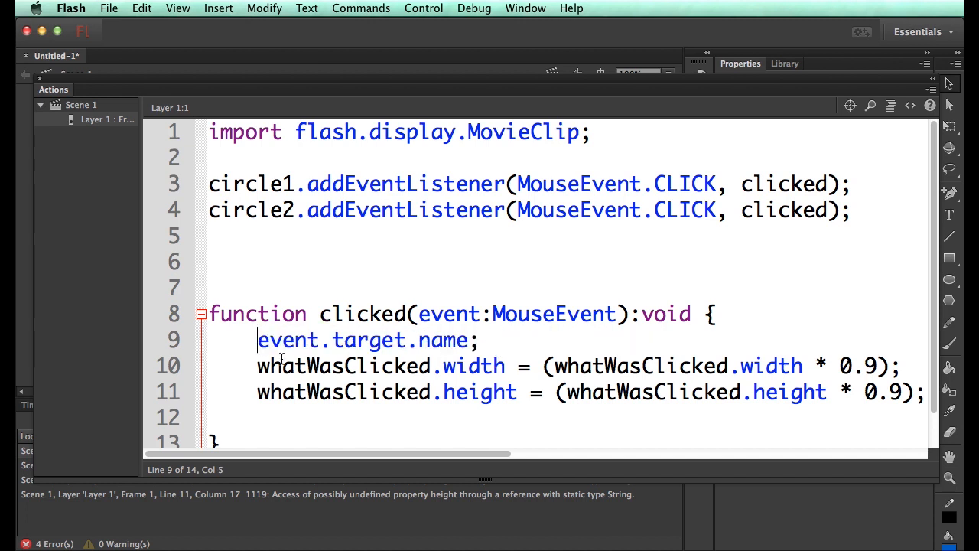
double_click(436, 341)
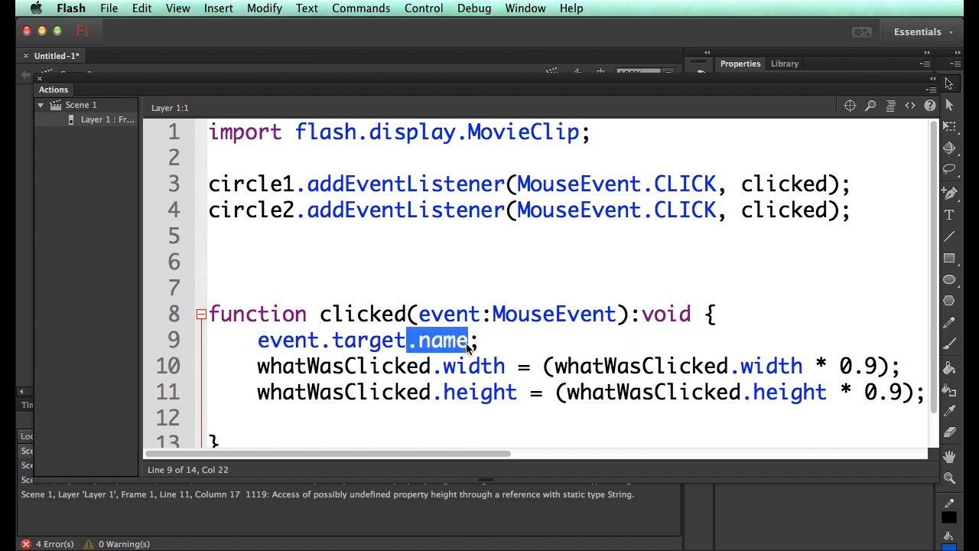
text(var whatWasClicked:String = event.target.name;)
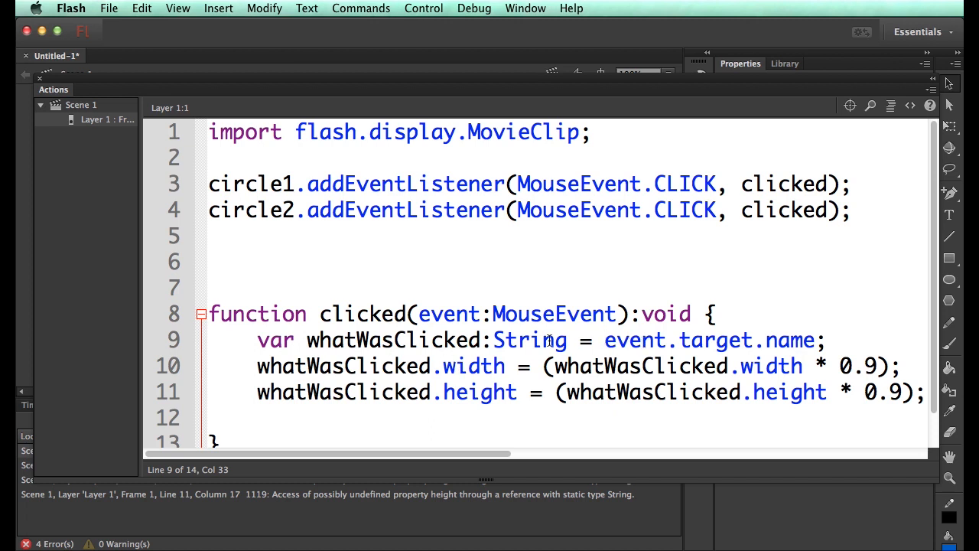
text(MovieClip)
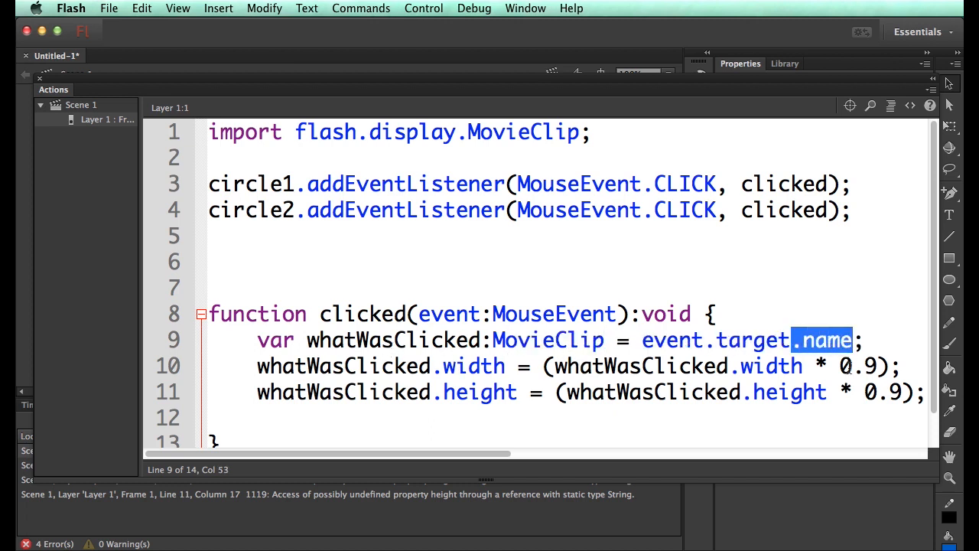
key(Delete)
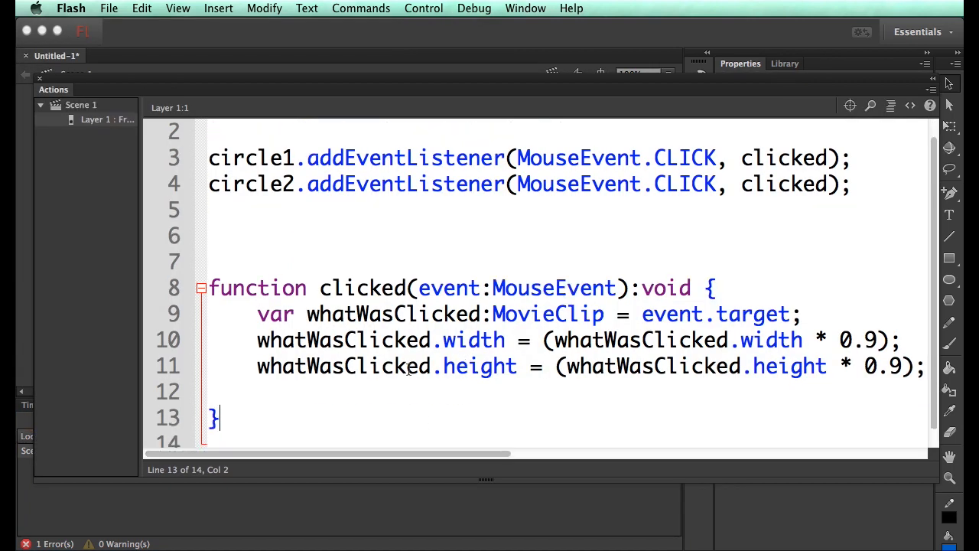
Step: Test the movie, click circles to confirm event.target shrinks them, and close the SWF
click(399, 366)
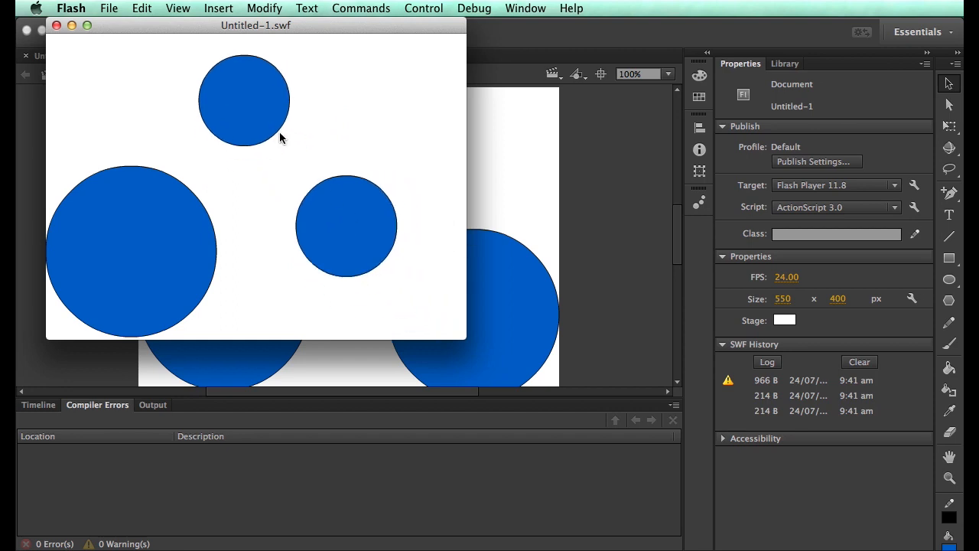
mouse_move(57, 41)
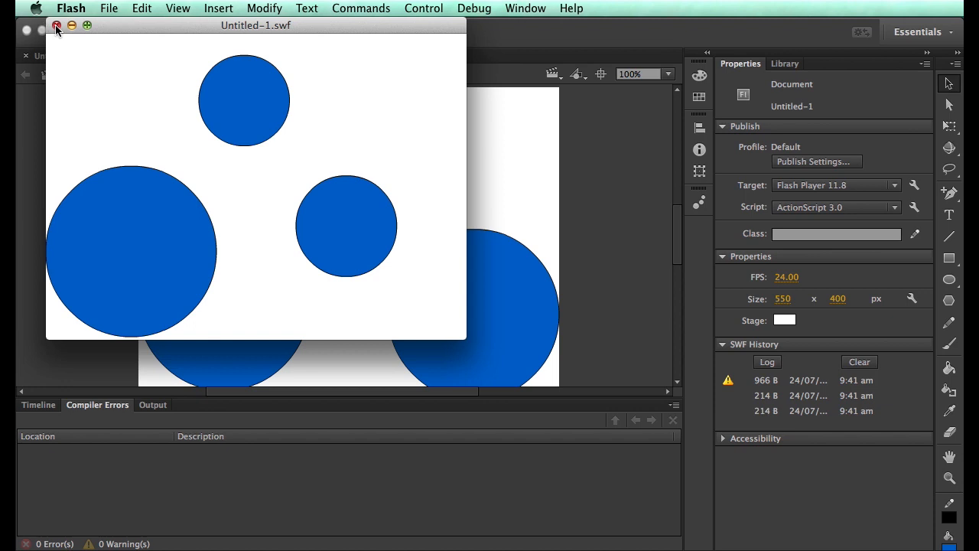
click(59, 30)
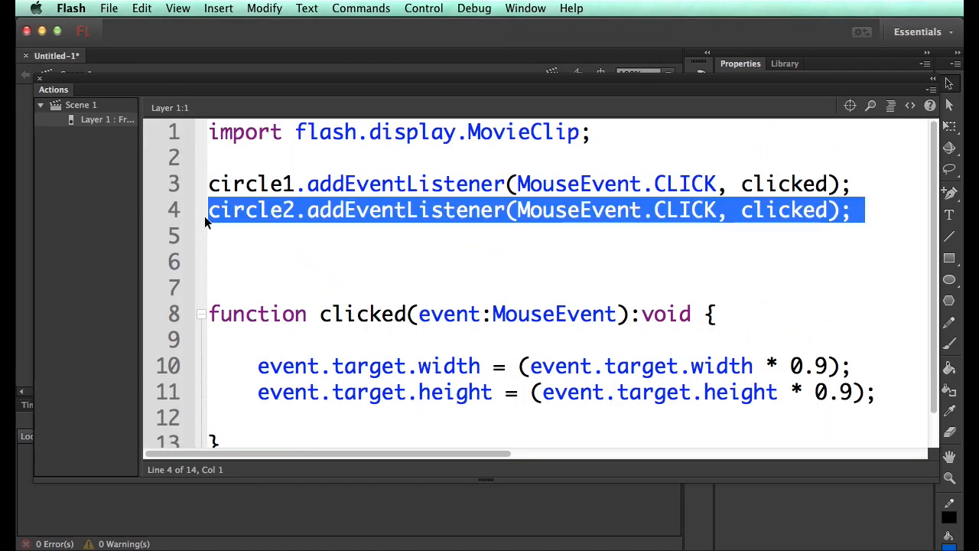
Step: Add circle3.addEventListener(MouseEvent.CLICK, clicked); retest and close the SWF
text(circle3.addEventListener(MouseEvent.CLICK, clicked);)
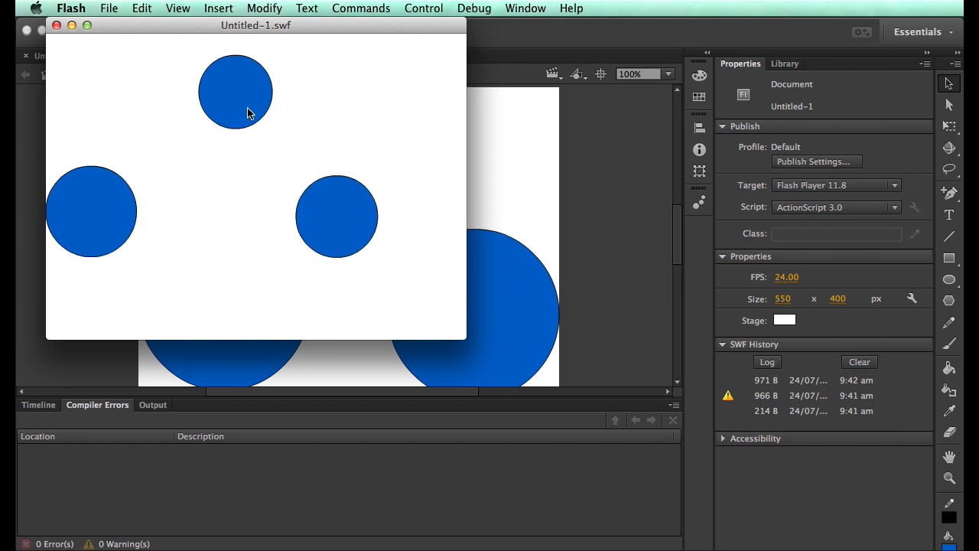
mouse_move(267, 158)
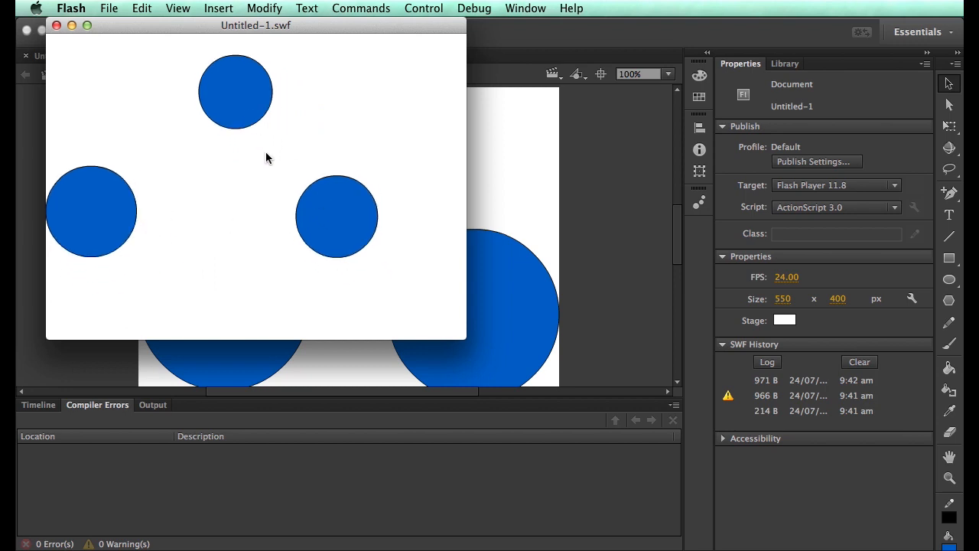
click(60, 25)
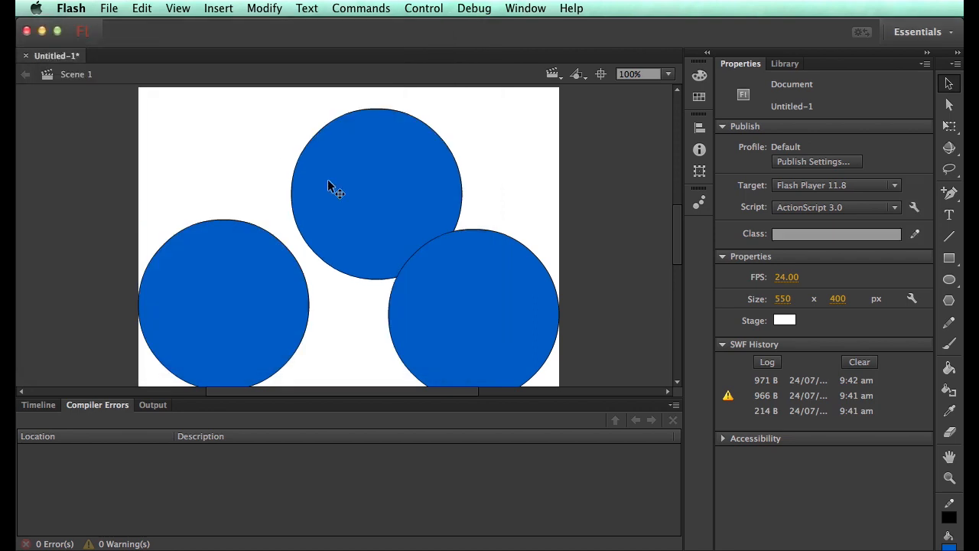